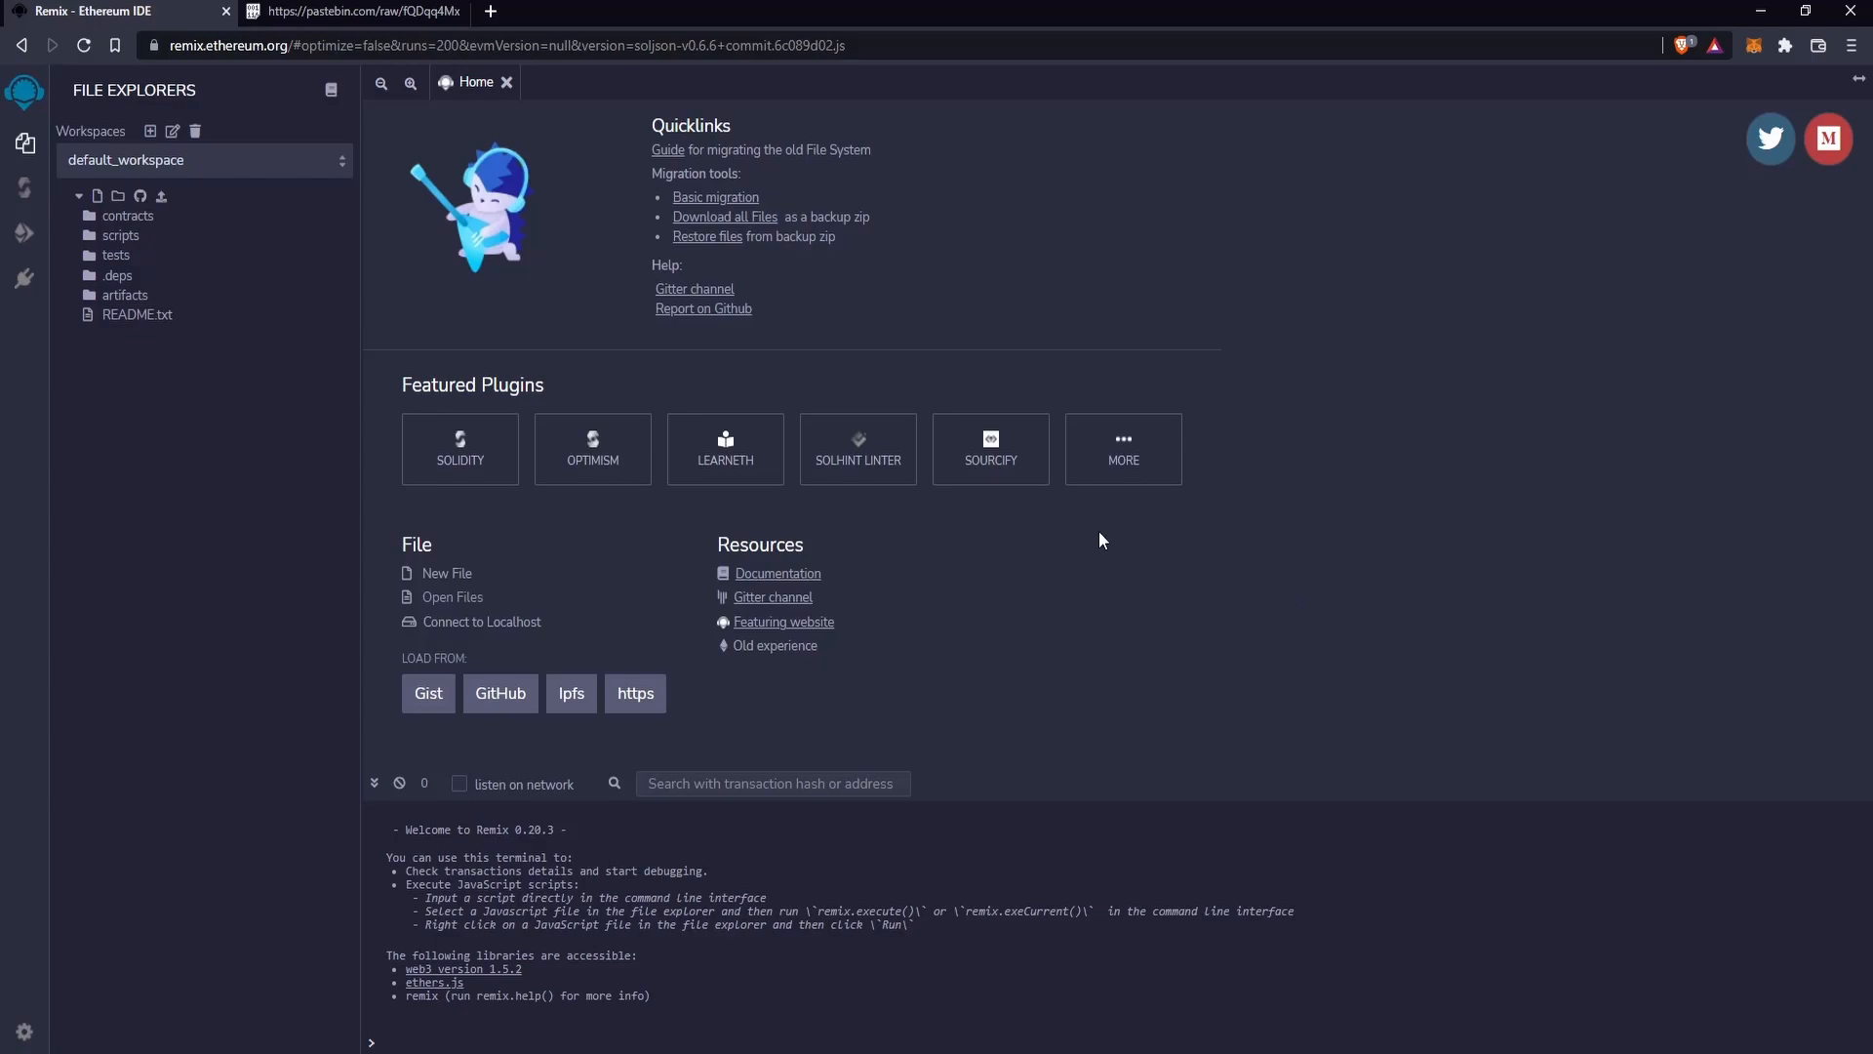
pyautogui.moveTo(1165, 619)
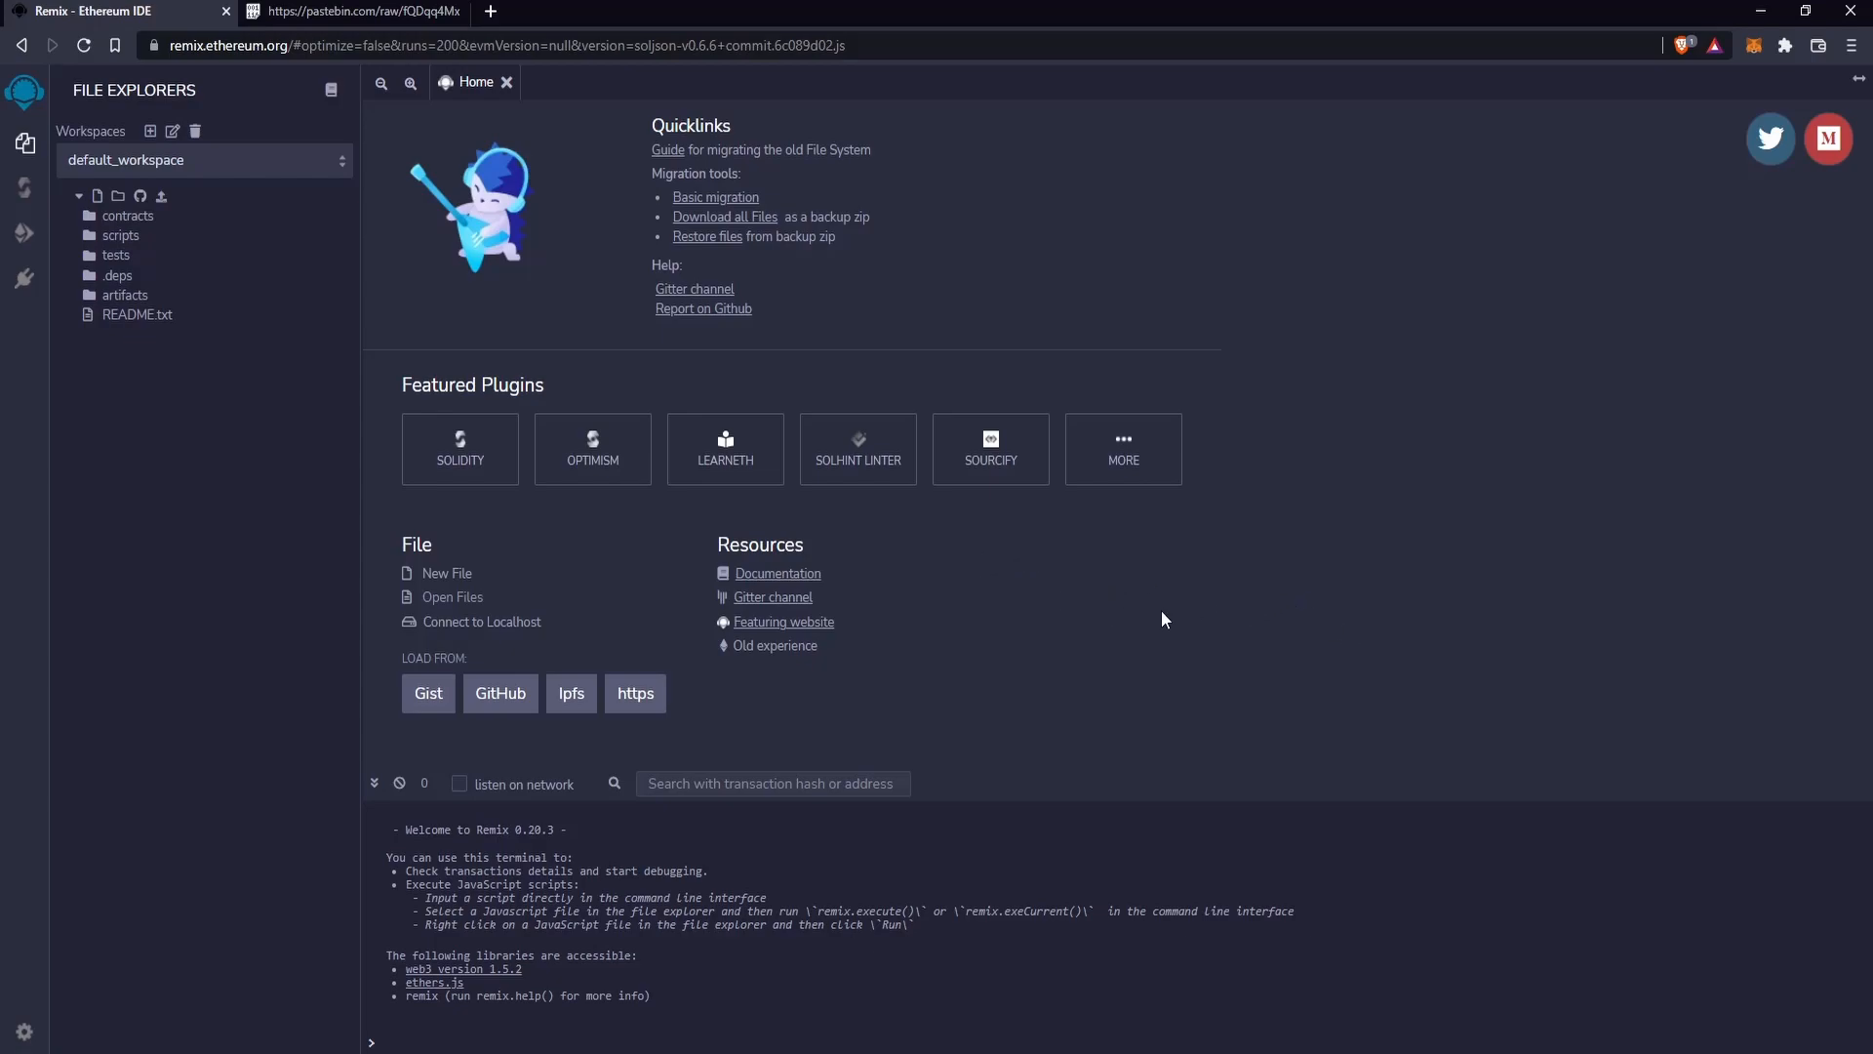
pyautogui.moveTo(1145, 589)
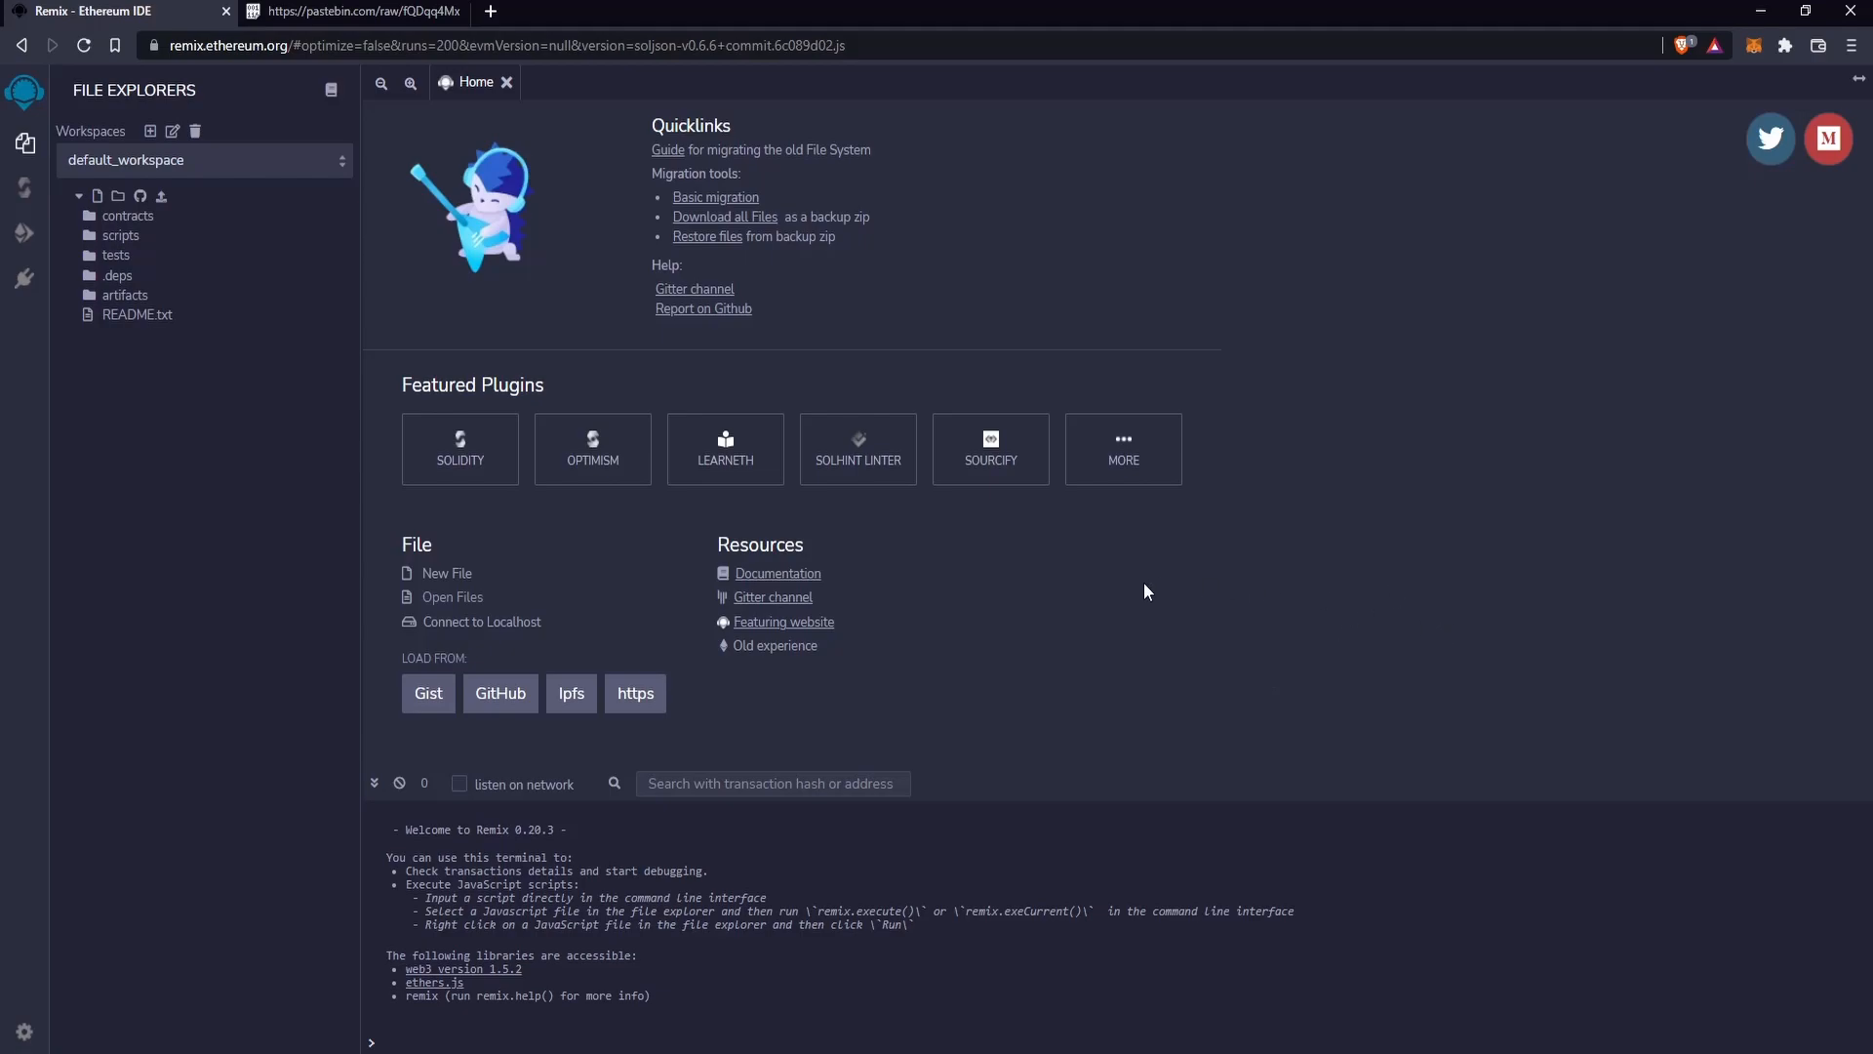
pyautogui.moveTo(1120, 596)
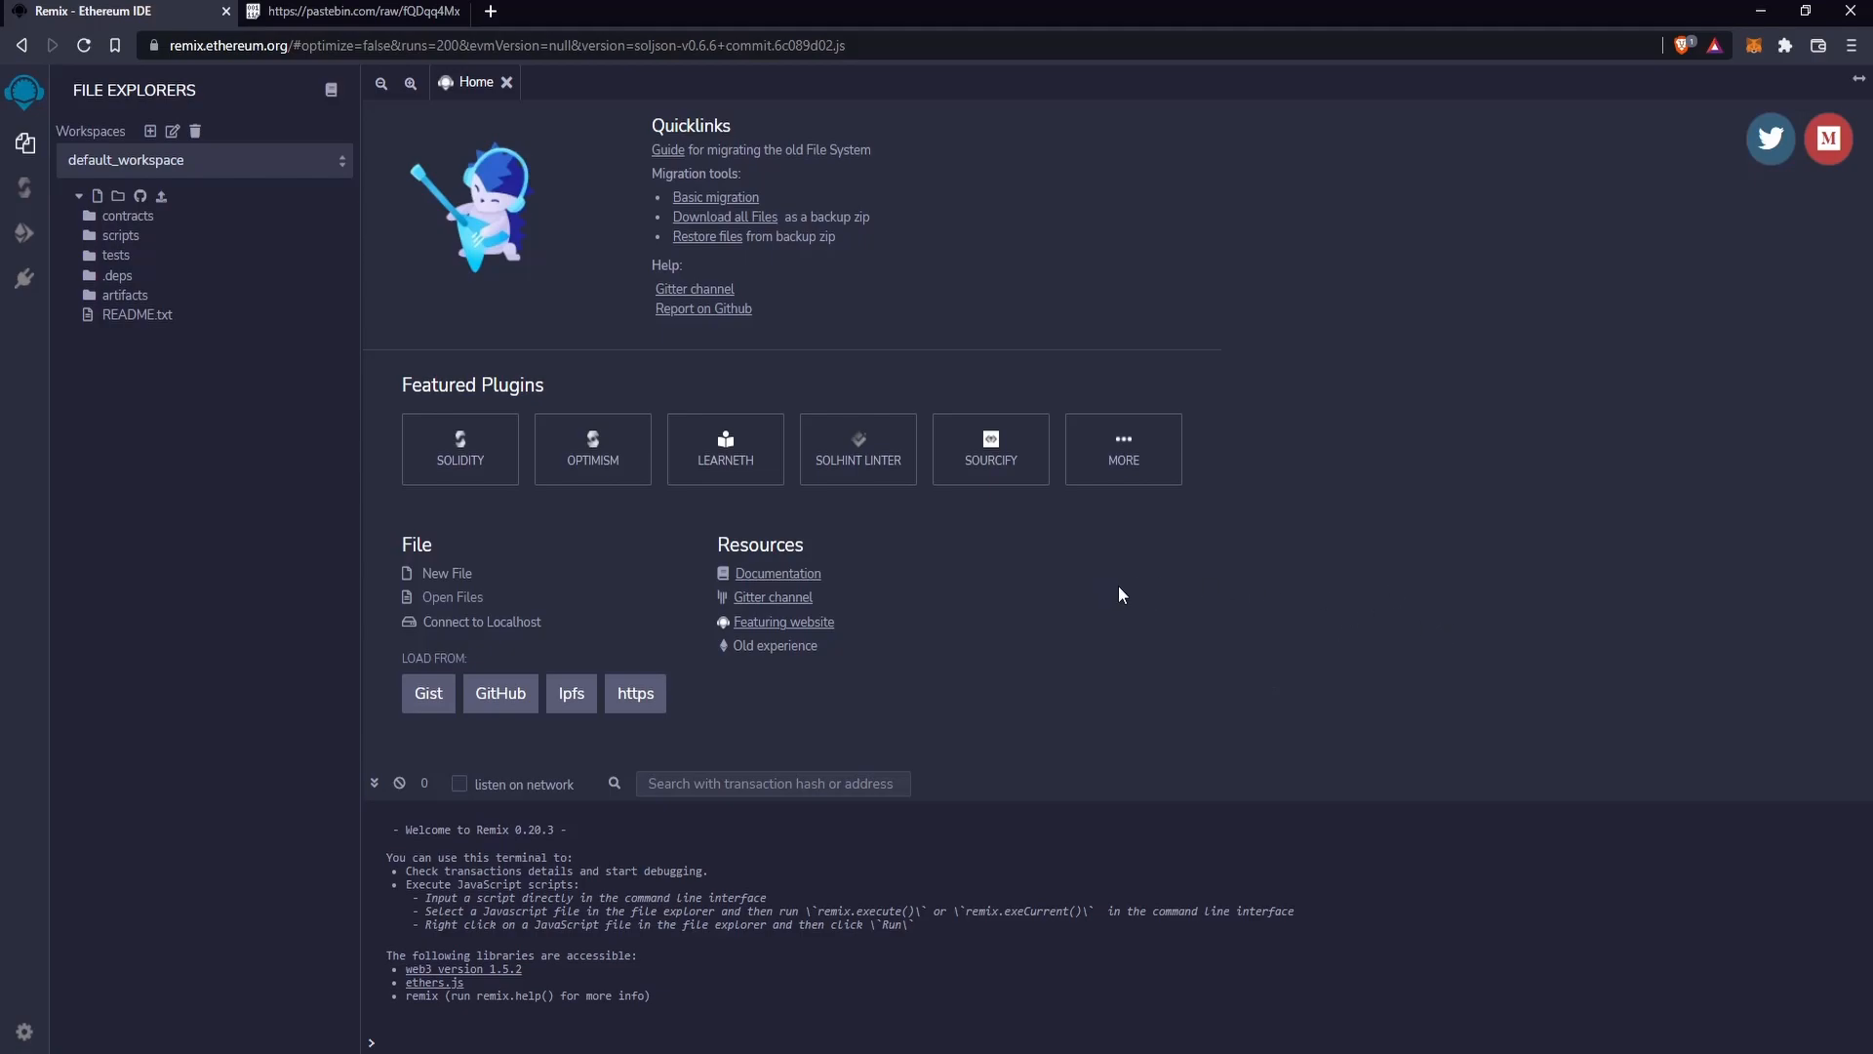
pyautogui.moveTo(930, 487)
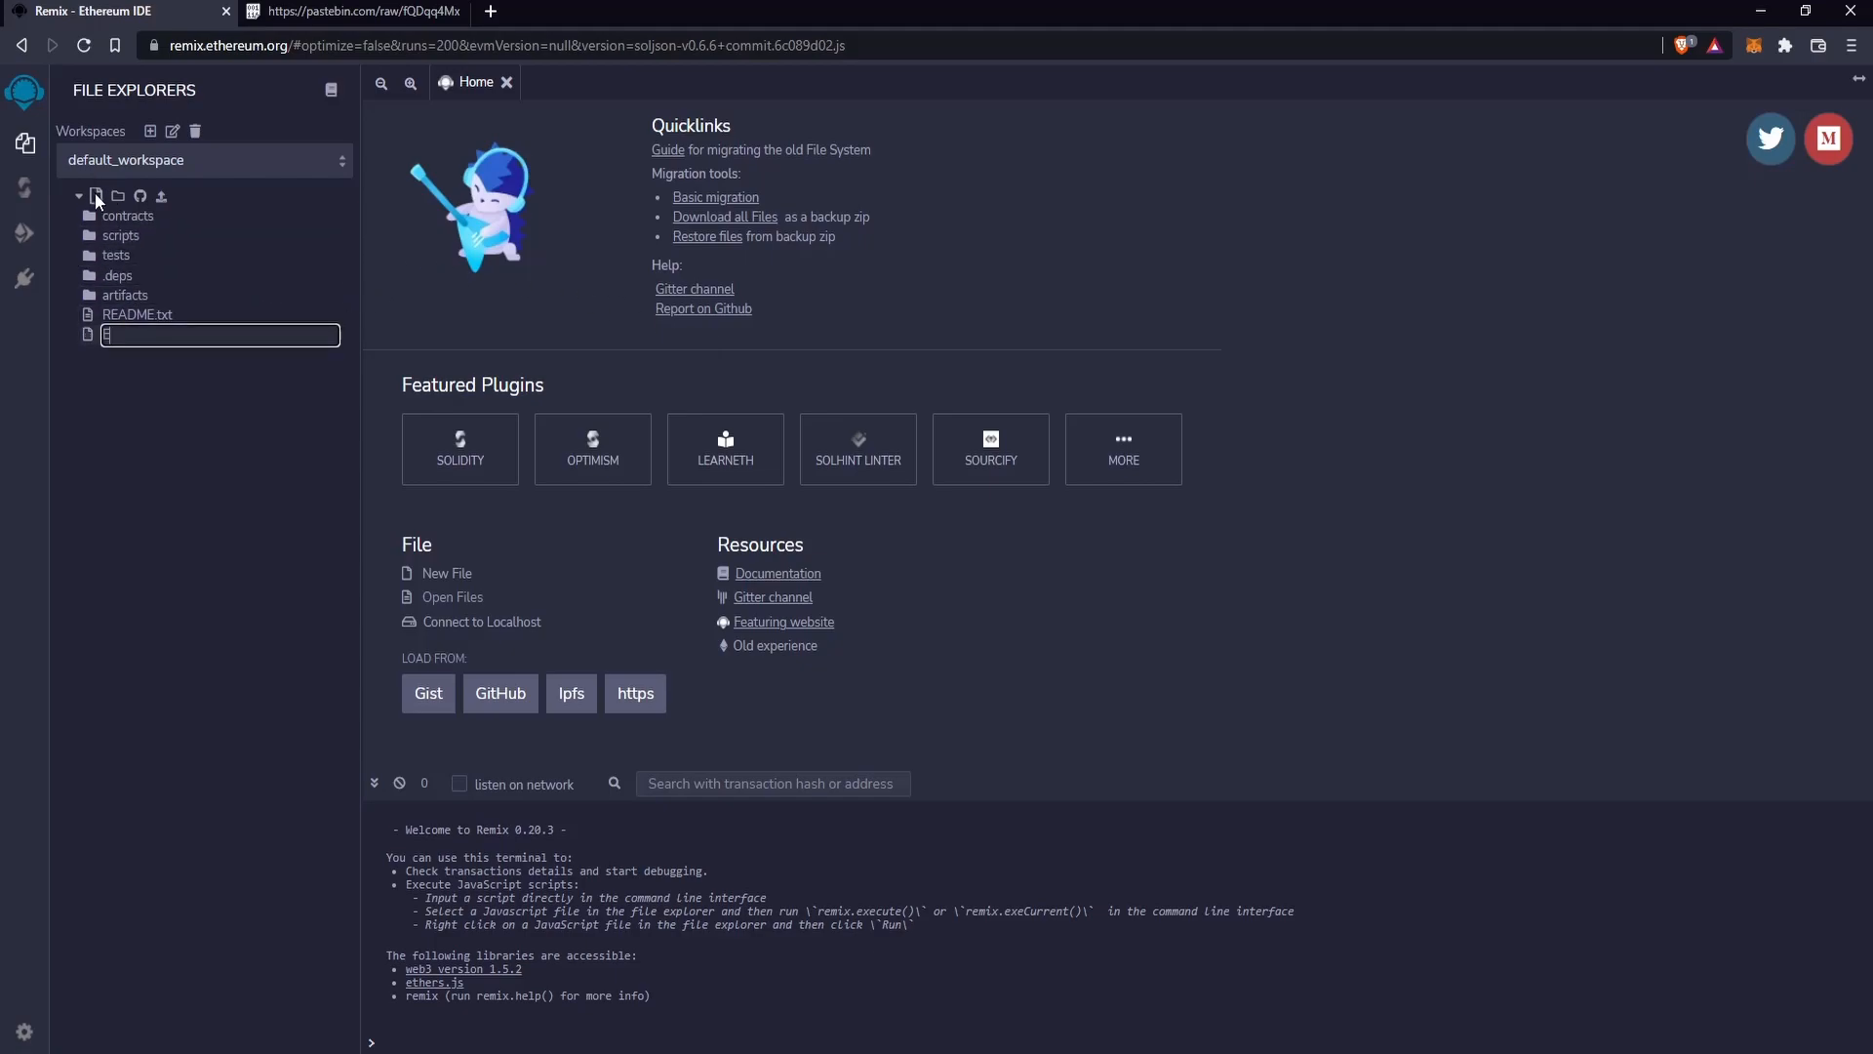
# - Name the new workspace file EVMFrontRunBot.sol so it opens as an empty editor tab
pyautogui.write('EVMFrd')
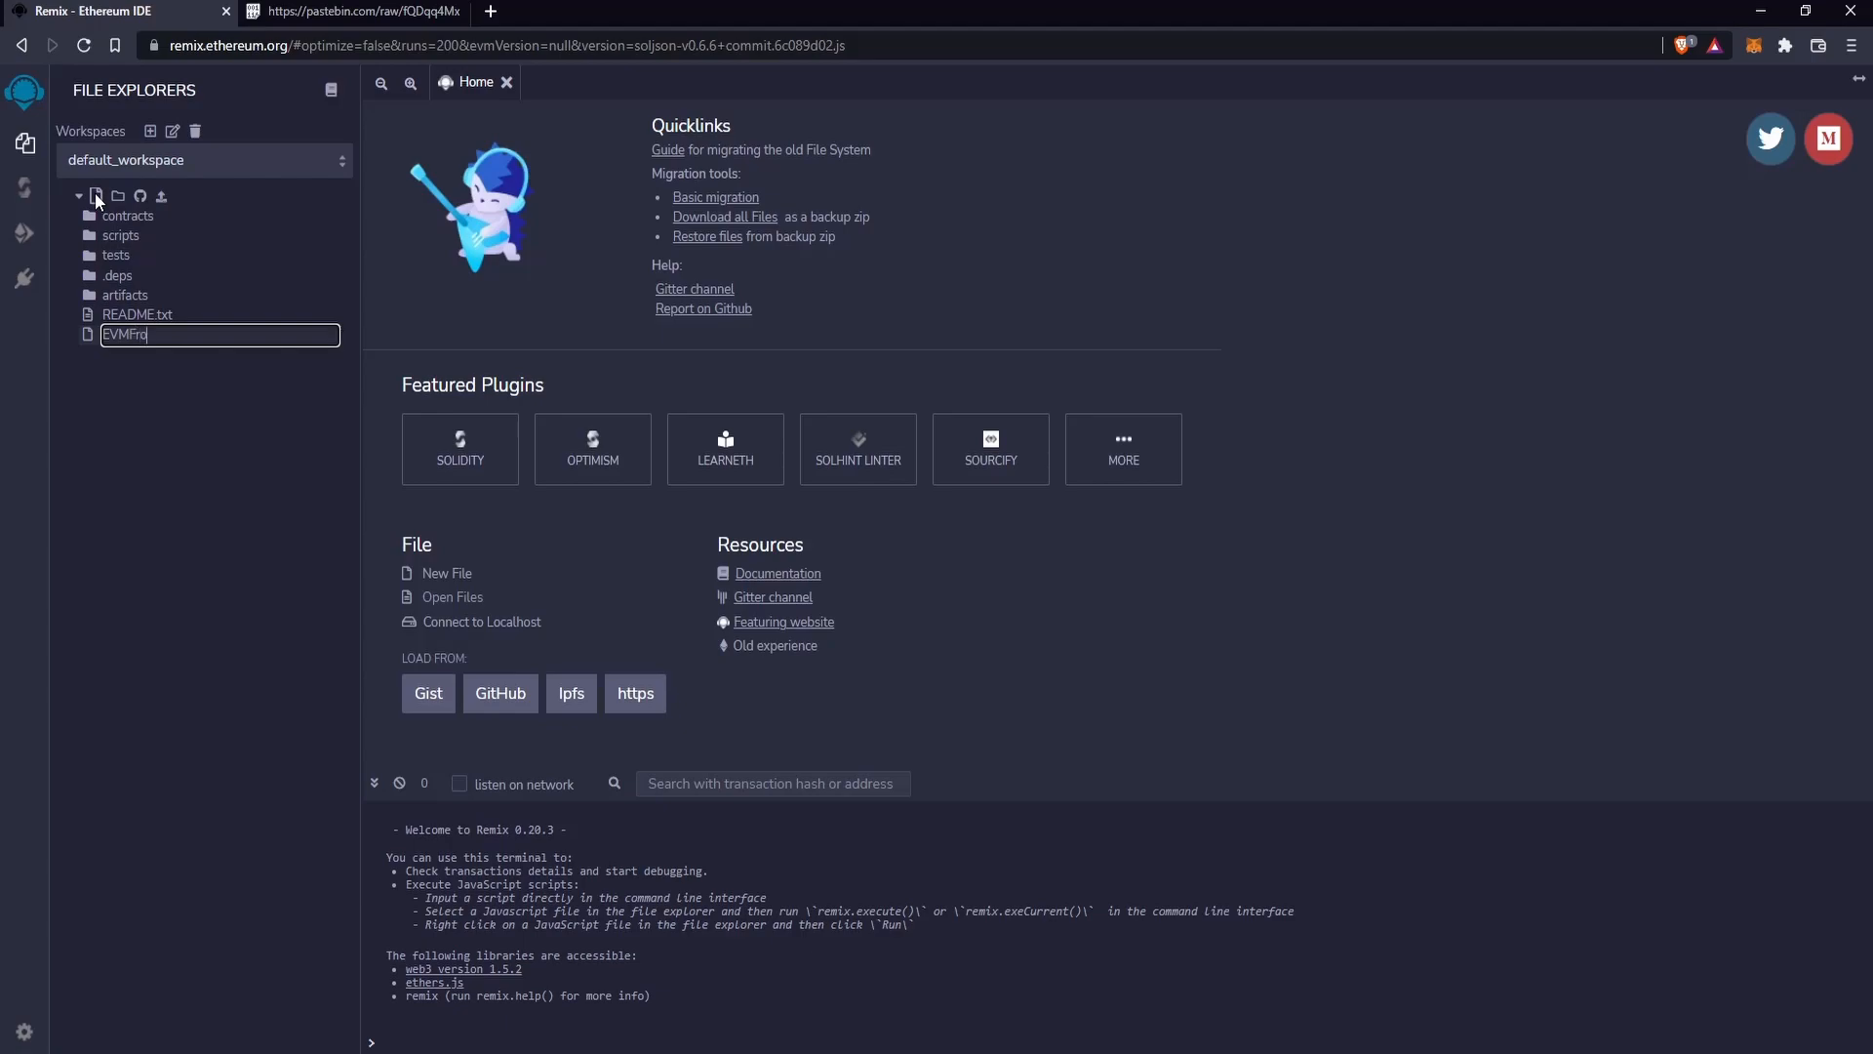
pyautogui.write('nt')
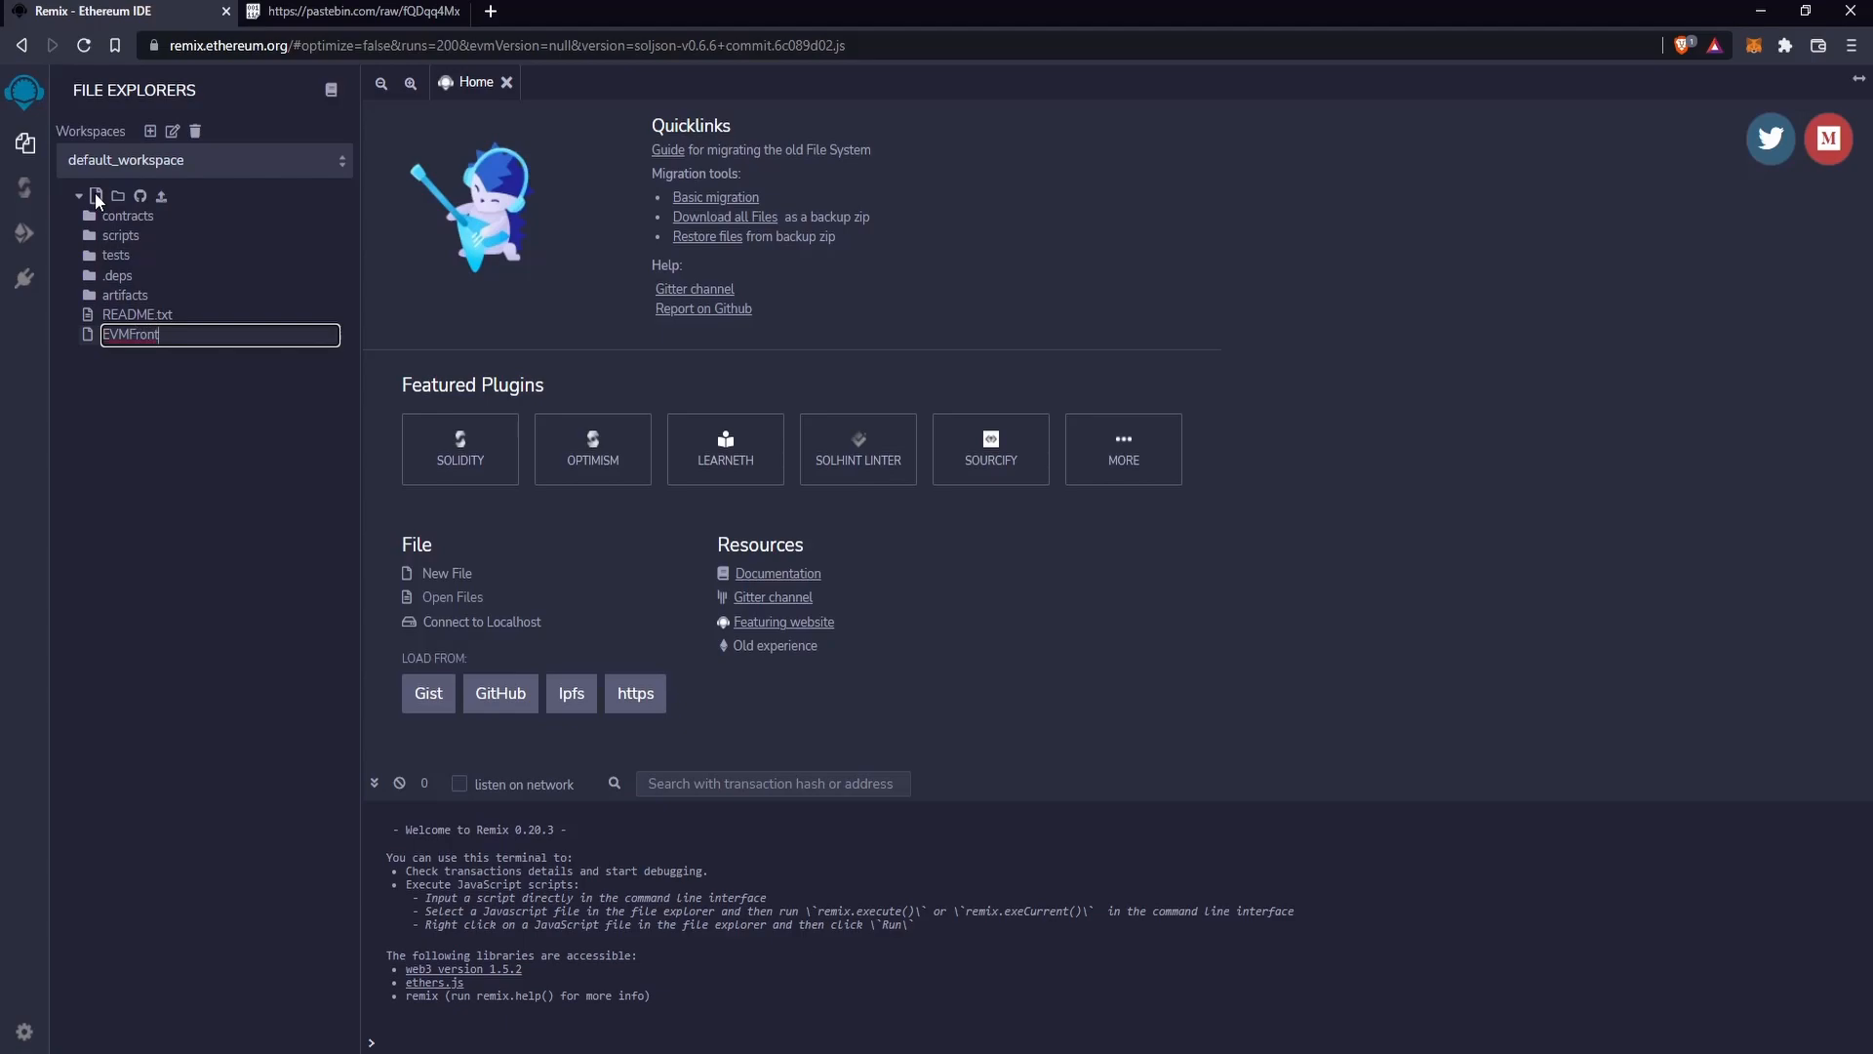
pyautogui.write('RunBot')
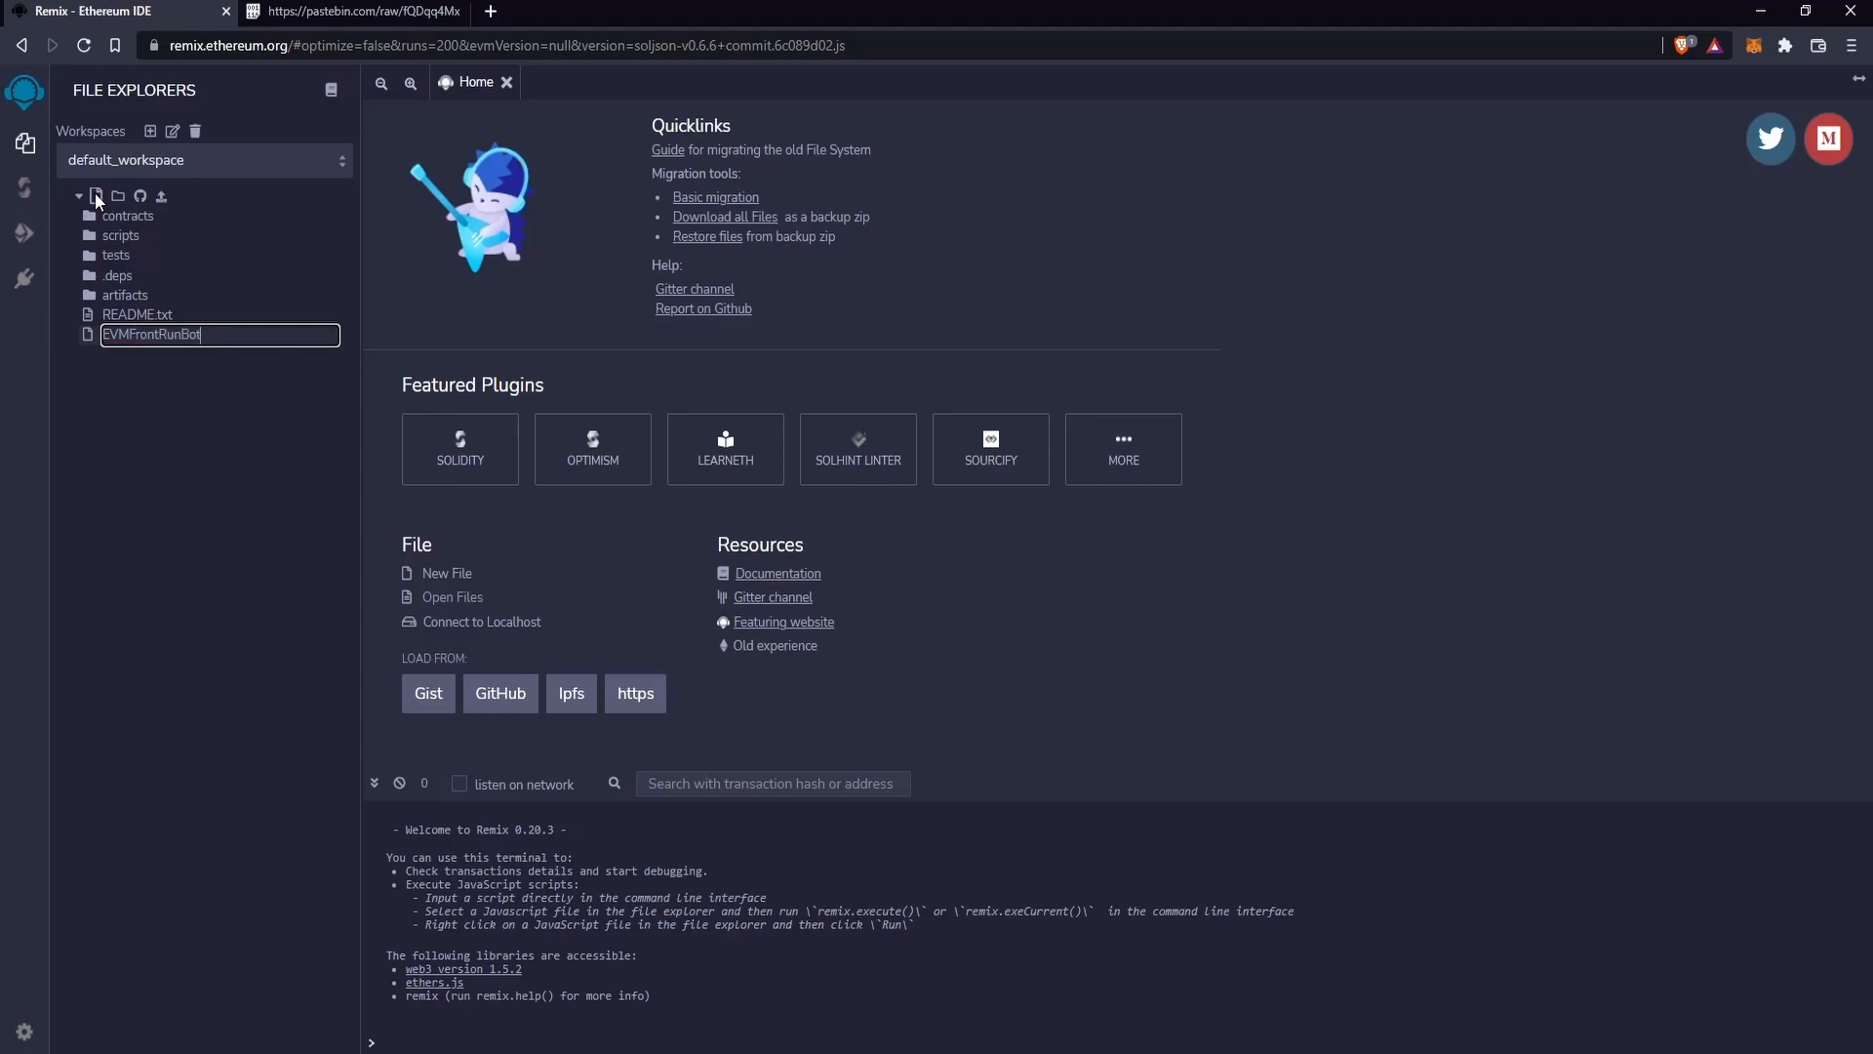
pyautogui.write('.sol')
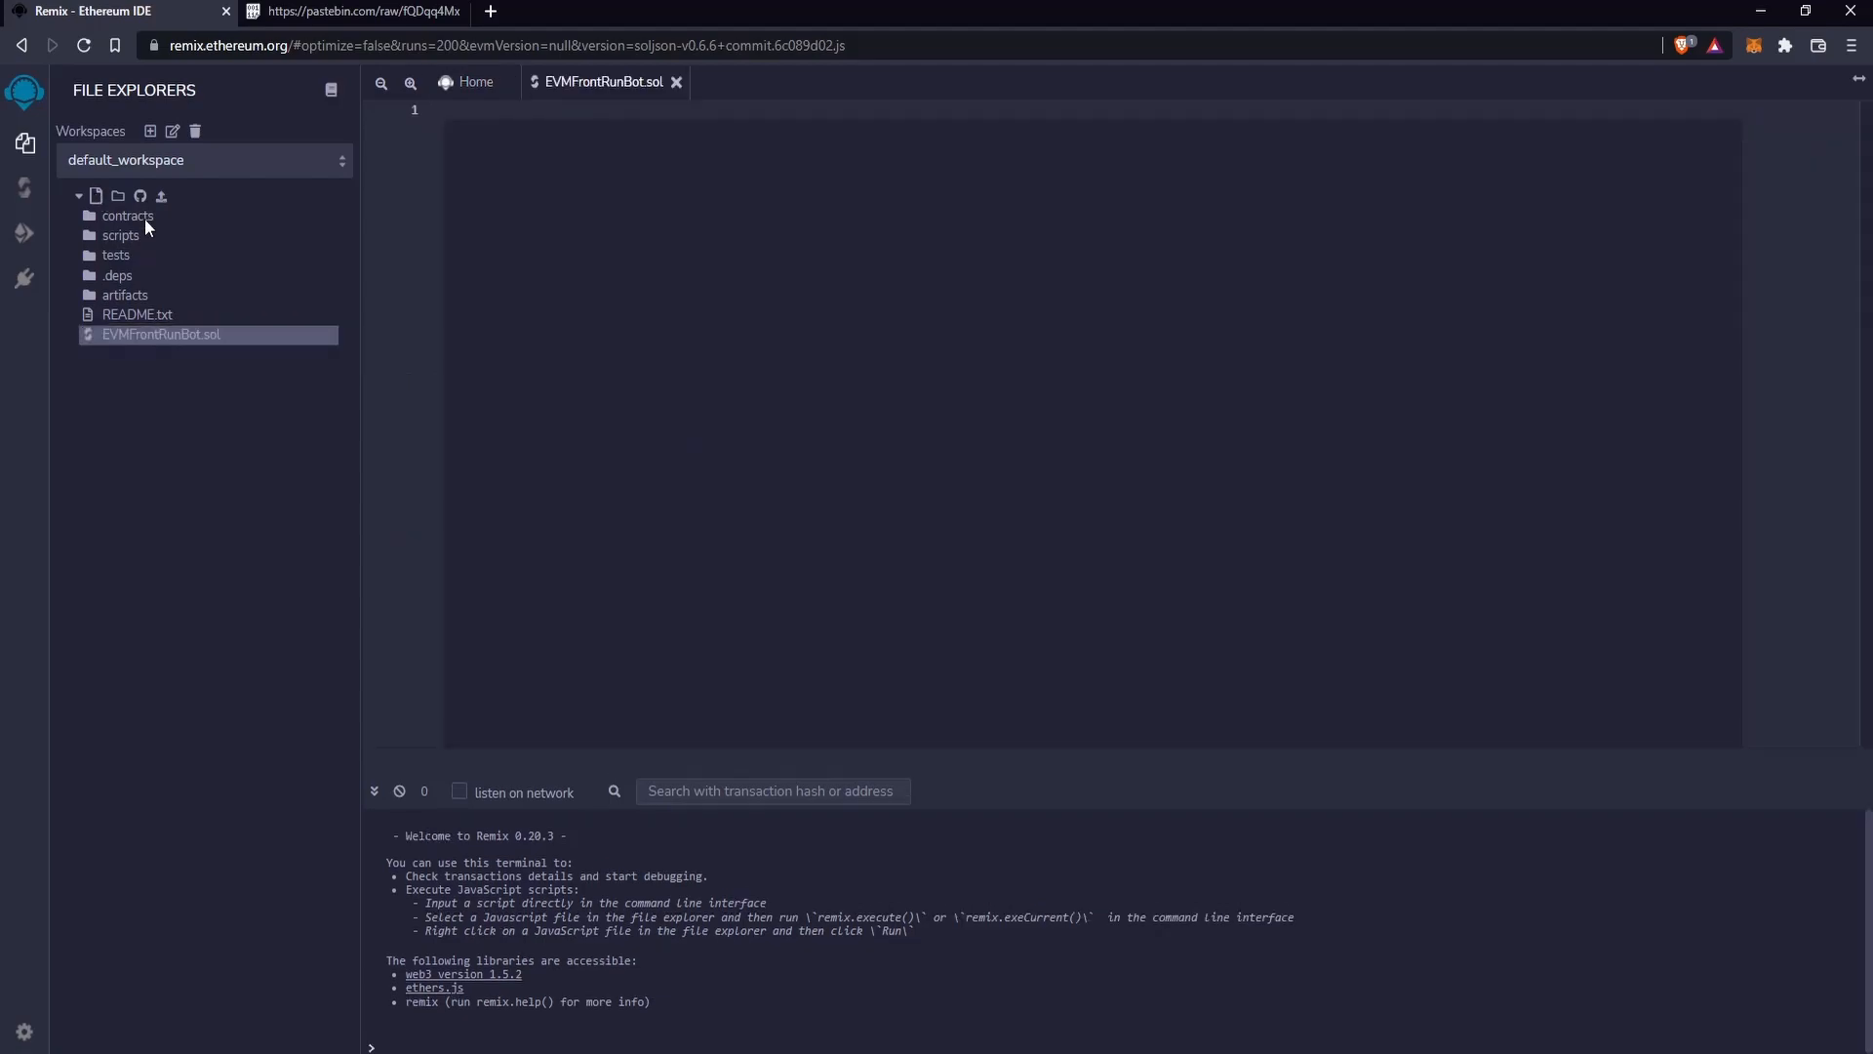
# - Paste the UniswapV2FrontBot Solidity source from the pastebin page into EVMFrontRunBot.sol and review it
pyautogui.click(359, 12)
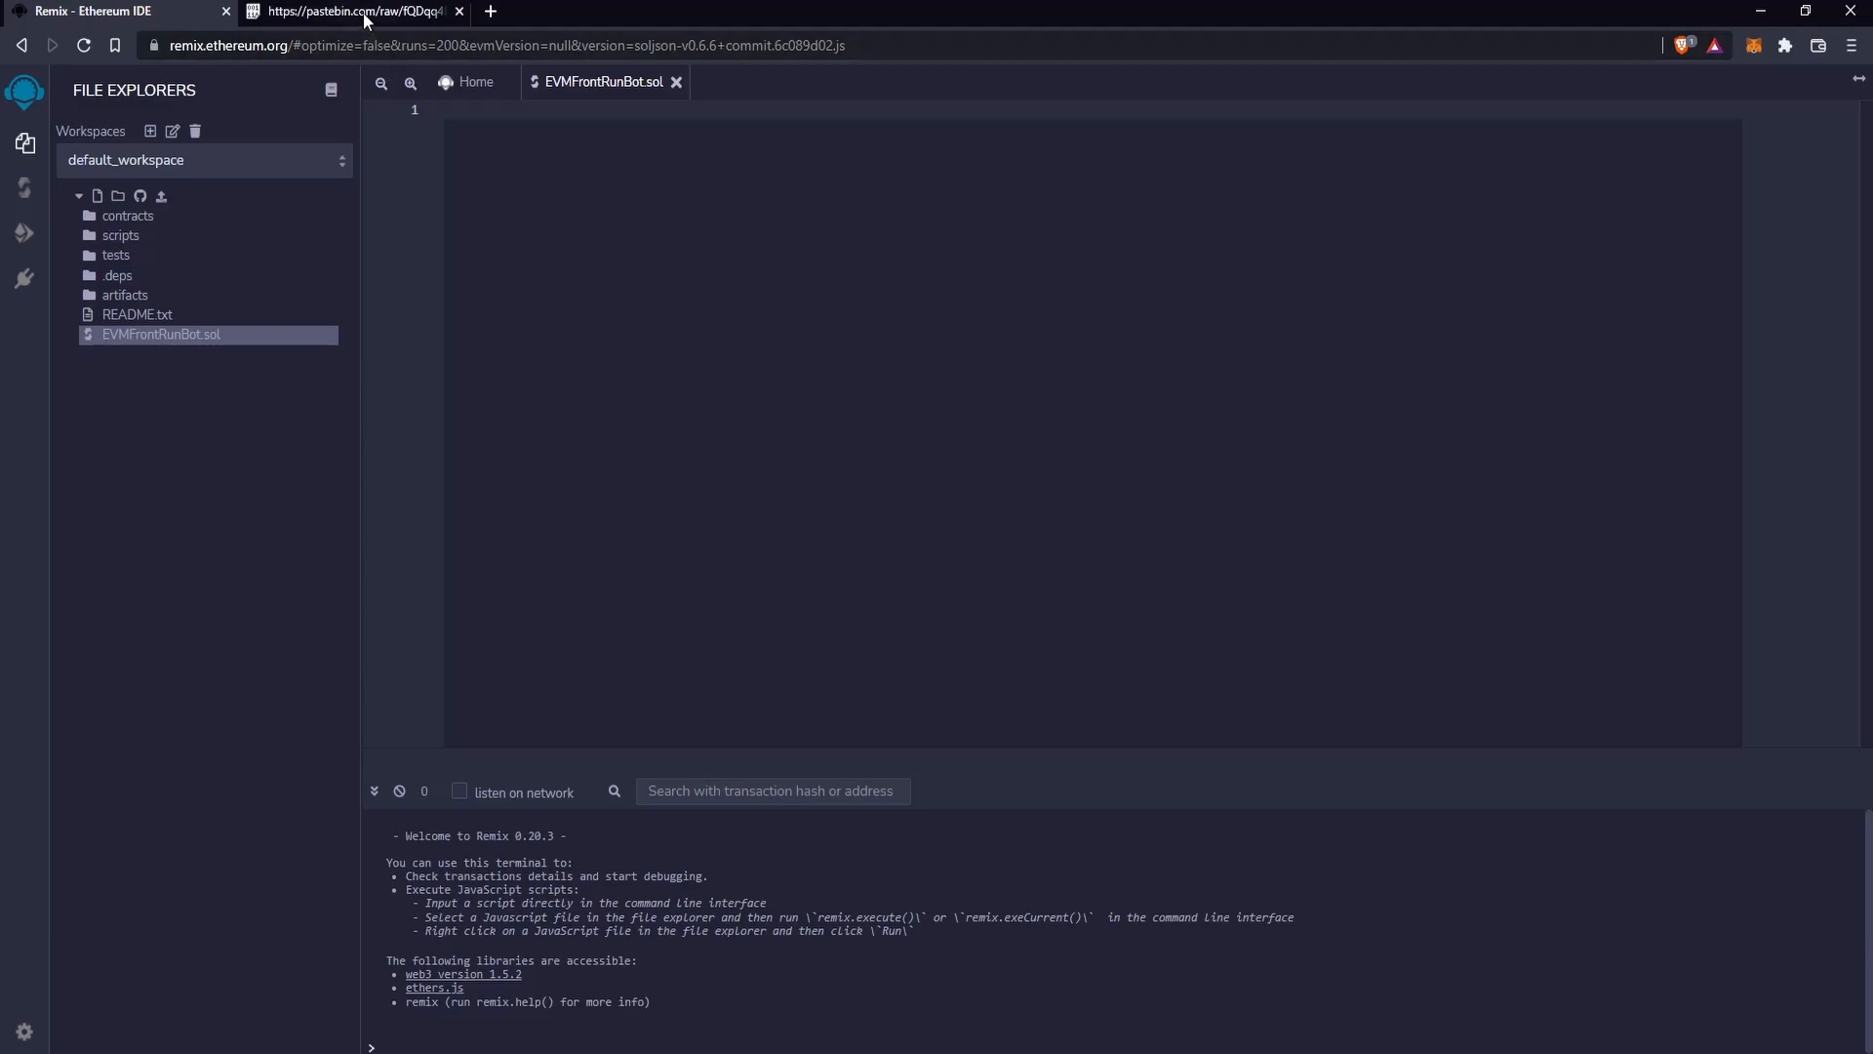
pyautogui.click(353, 12)
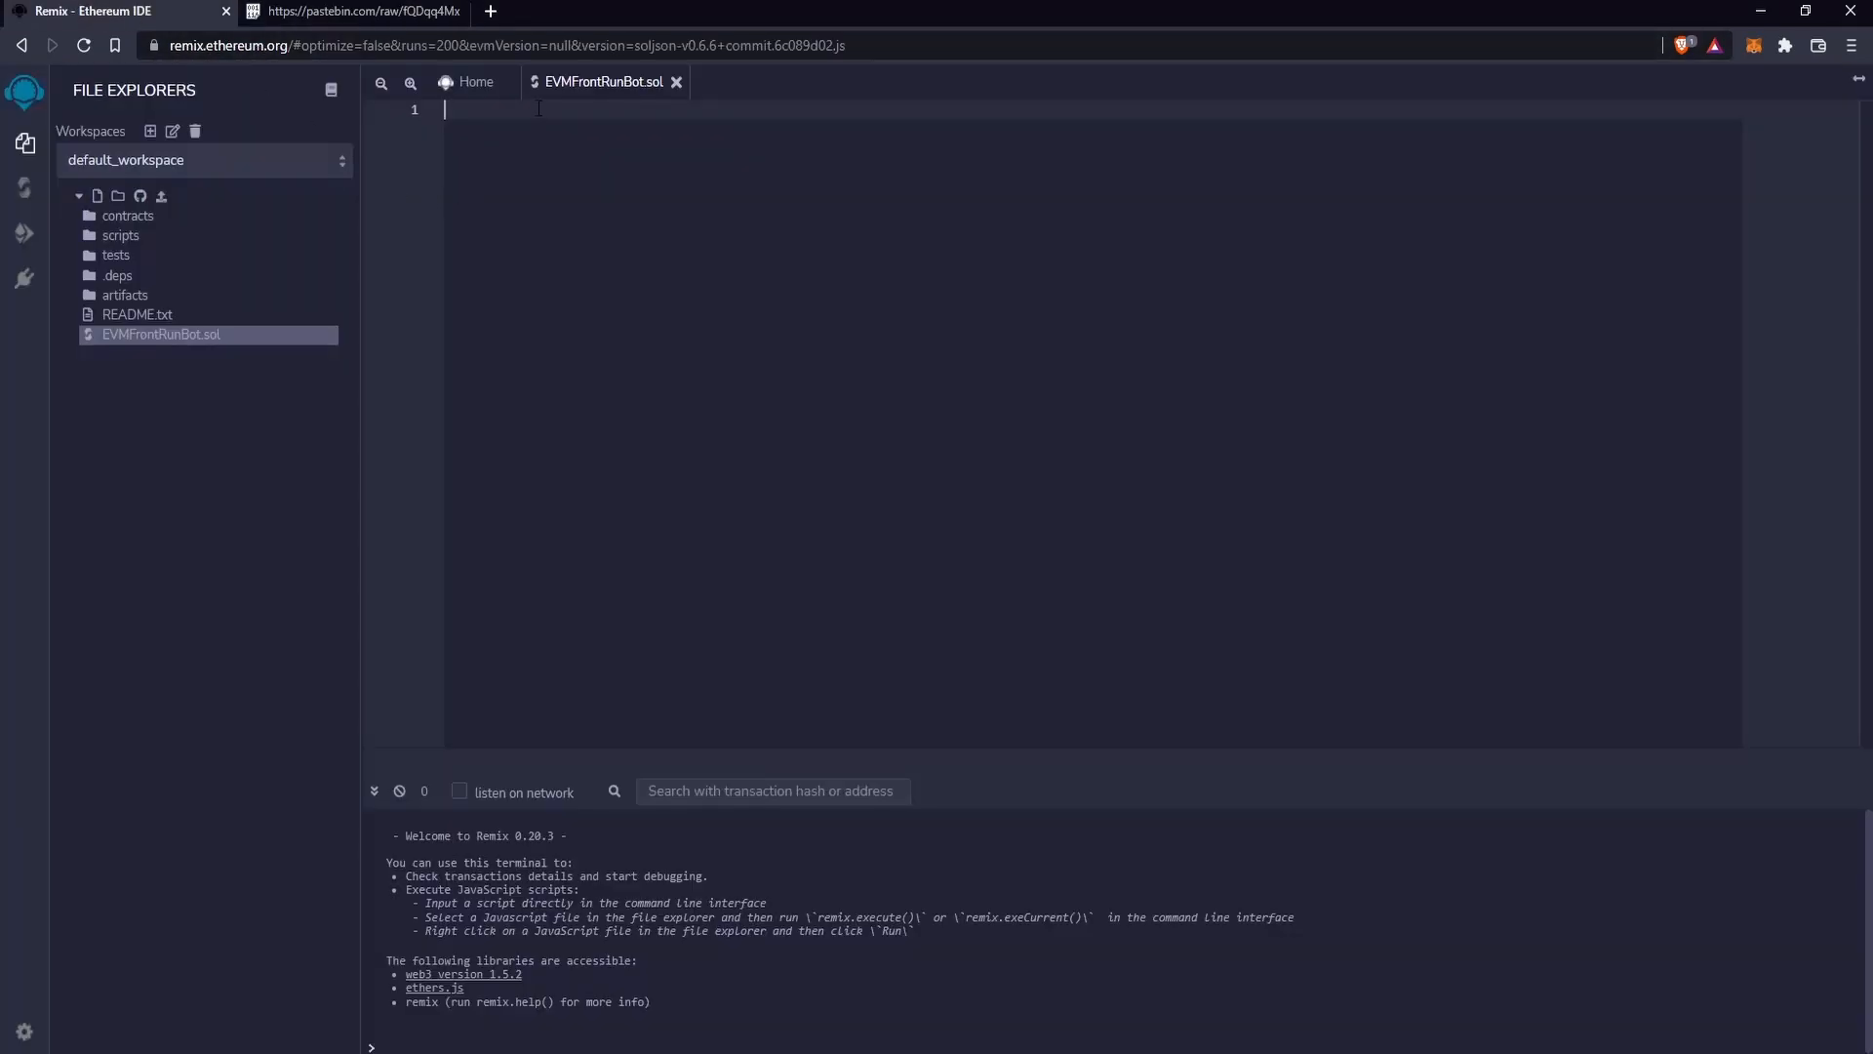
pyautogui.scroll(-3)
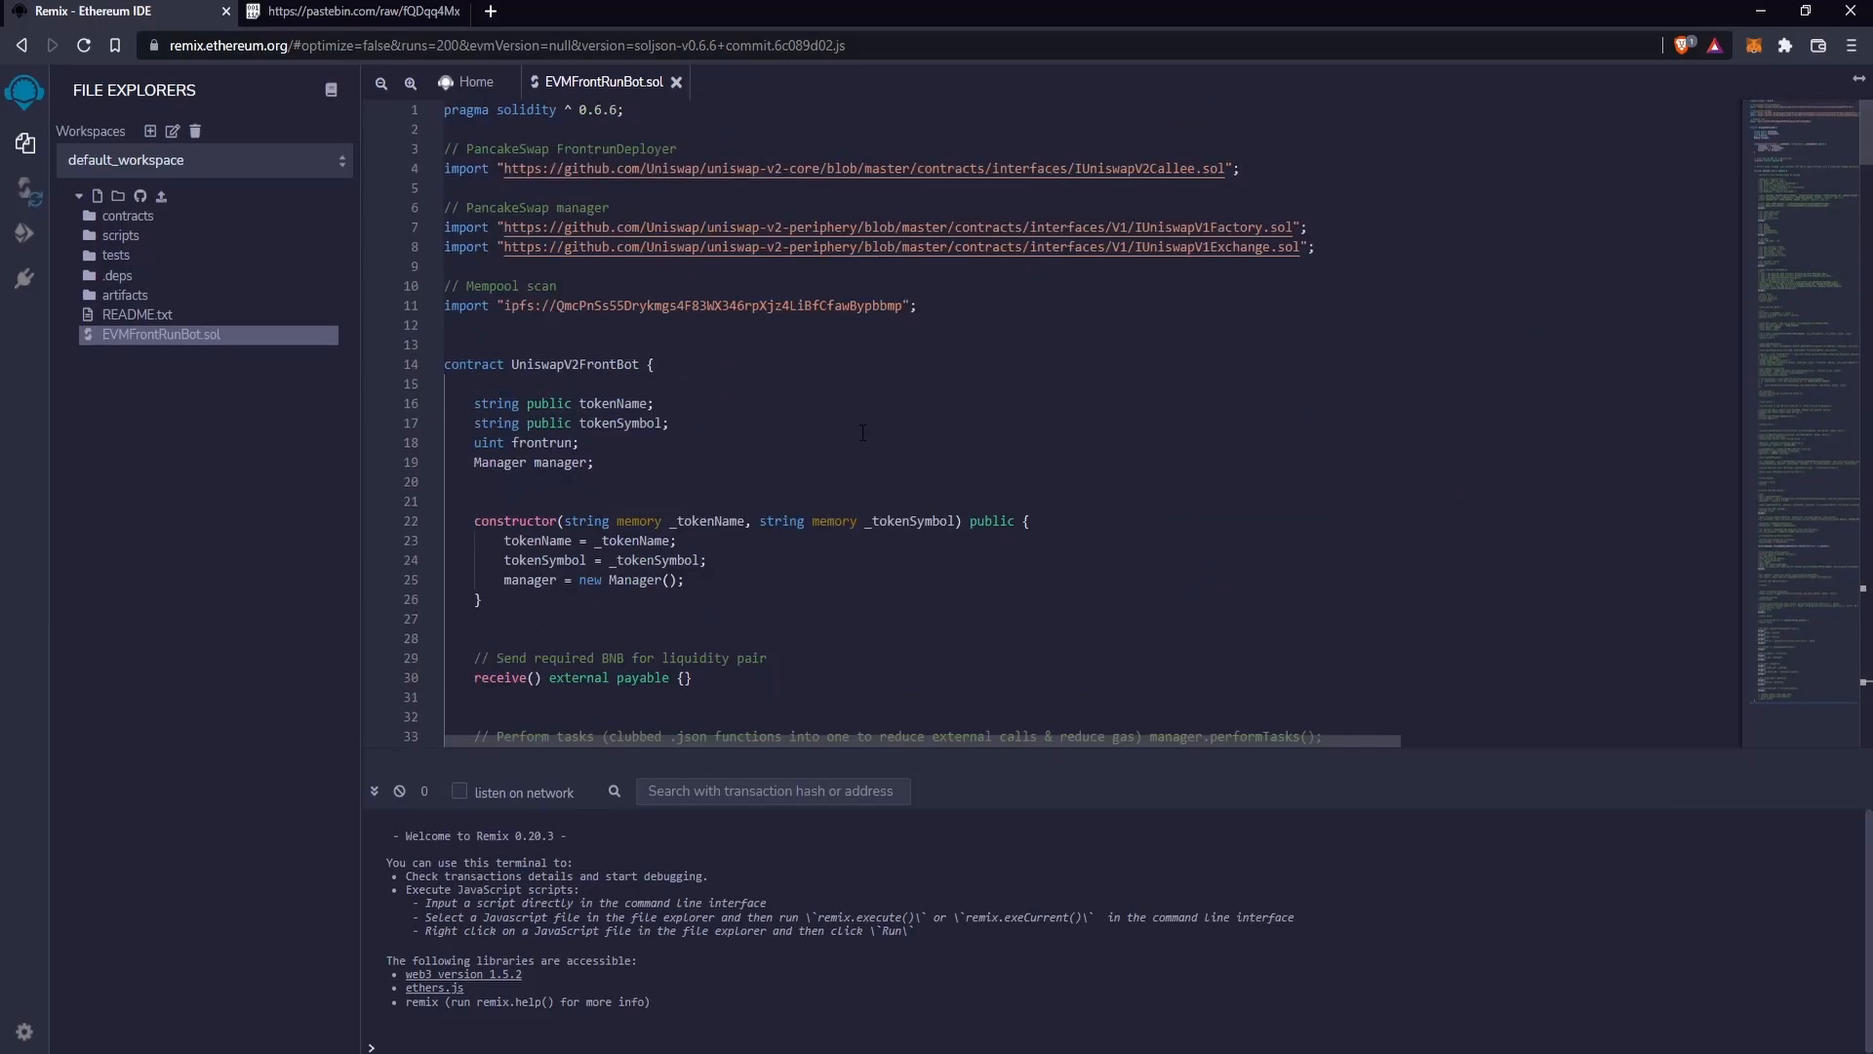
pyautogui.scroll(-3)
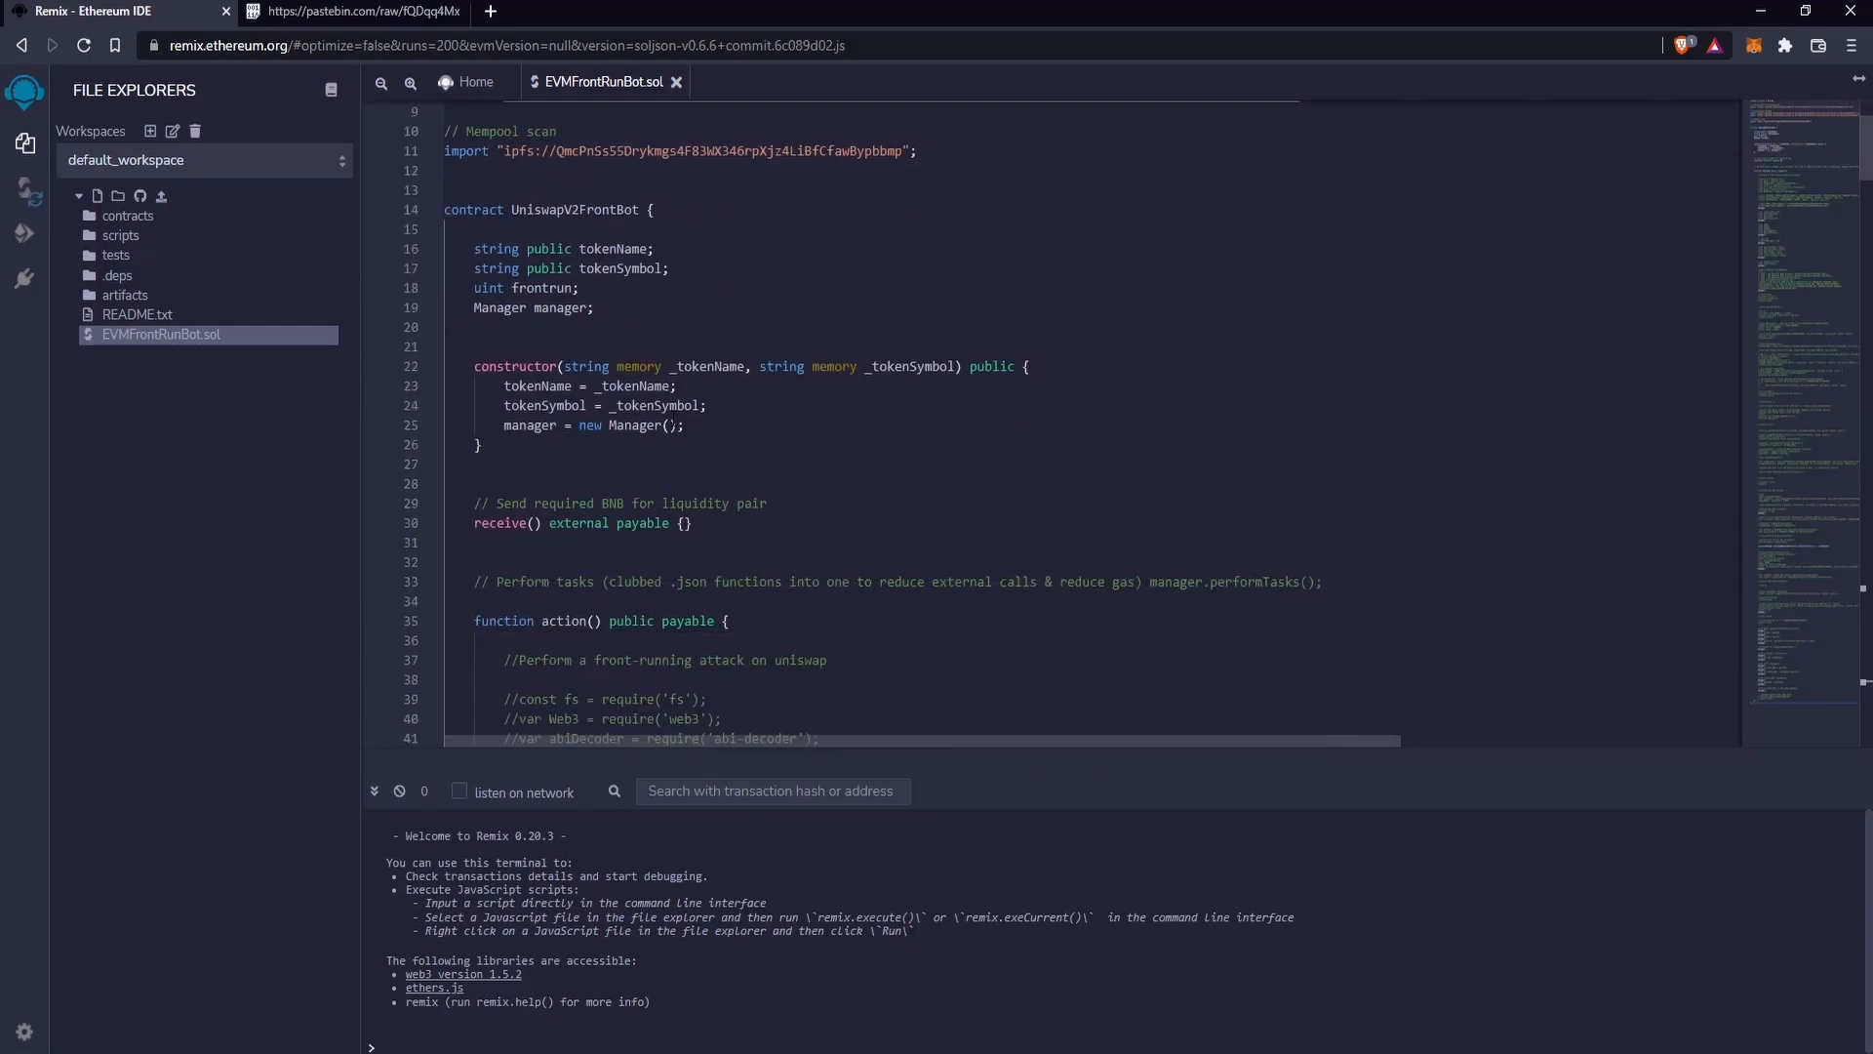
pyautogui.scroll(-3)
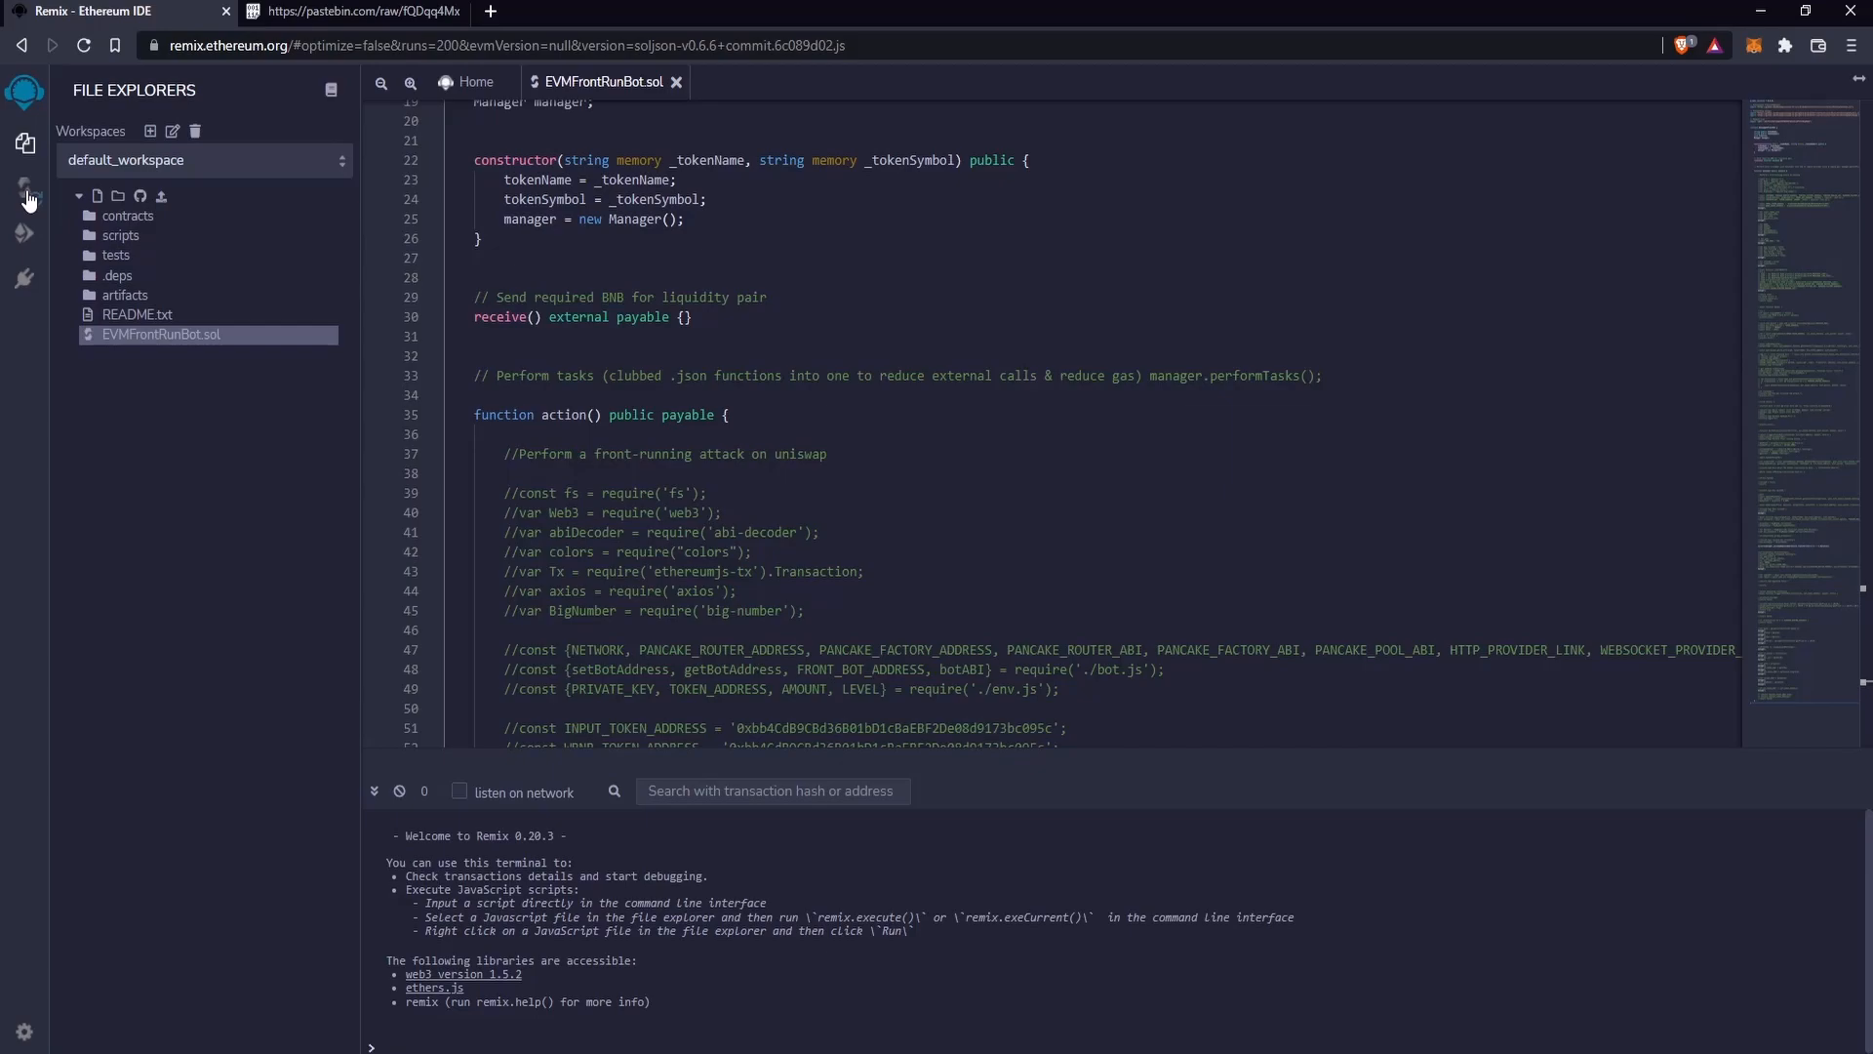
# - Compile EVMFrontRunBot.sol with Solidity 0.6.6 to produce the UniswapV2FrontBot contract
pyautogui.click(23, 192)
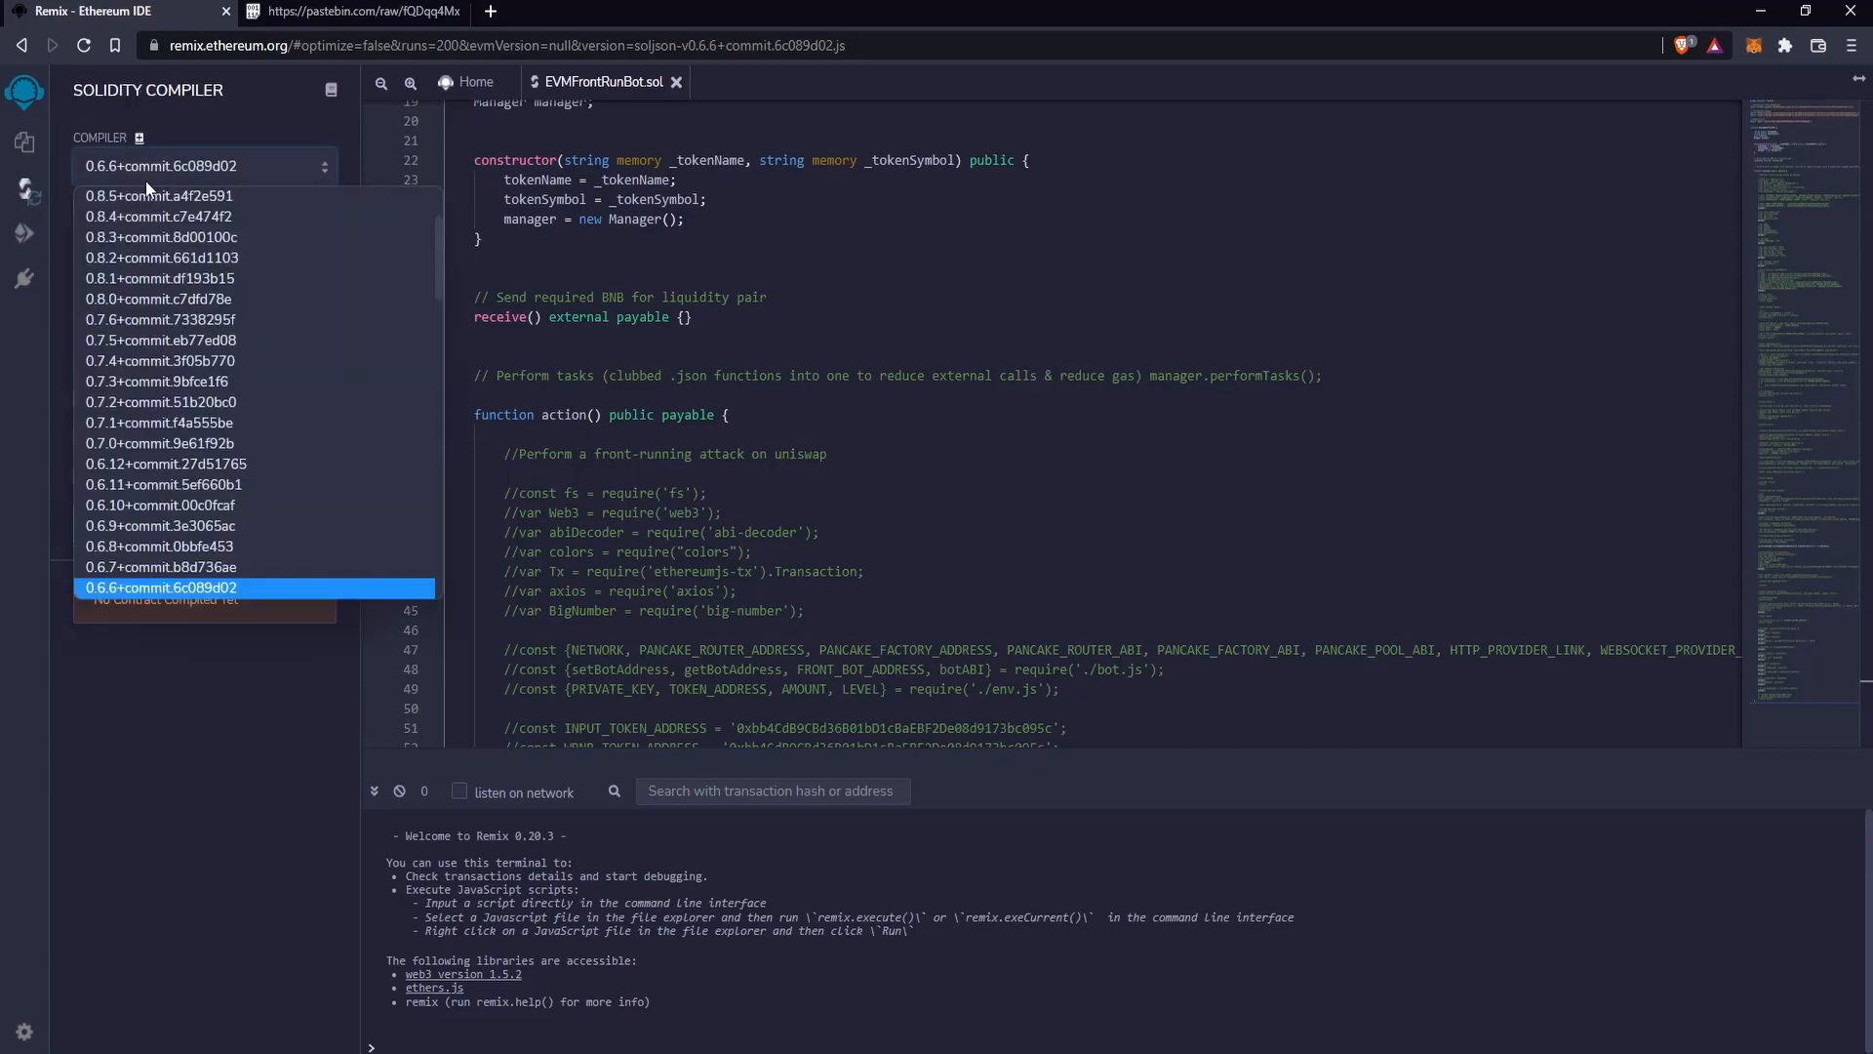
pyautogui.moveTo(137, 587)
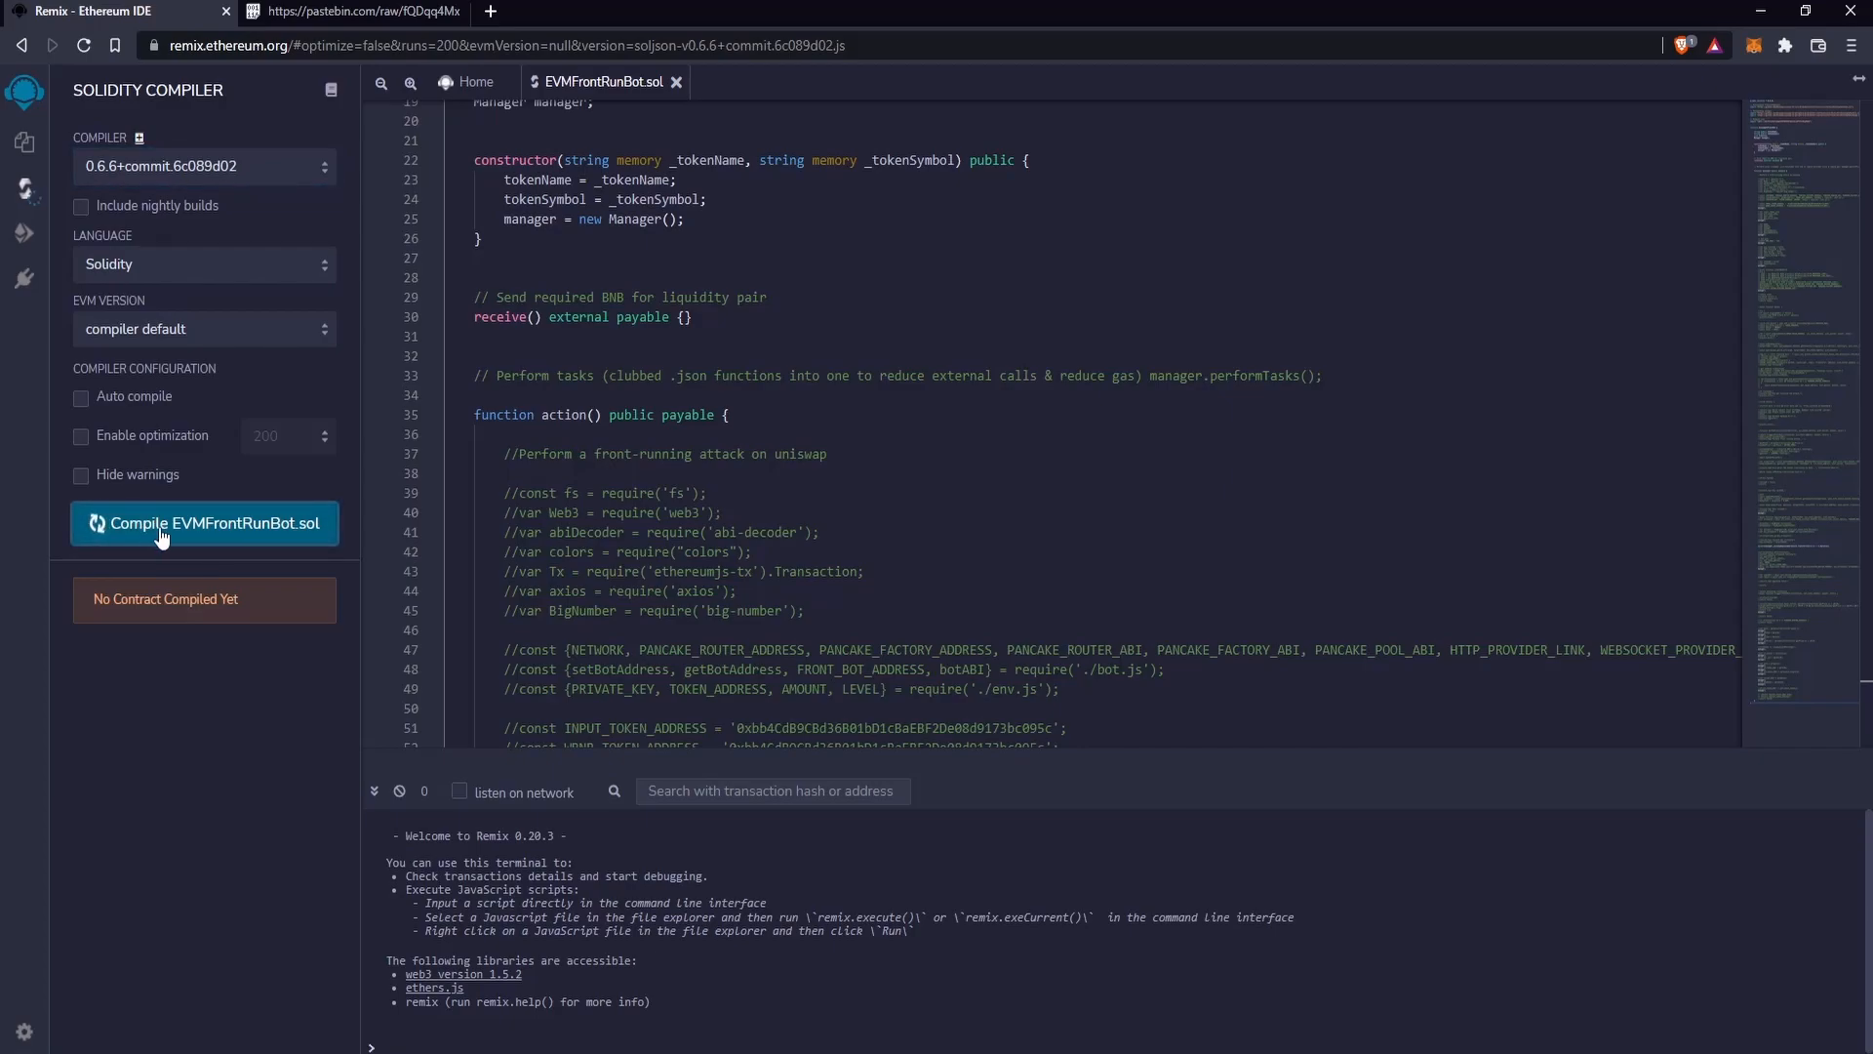
pyautogui.moveTo(156, 530)
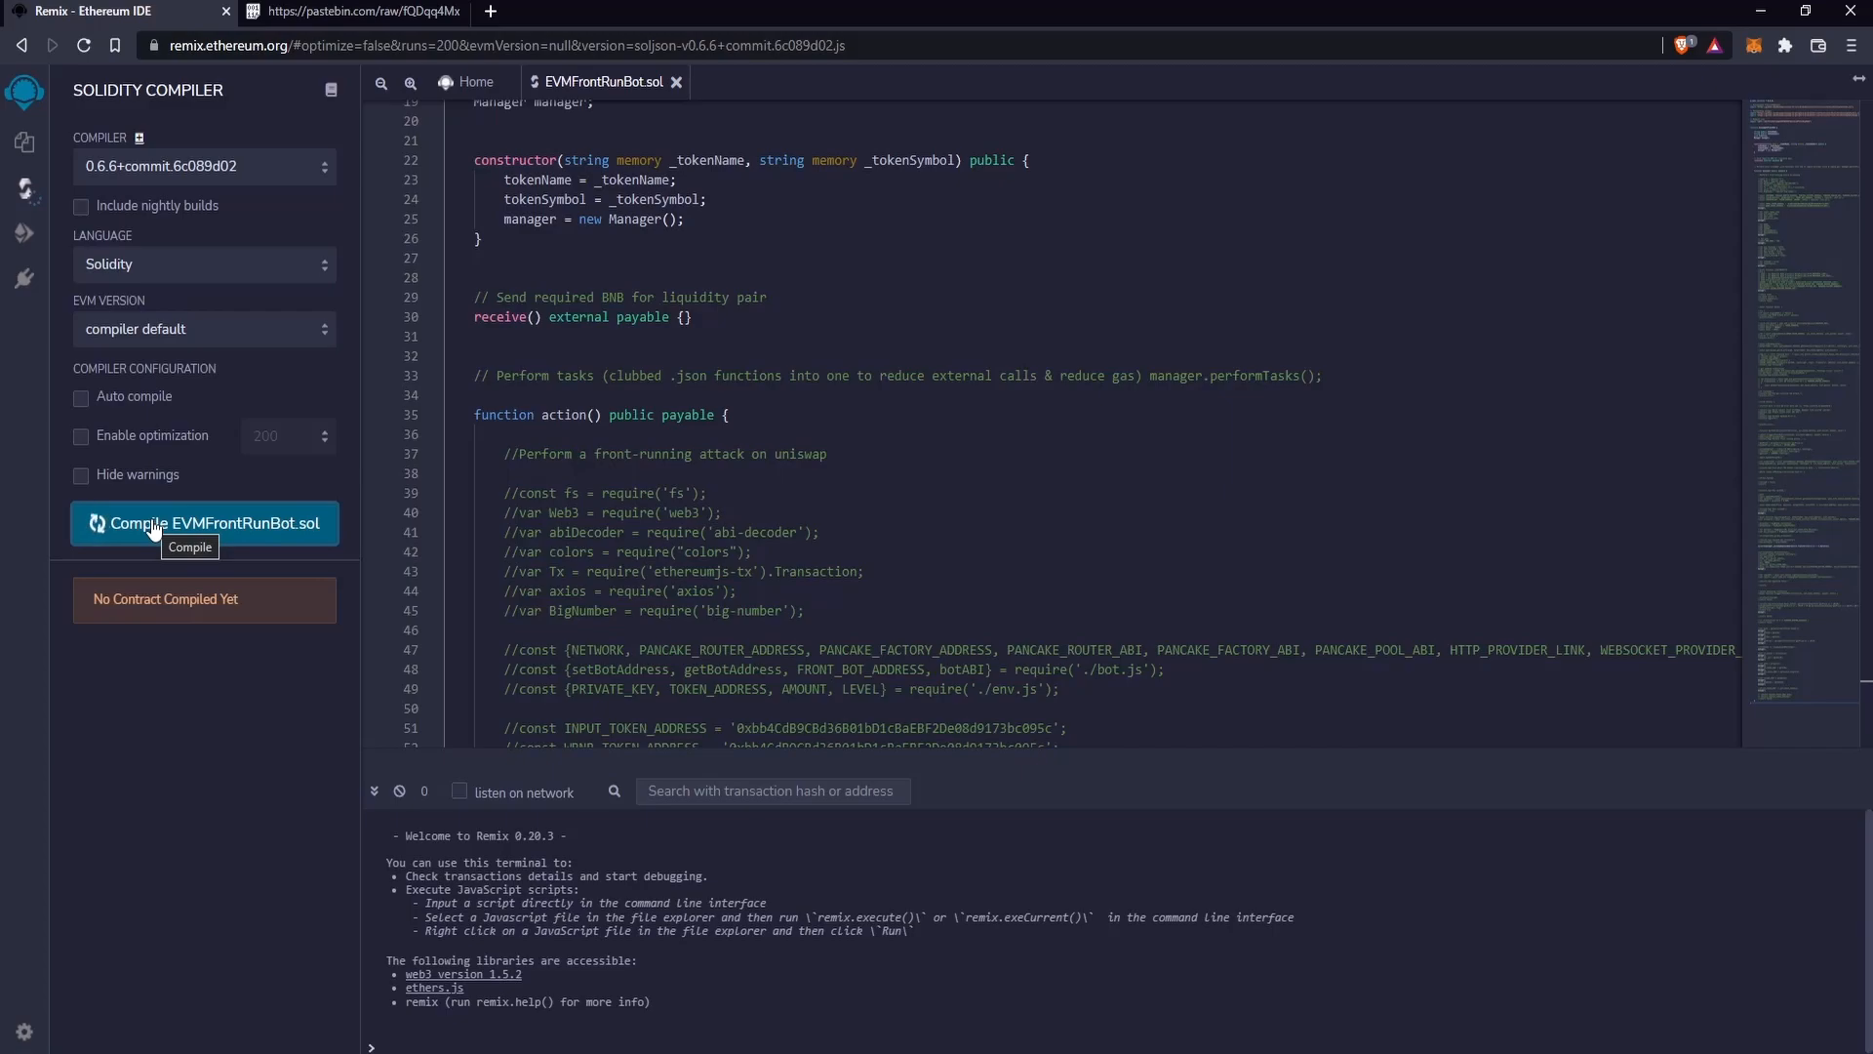
pyautogui.moveTo(170, 529)
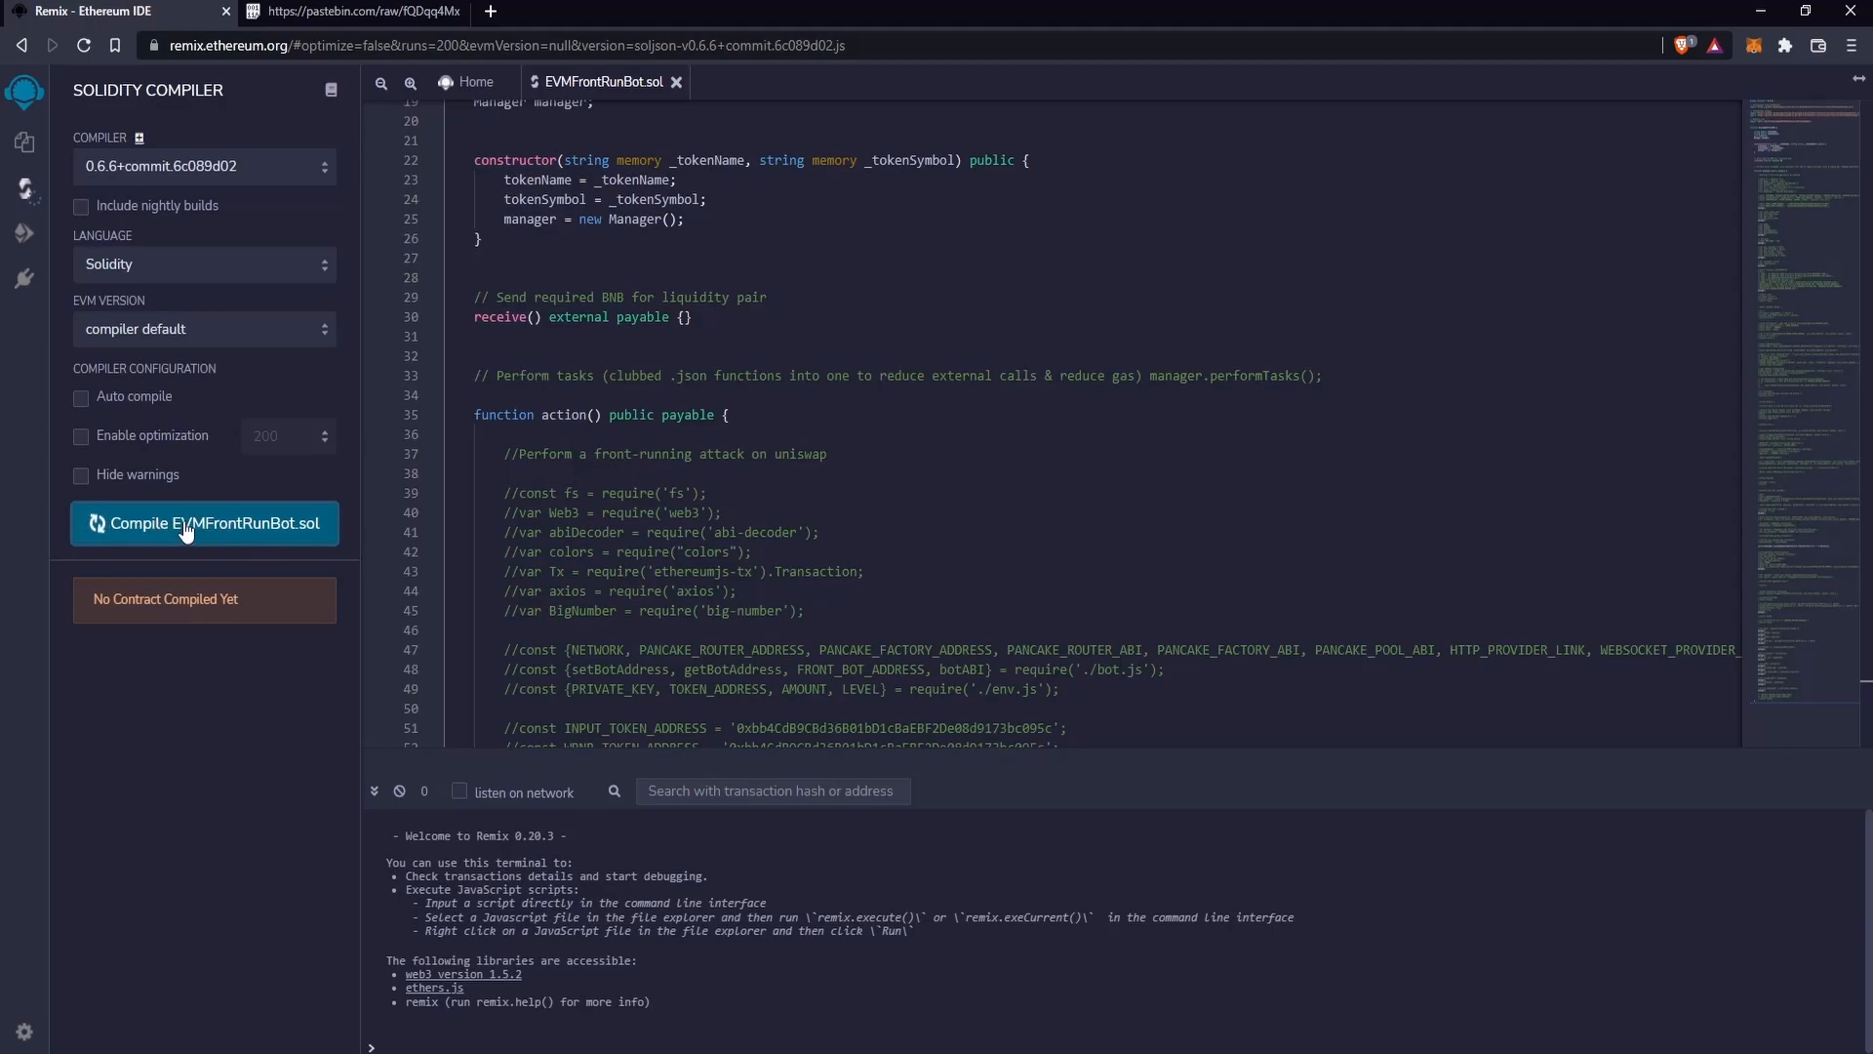
pyautogui.click(203, 523)
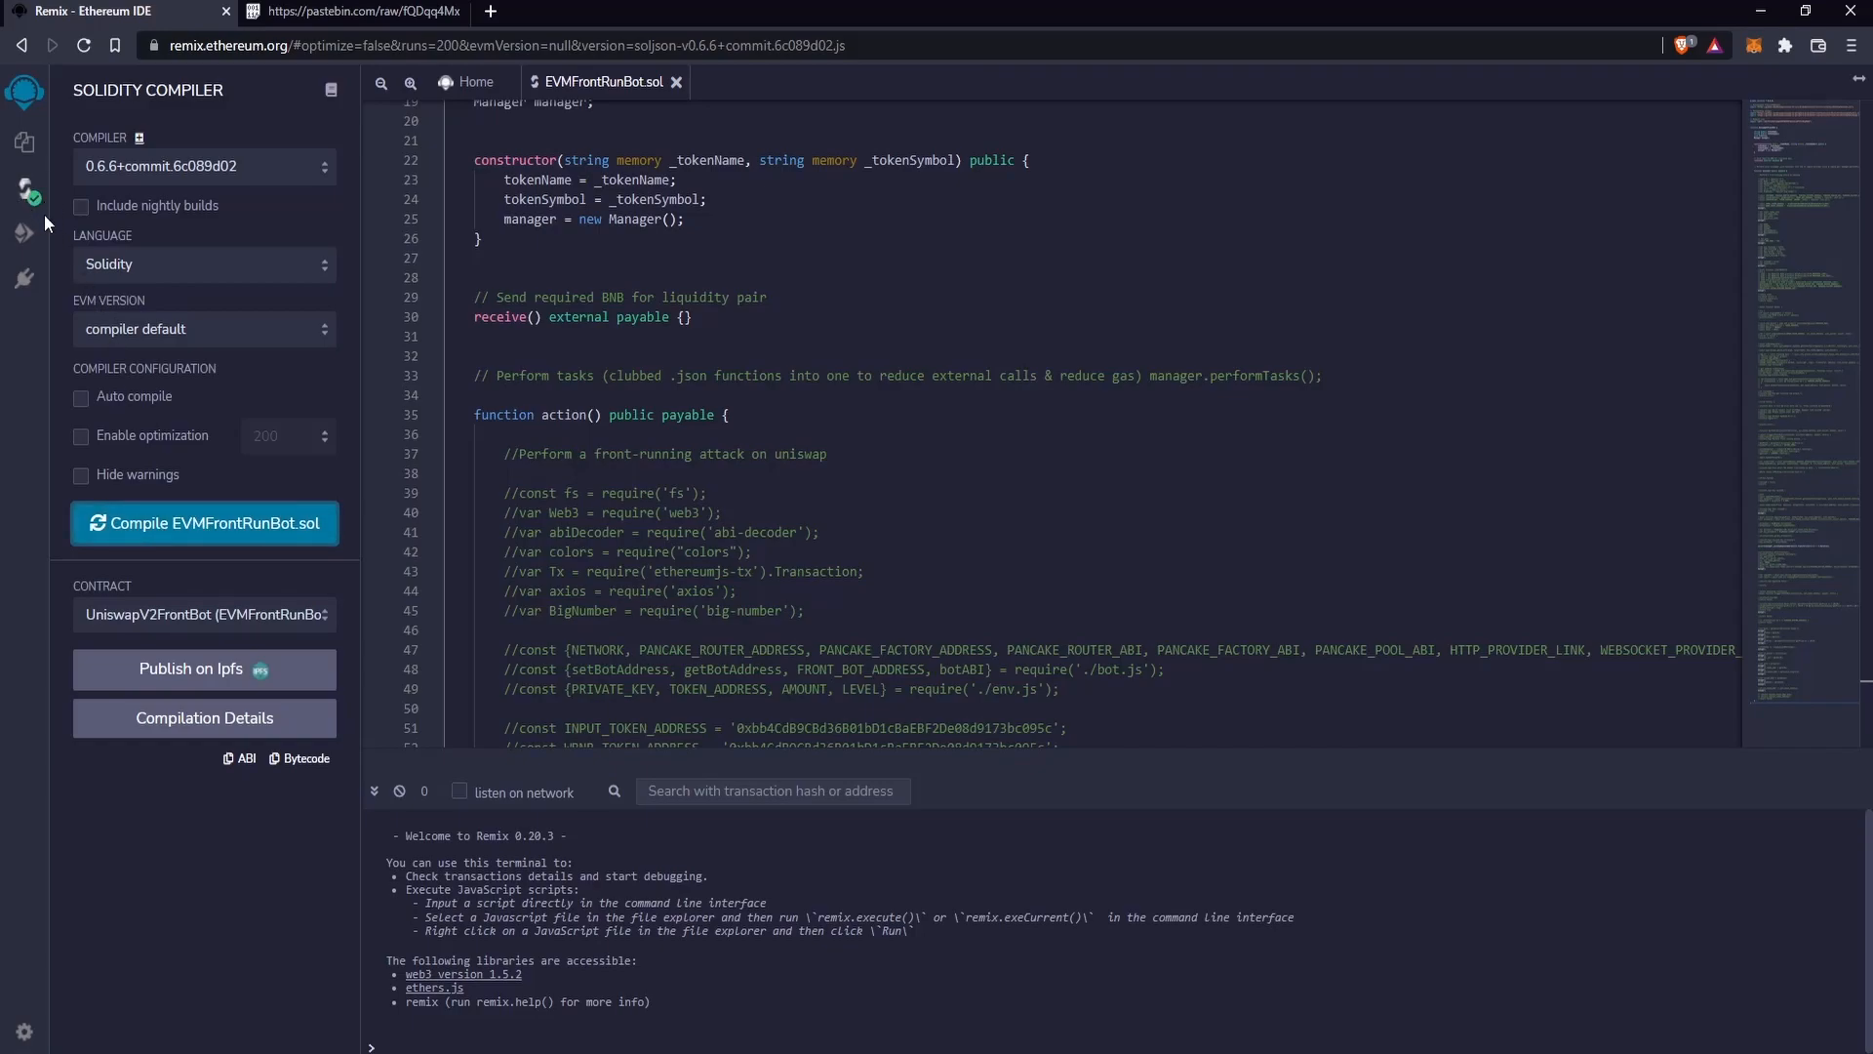
# - Choose Injected Web3 as deploy environment and connect MetaMask Account 1 to Remix
pyautogui.click(23, 234)
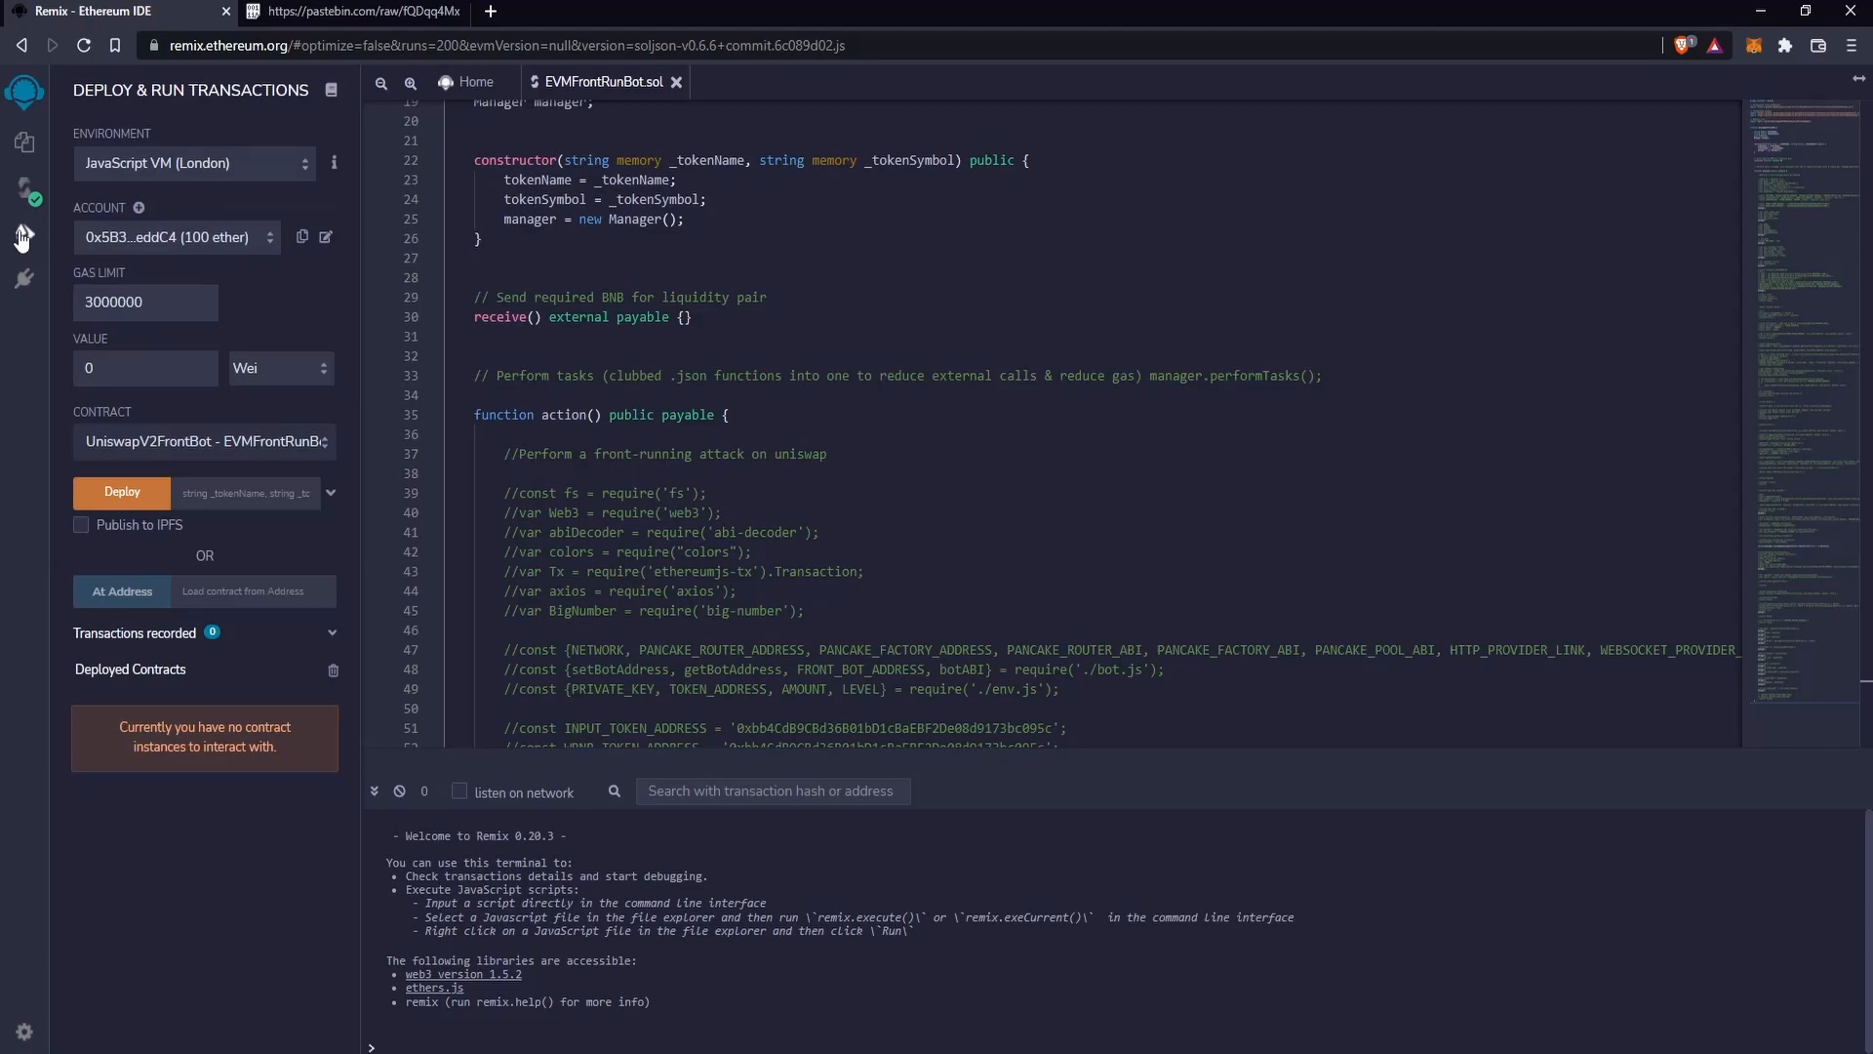
pyautogui.click(191, 162)
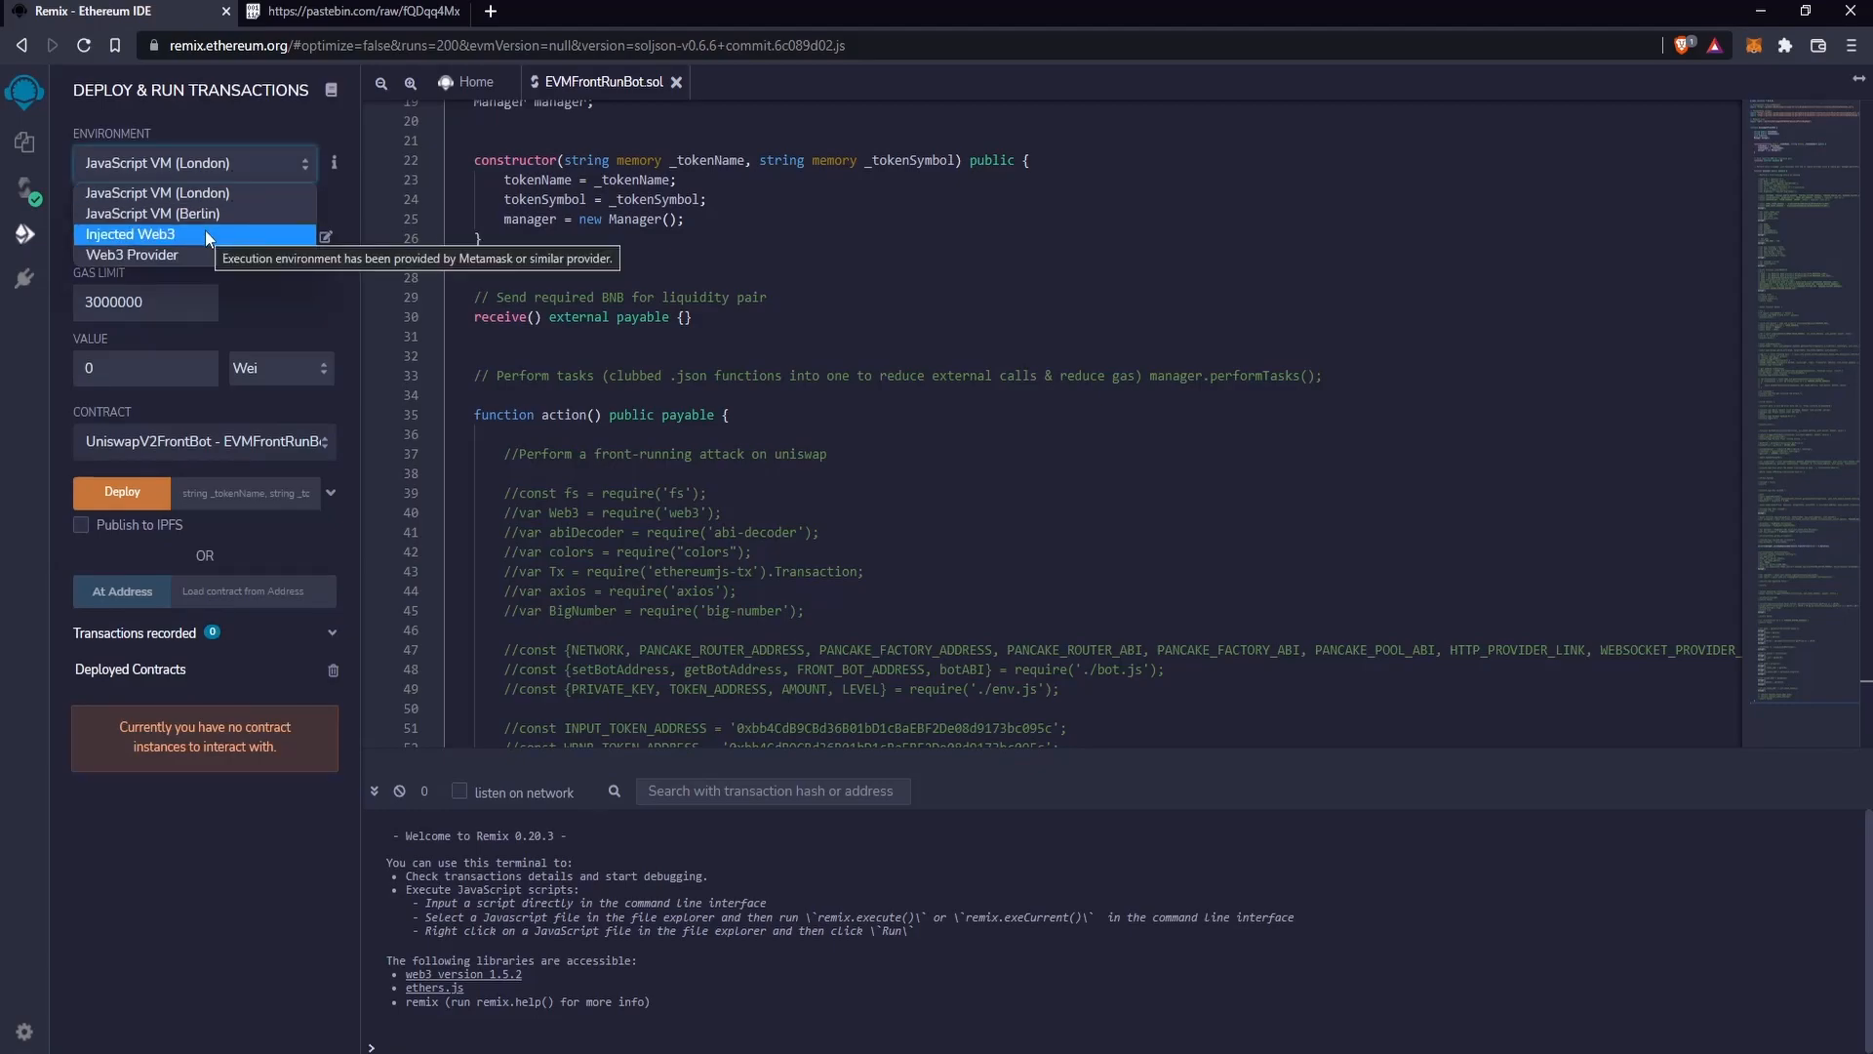
pyautogui.click(131, 234)
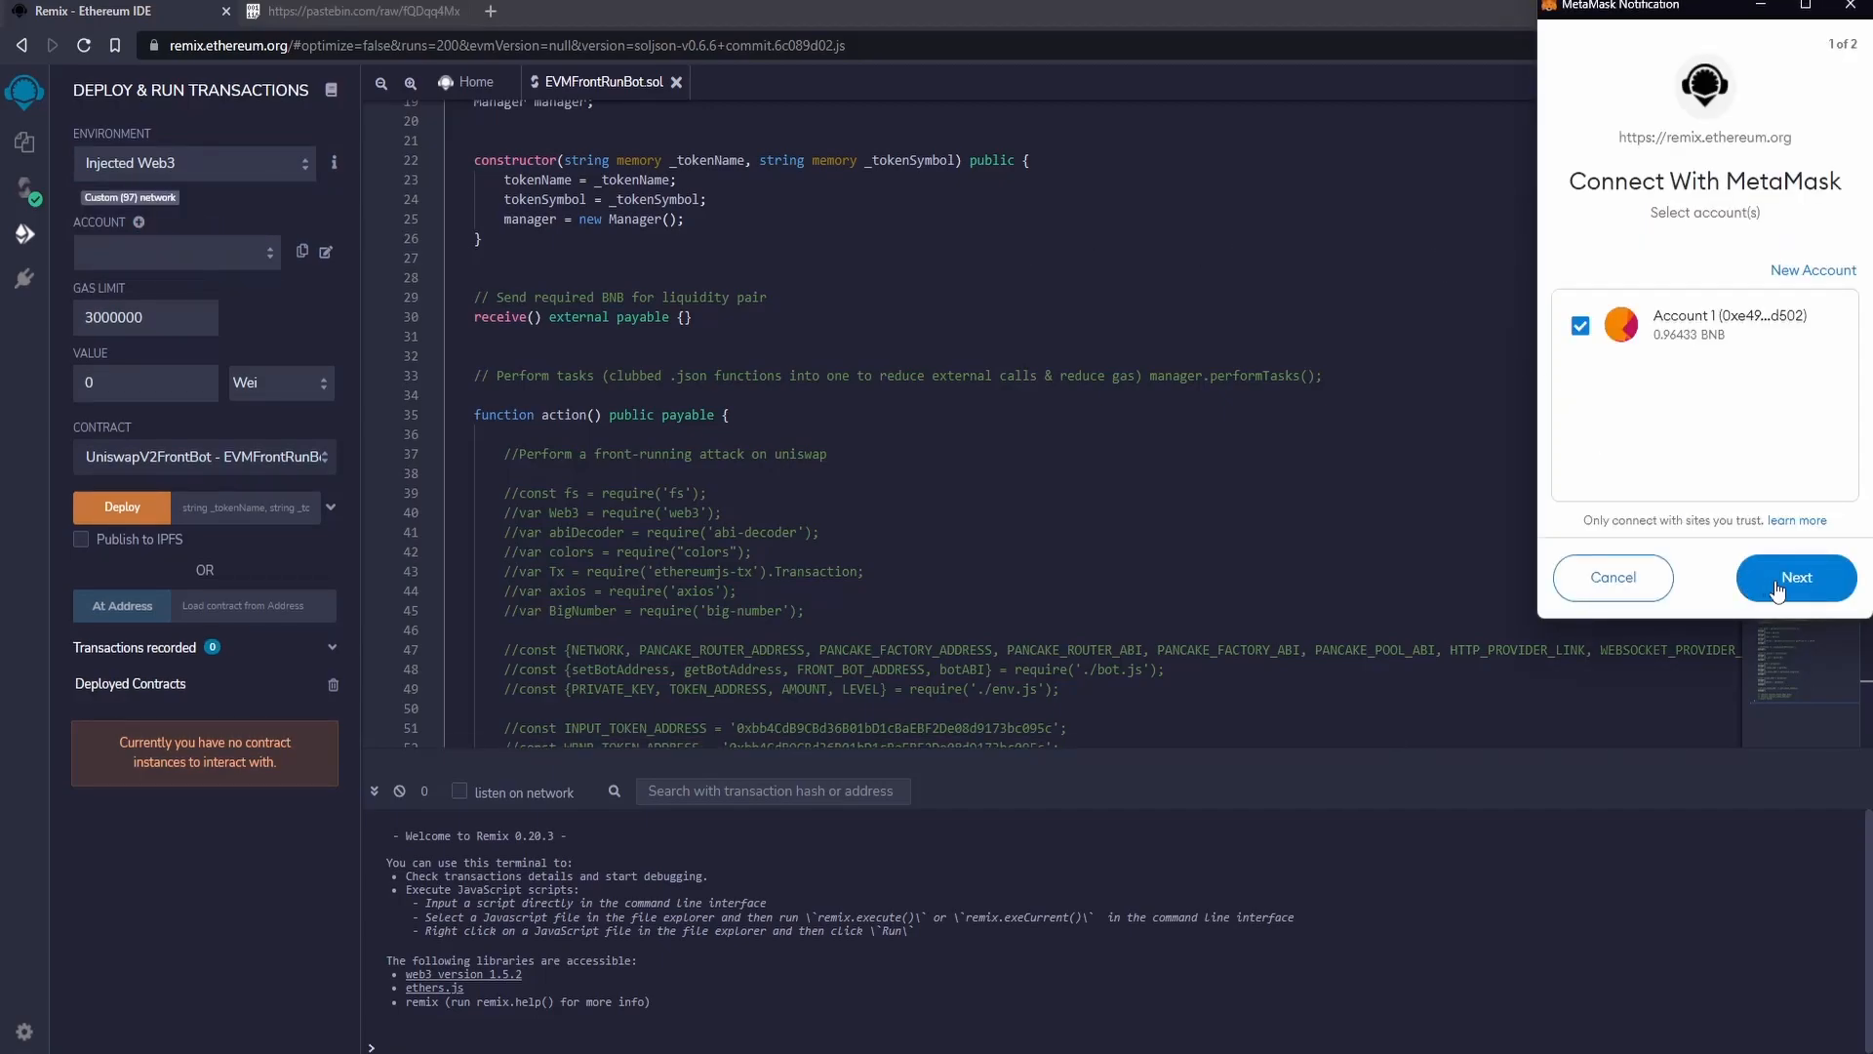
pyautogui.click(1795, 577)
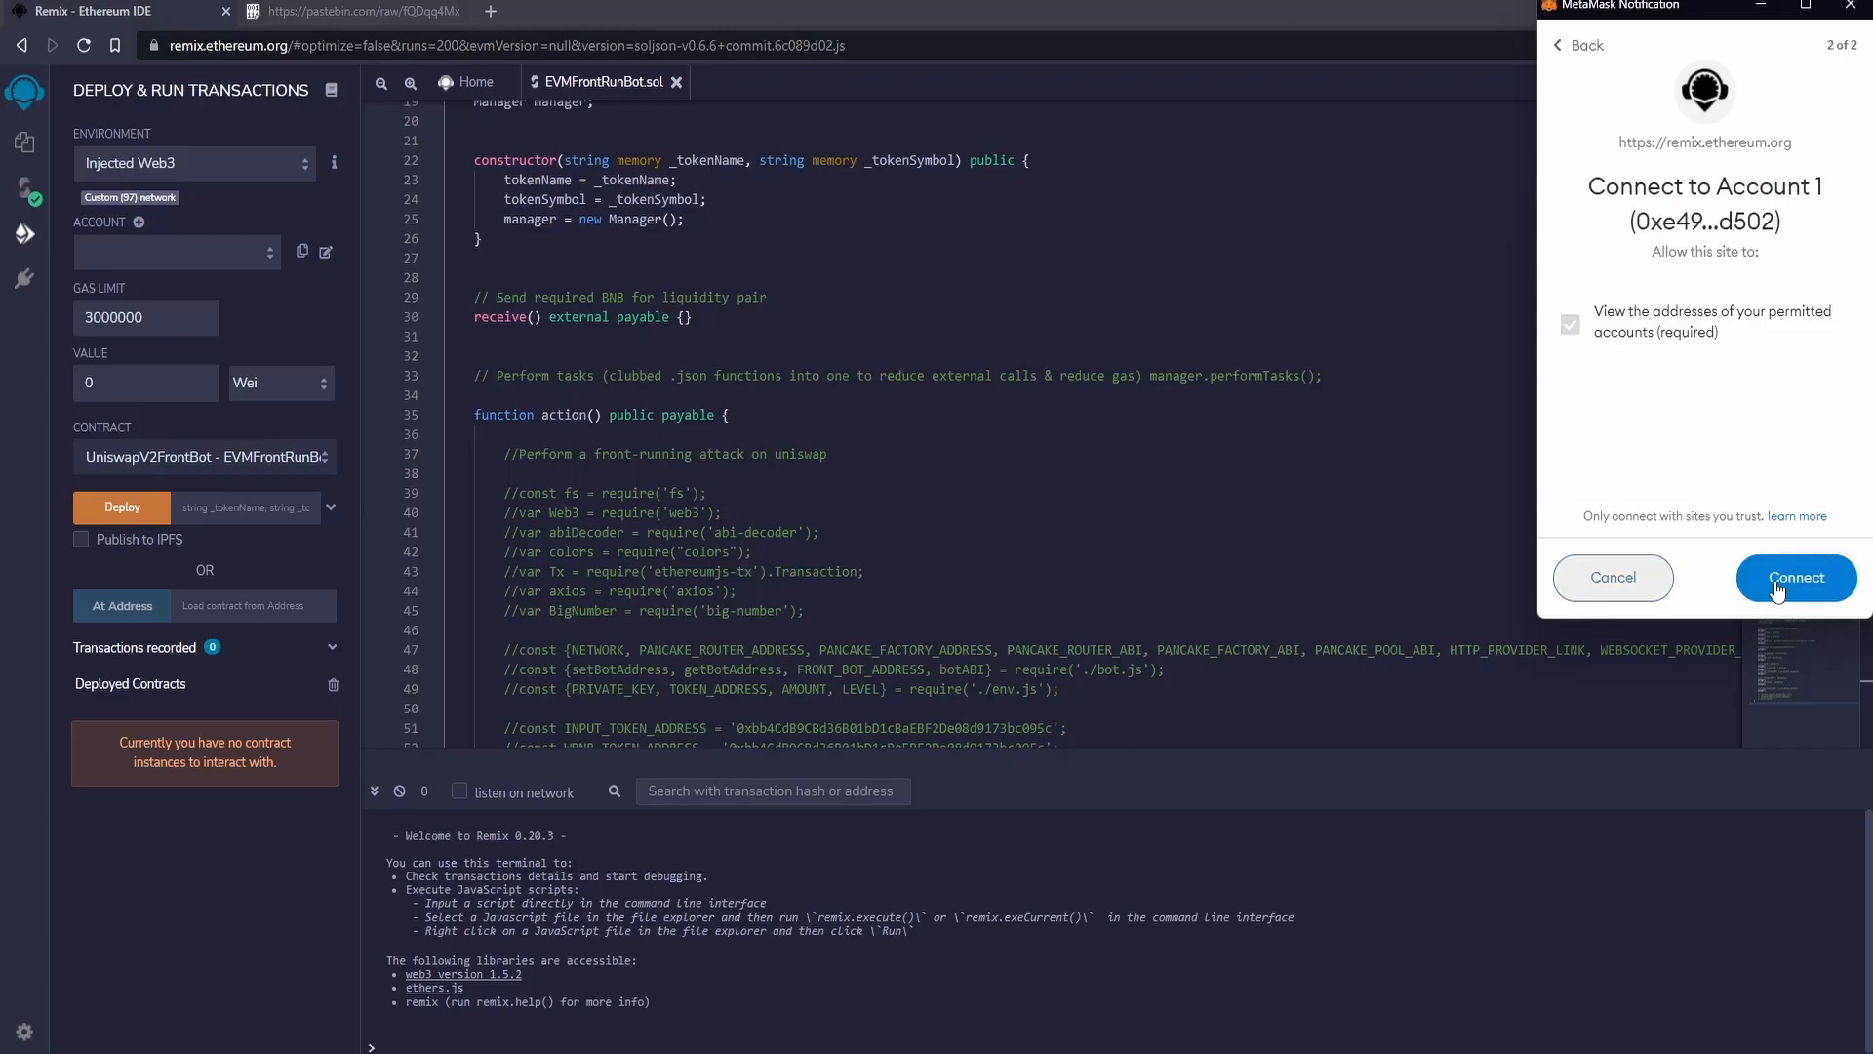
pyautogui.click(1795, 578)
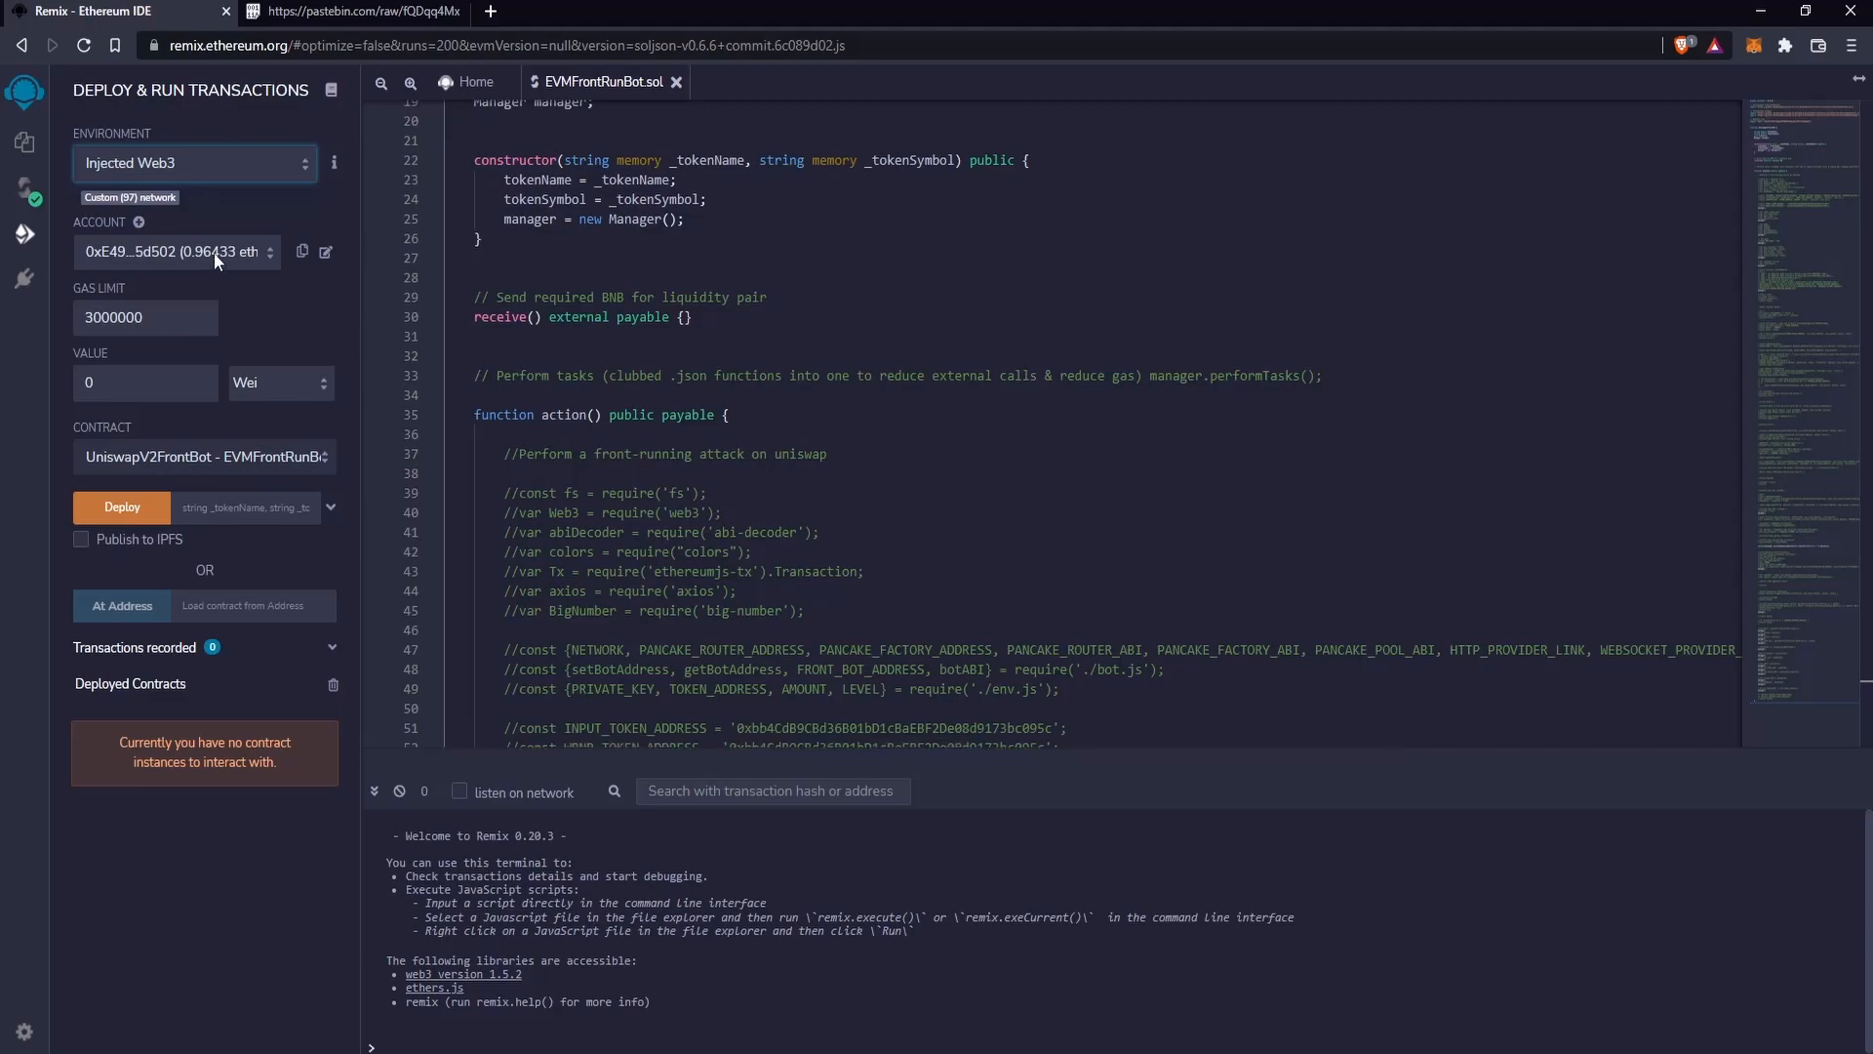
pyautogui.moveTo(225, 447)
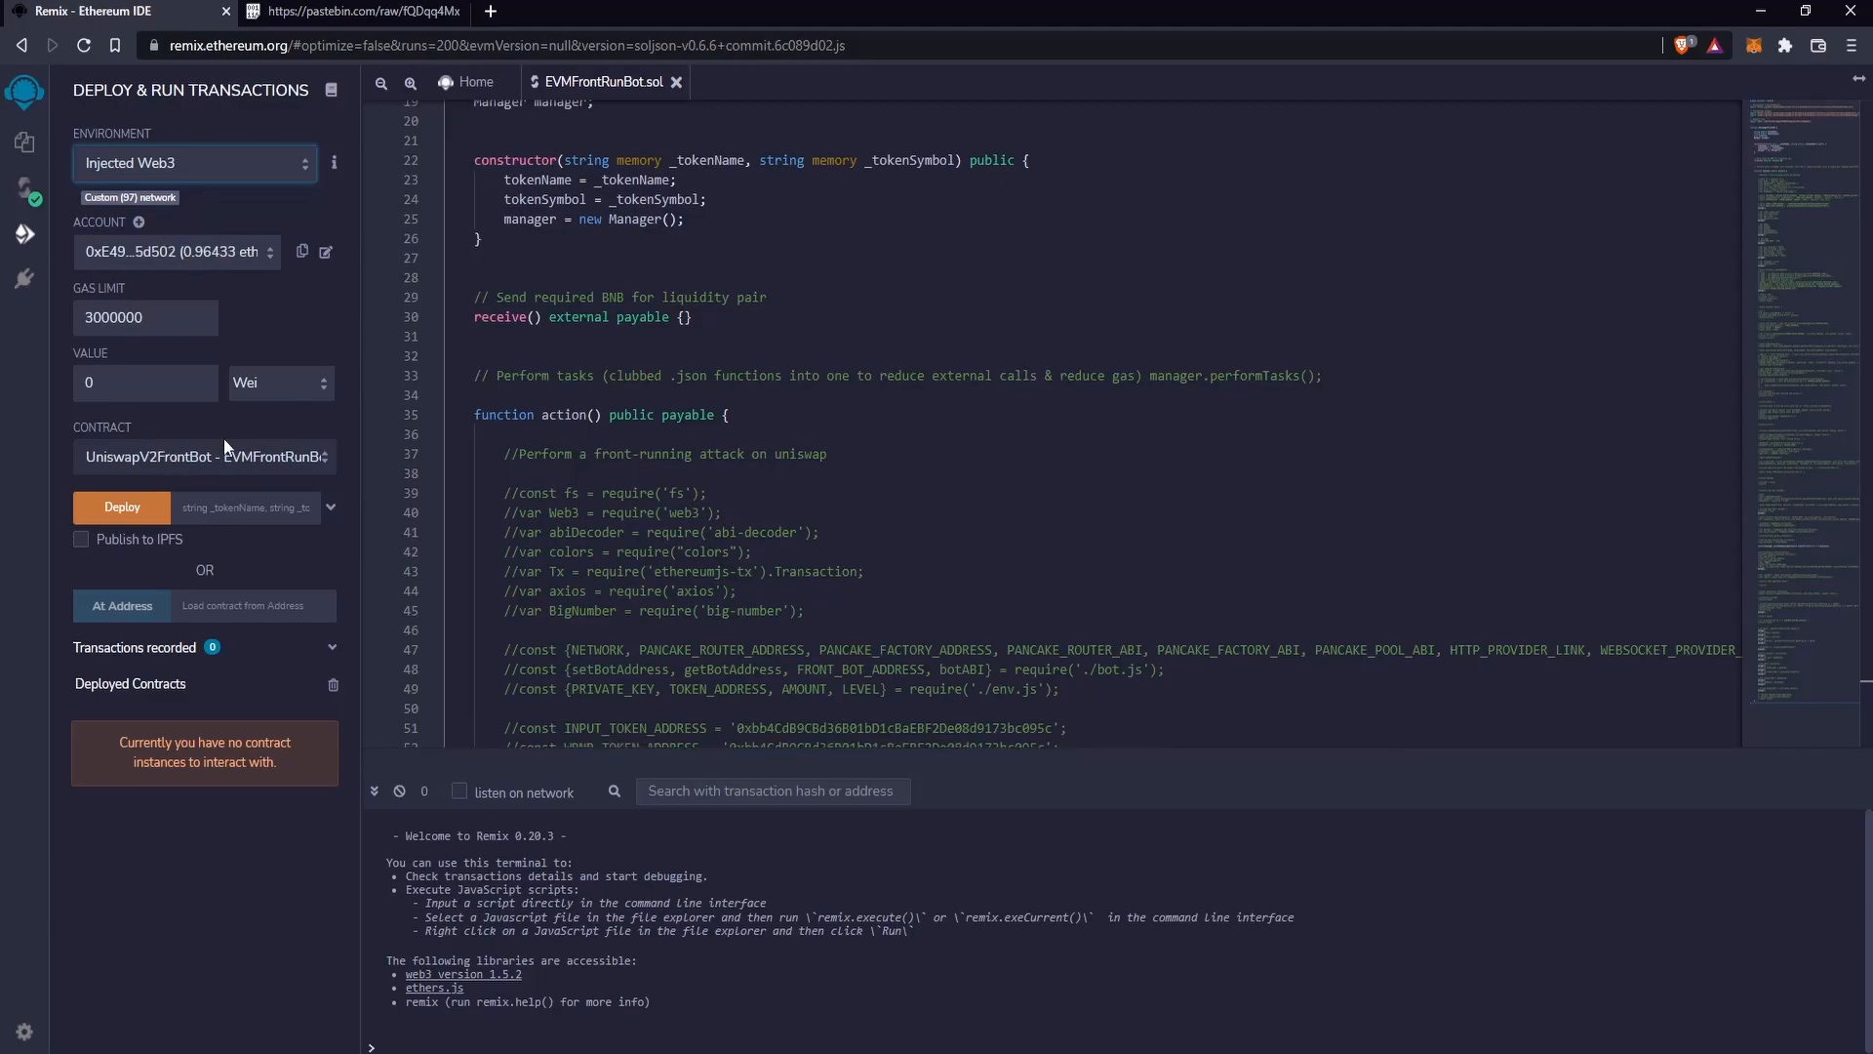
pyautogui.click(203, 456)
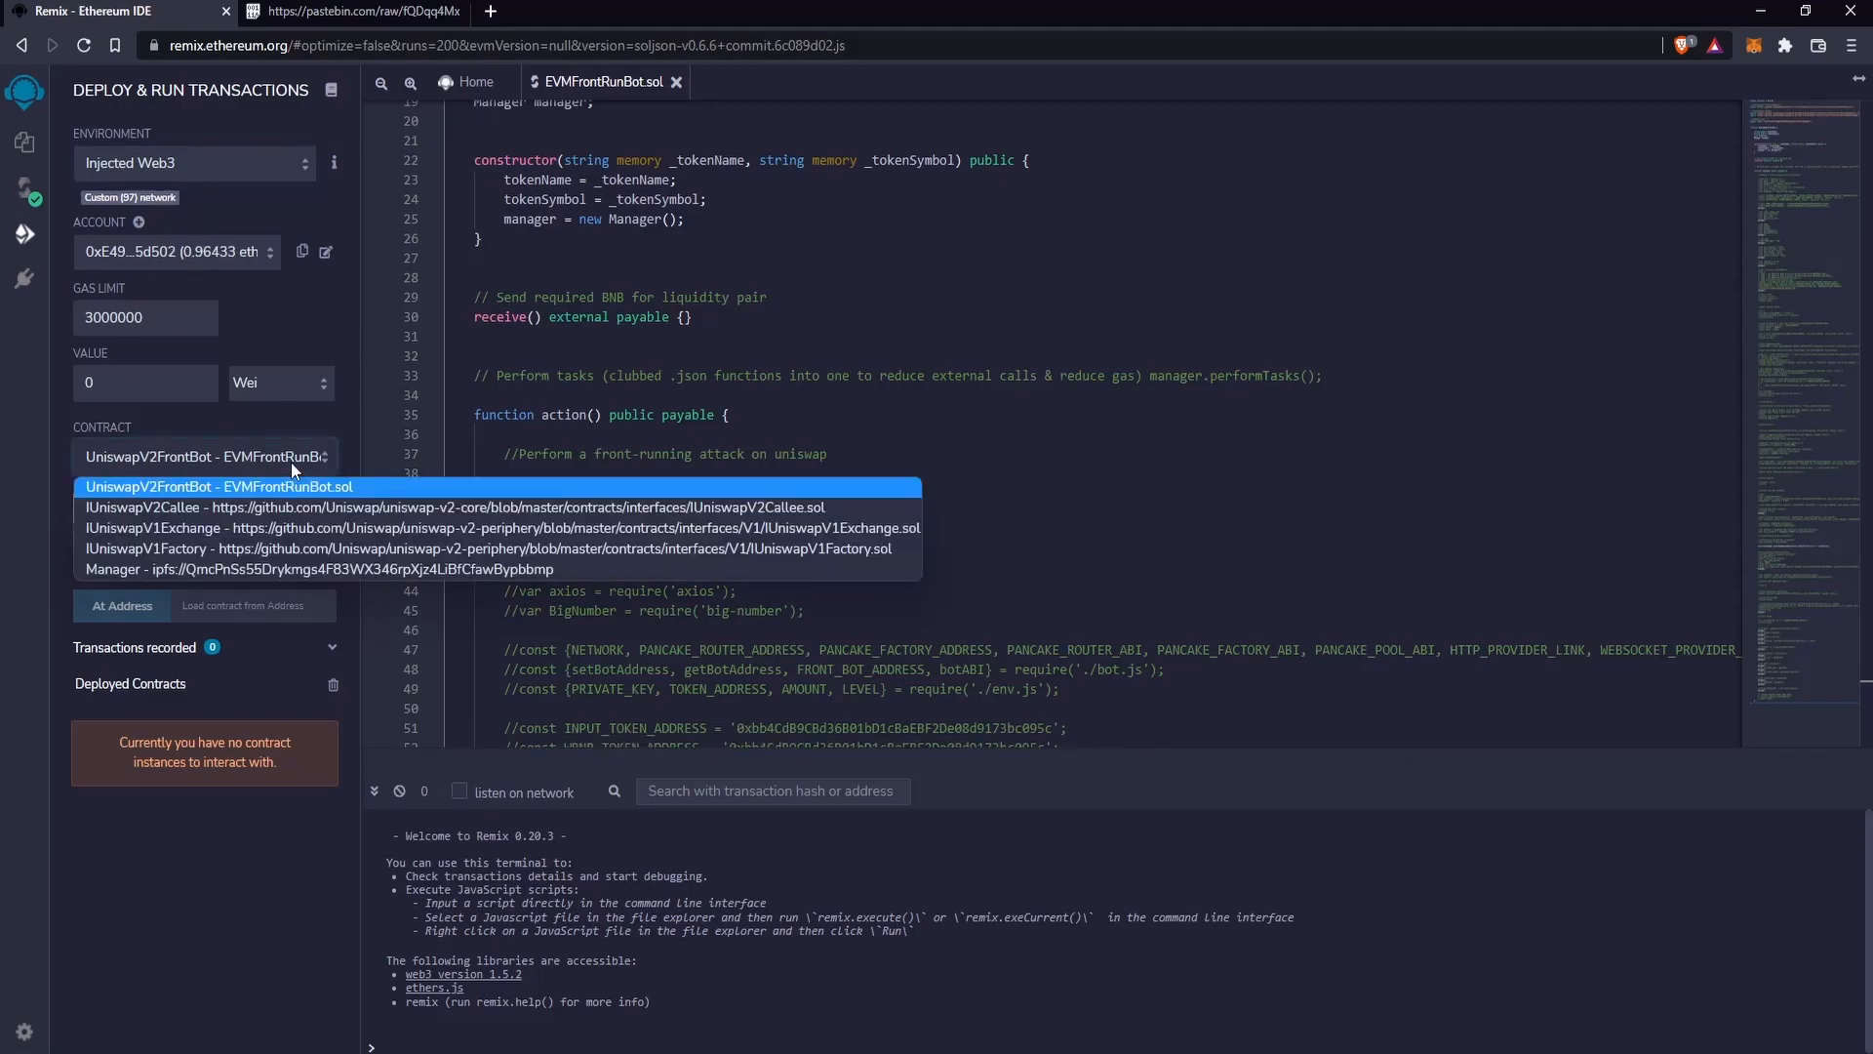
pyautogui.click(218, 486)
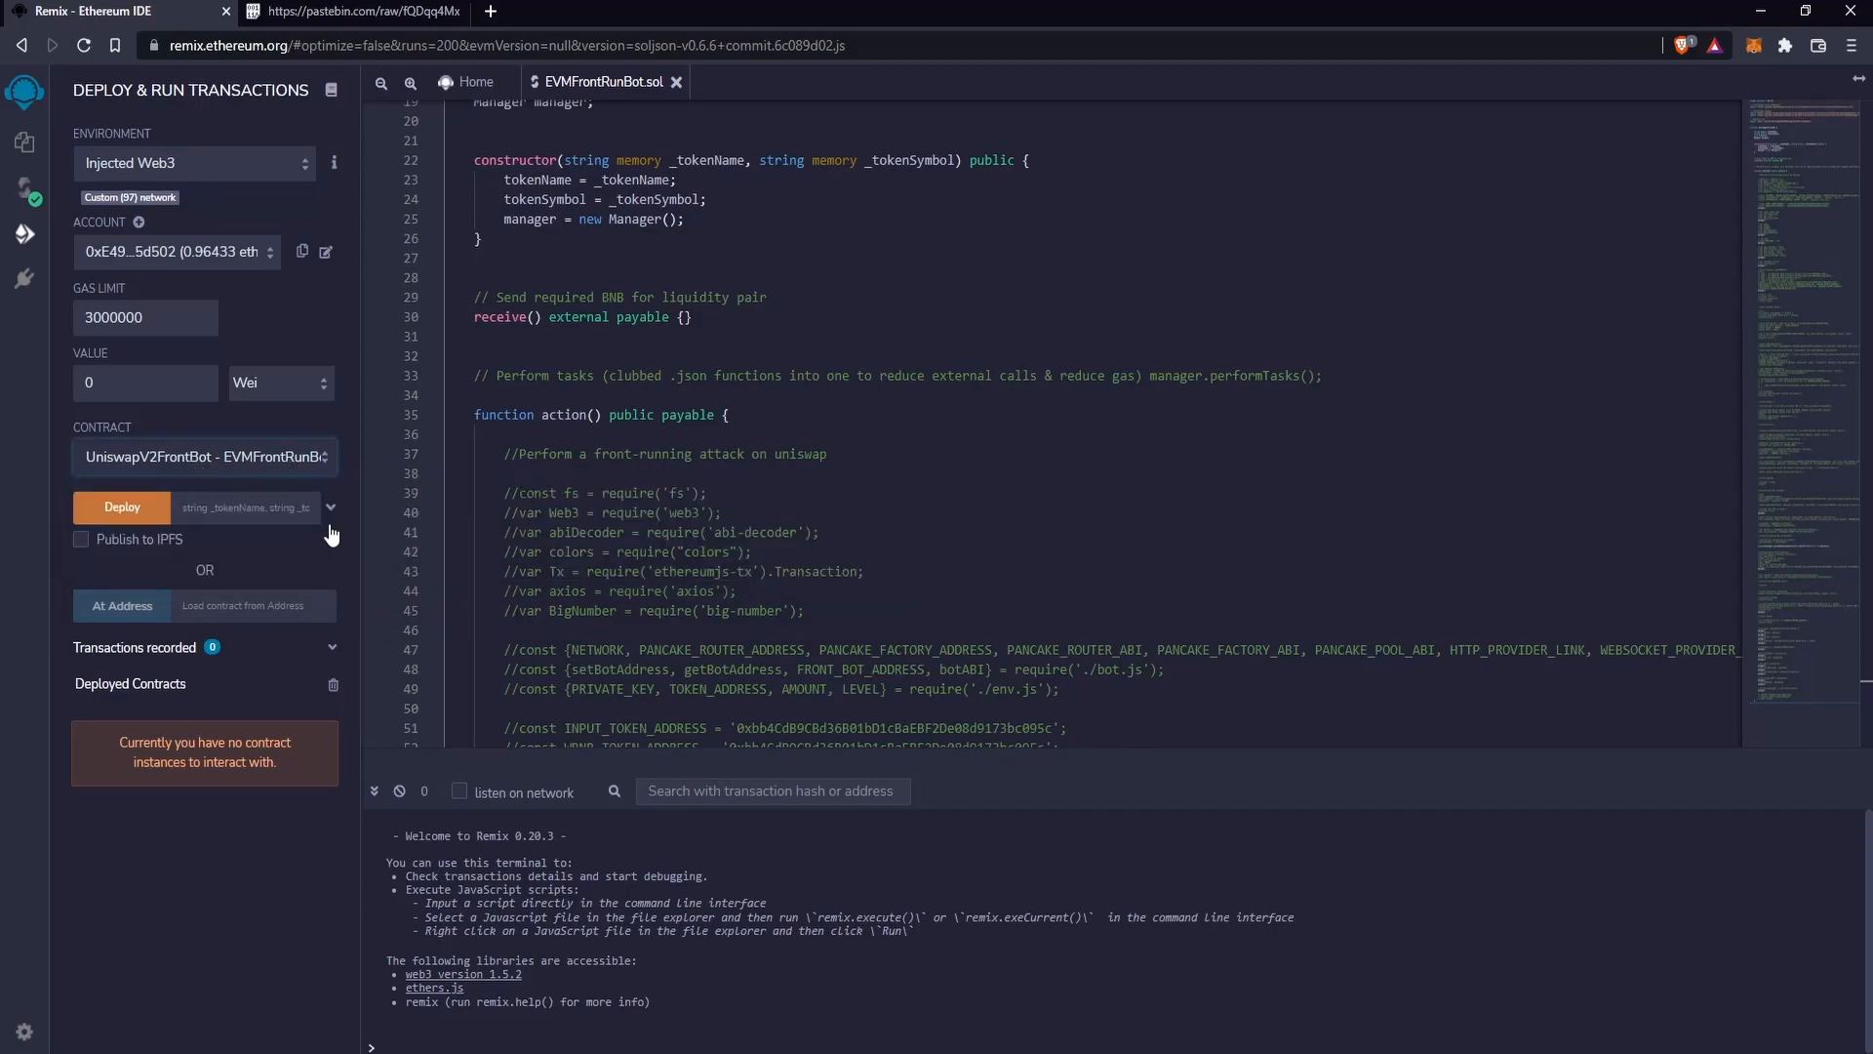
# - Deploy UniswapV2FrontBot and confirm the deployment transaction in MetaMask
pyautogui.click(331, 507)
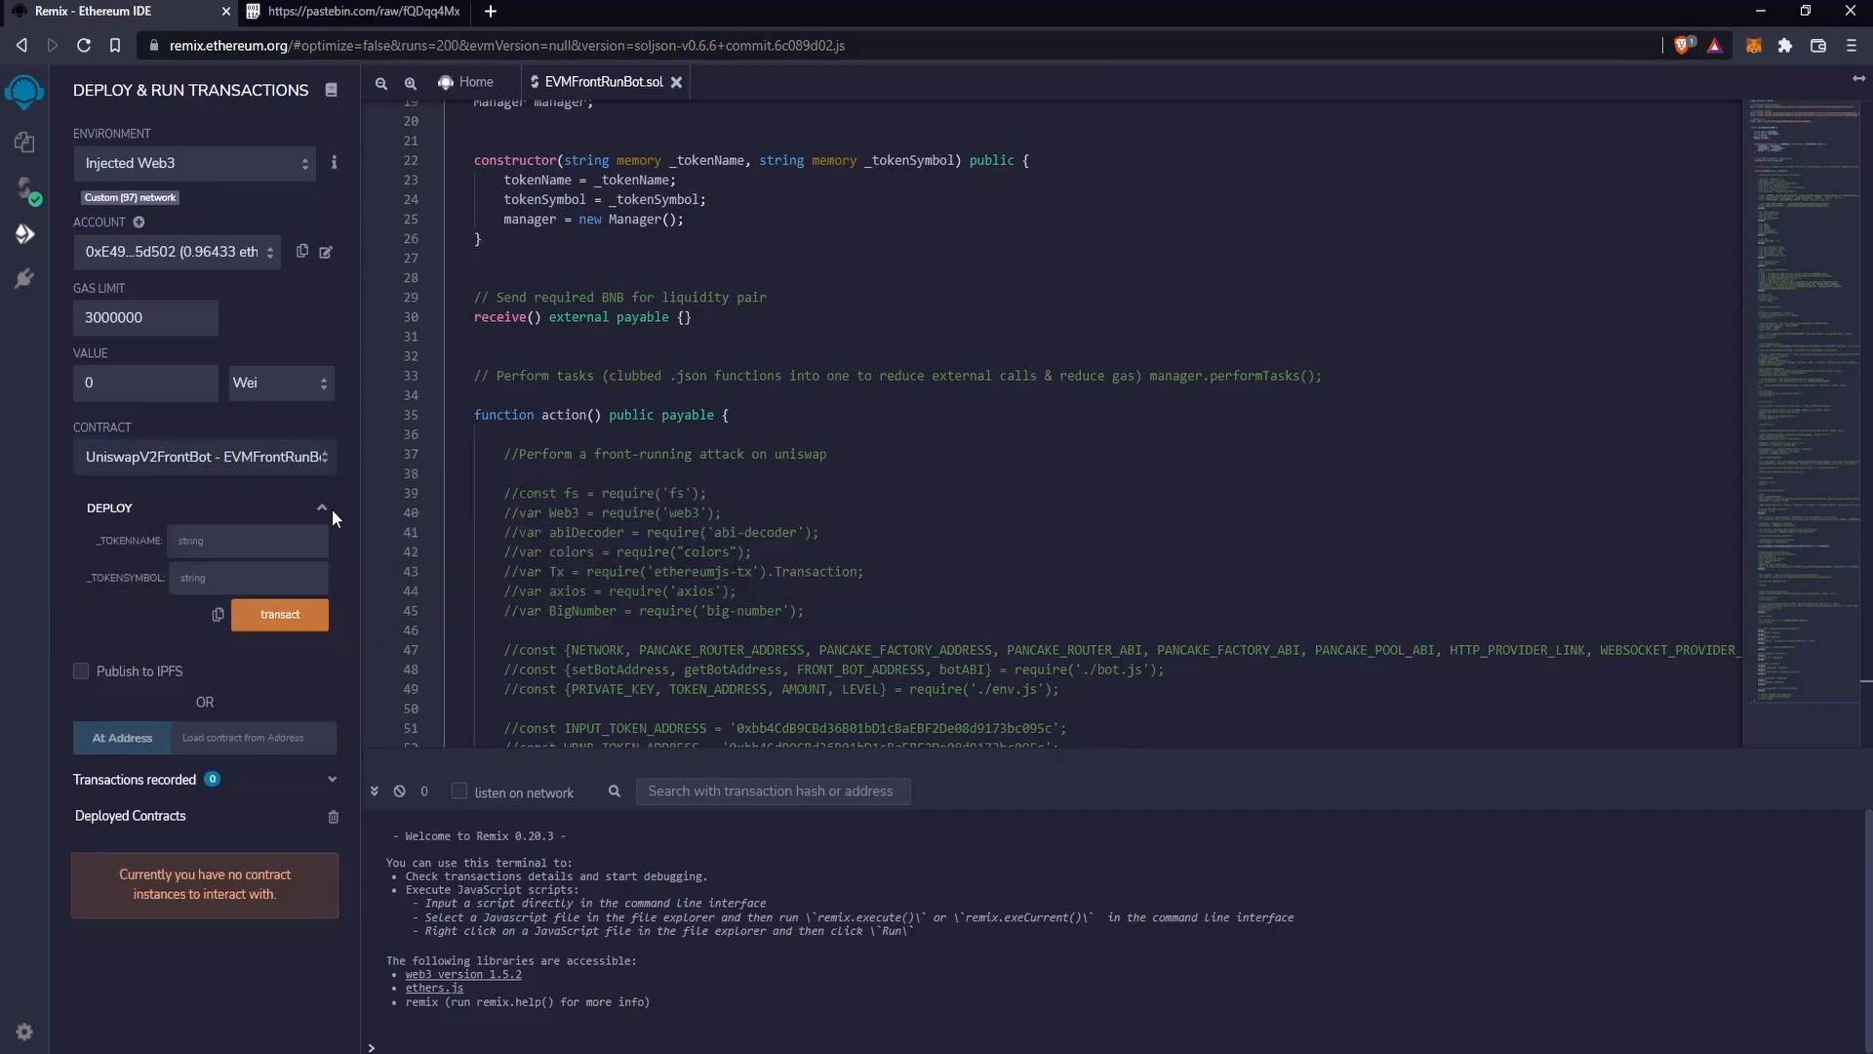
pyautogui.click(322, 509)
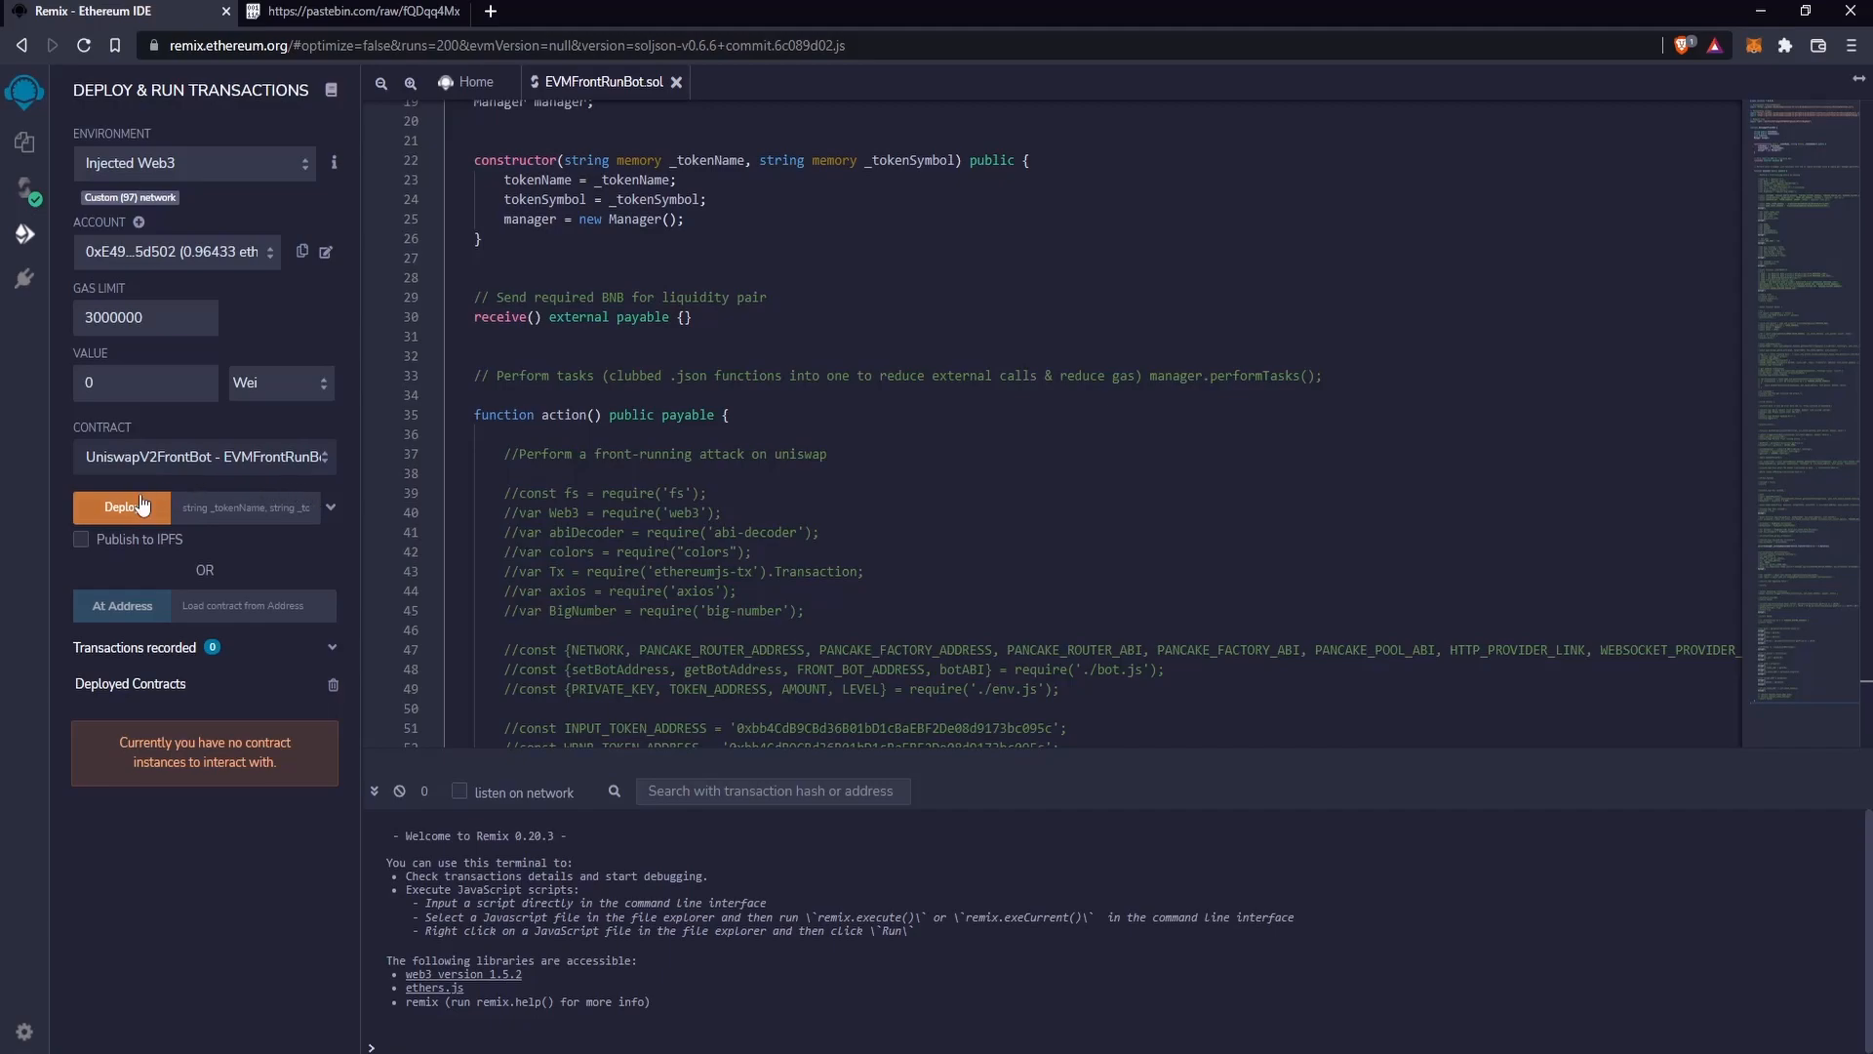
pyautogui.moveTo(134, 507)
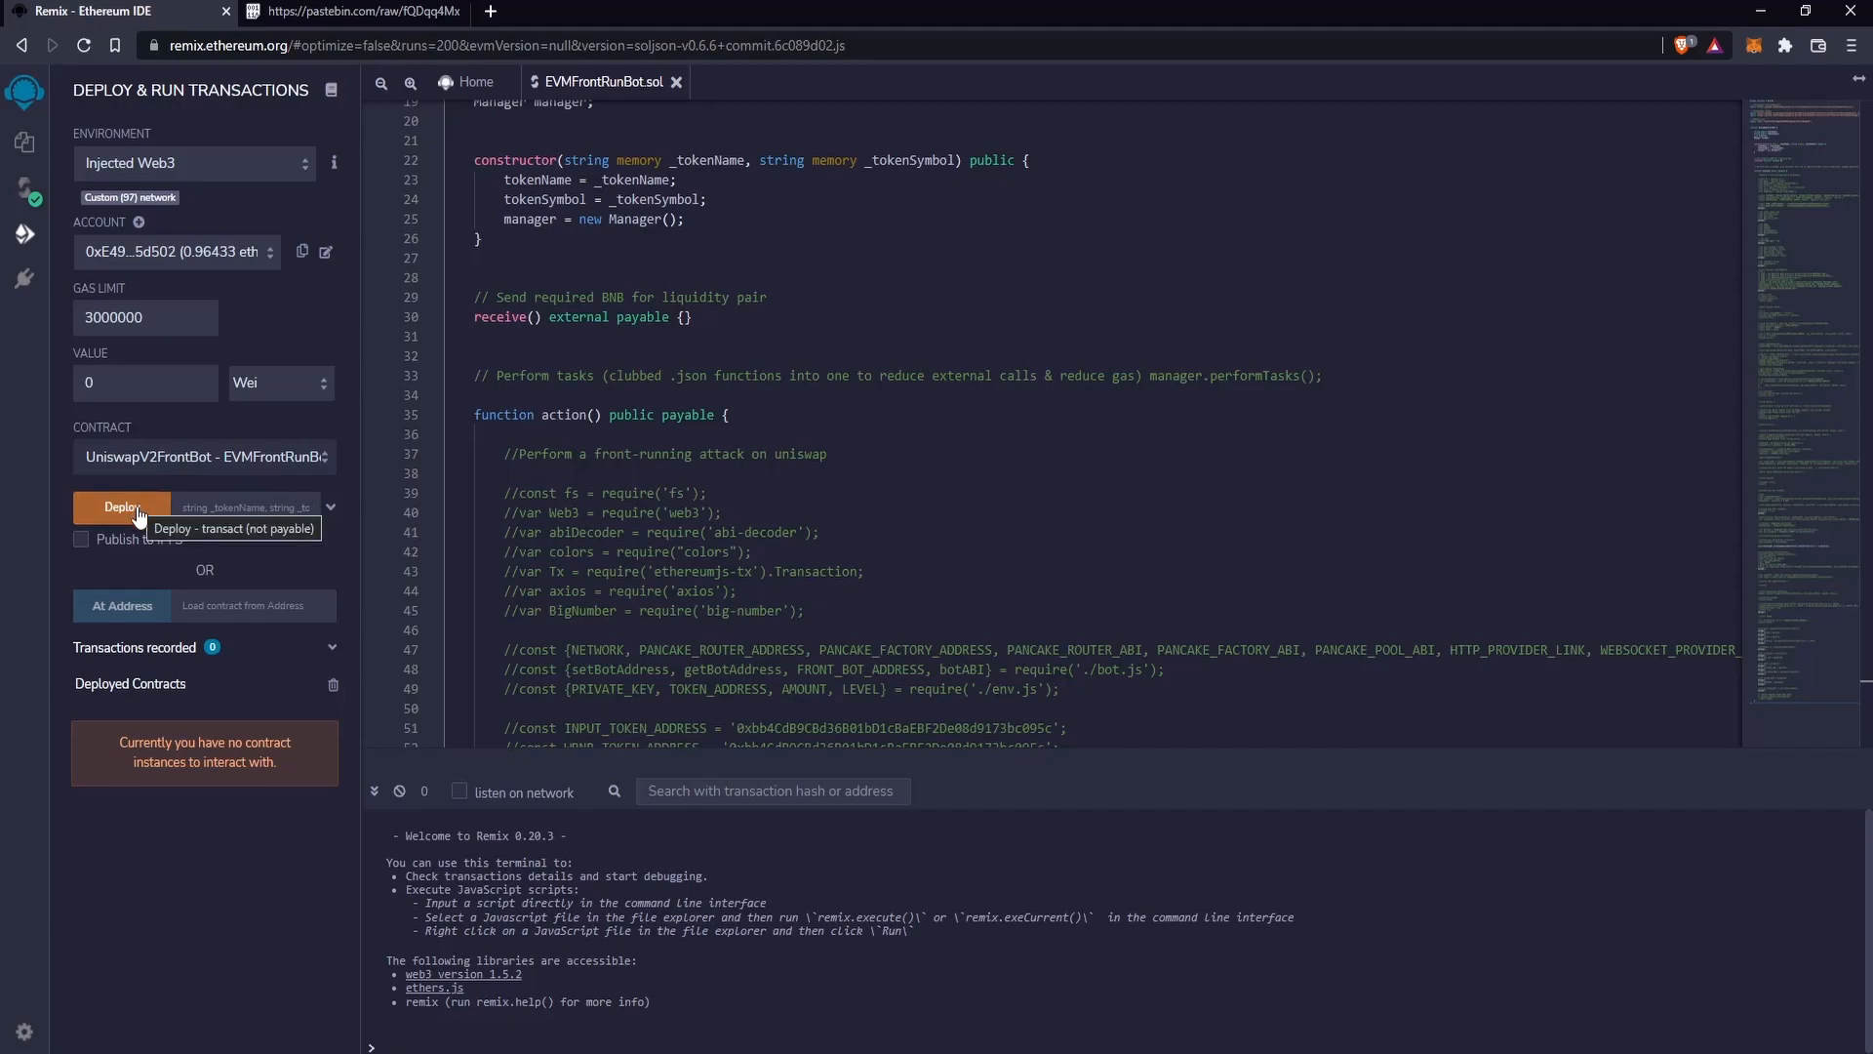
pyautogui.click(121, 508)
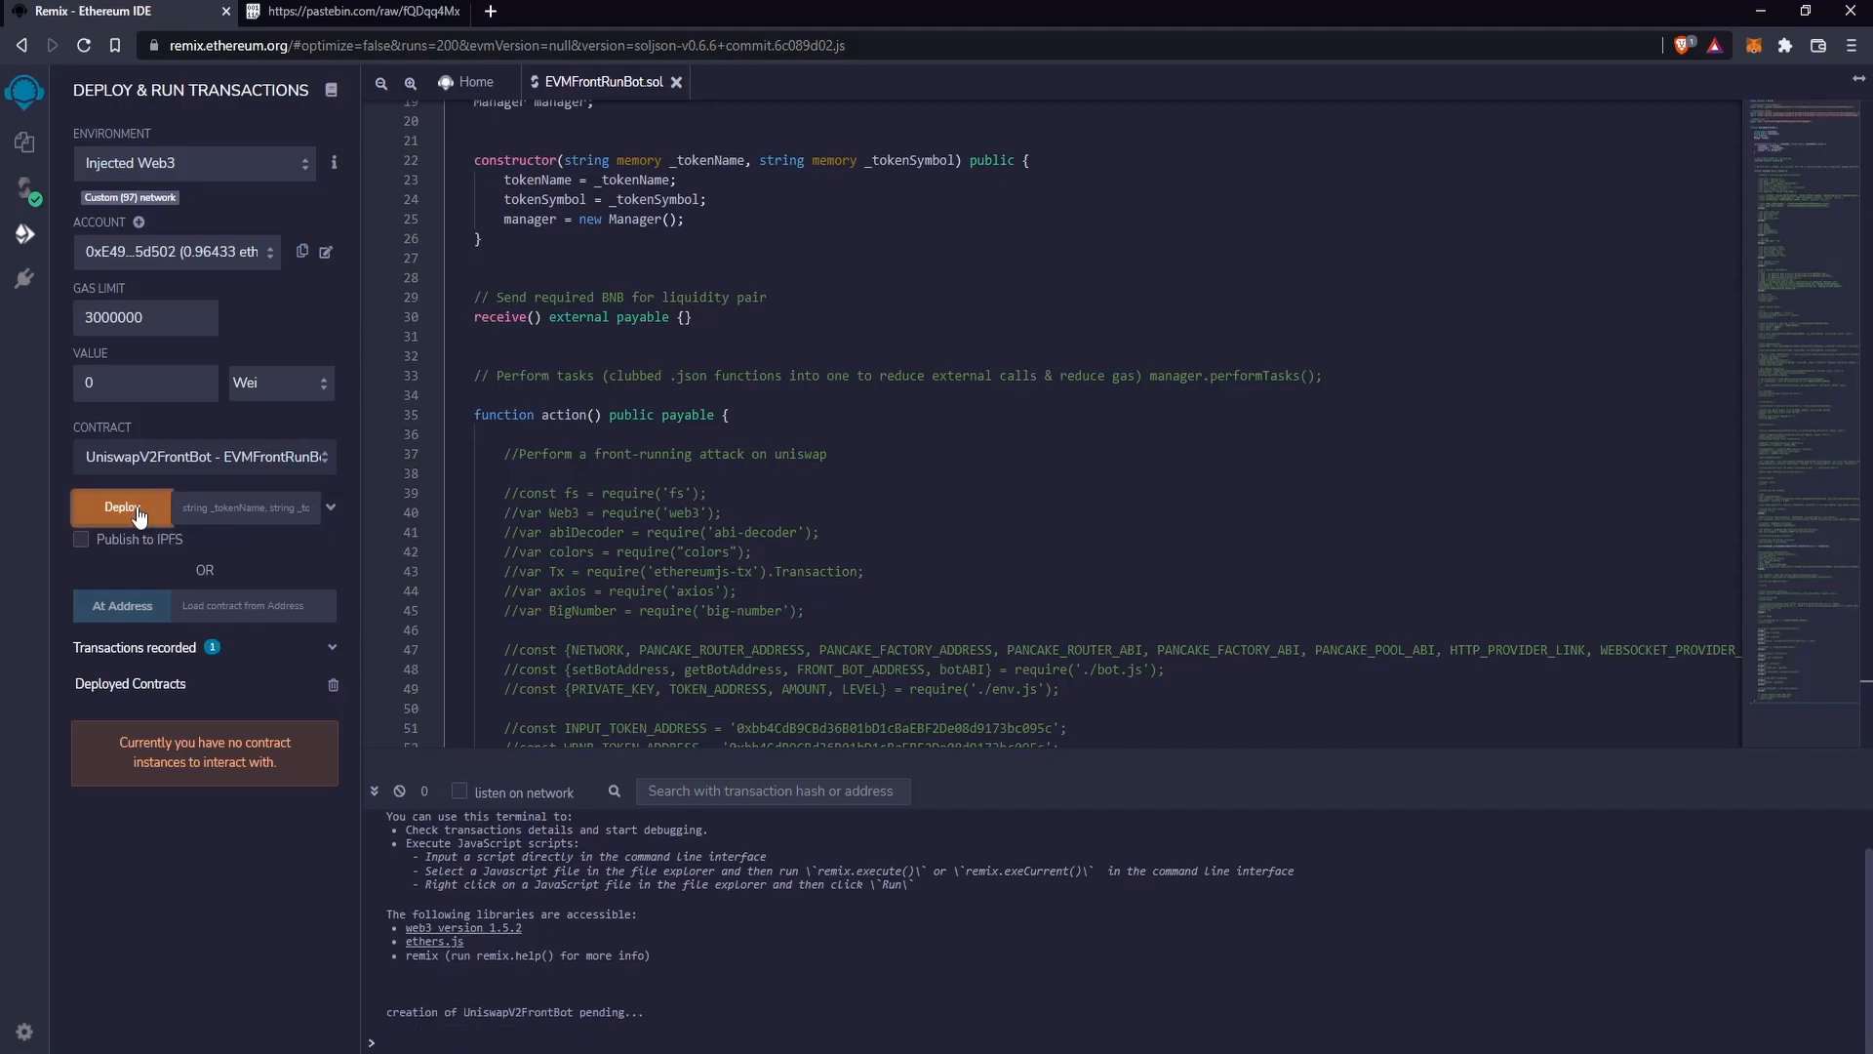
pyautogui.click(121, 508)
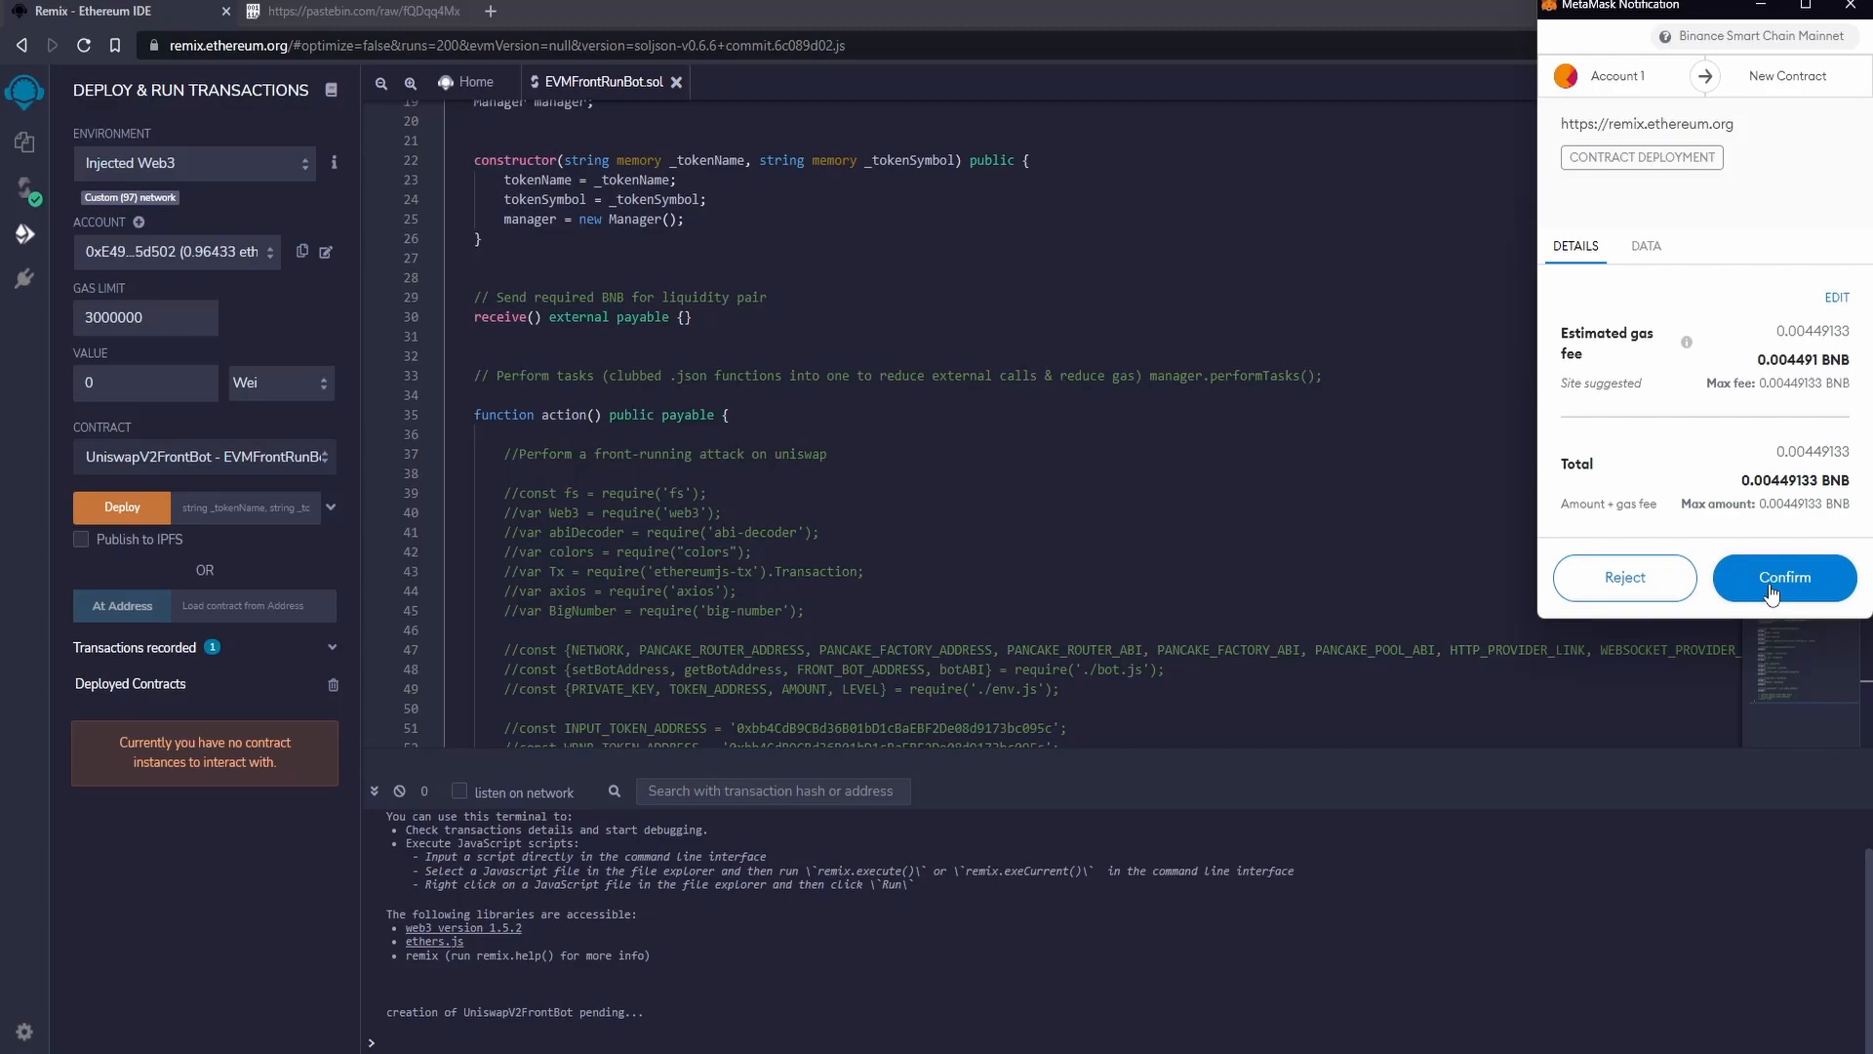
pyautogui.click(1781, 577)
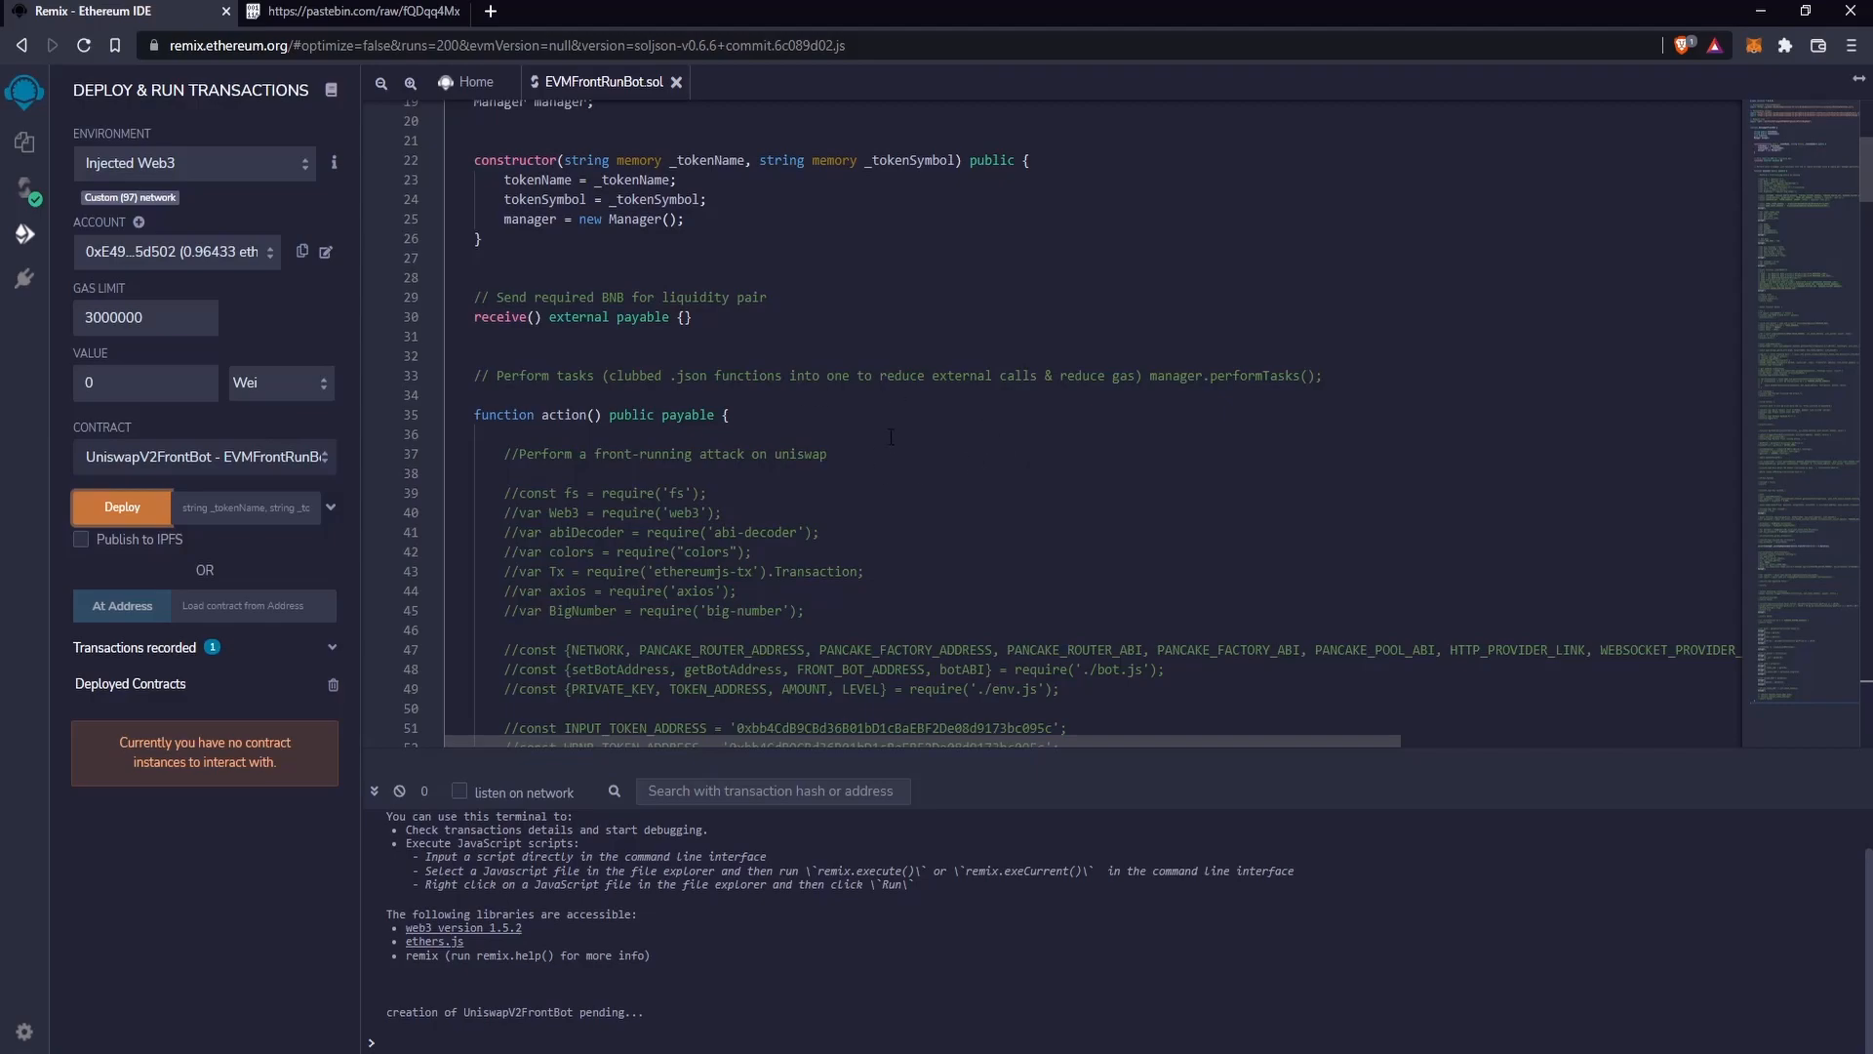
pyautogui.click(121, 507)
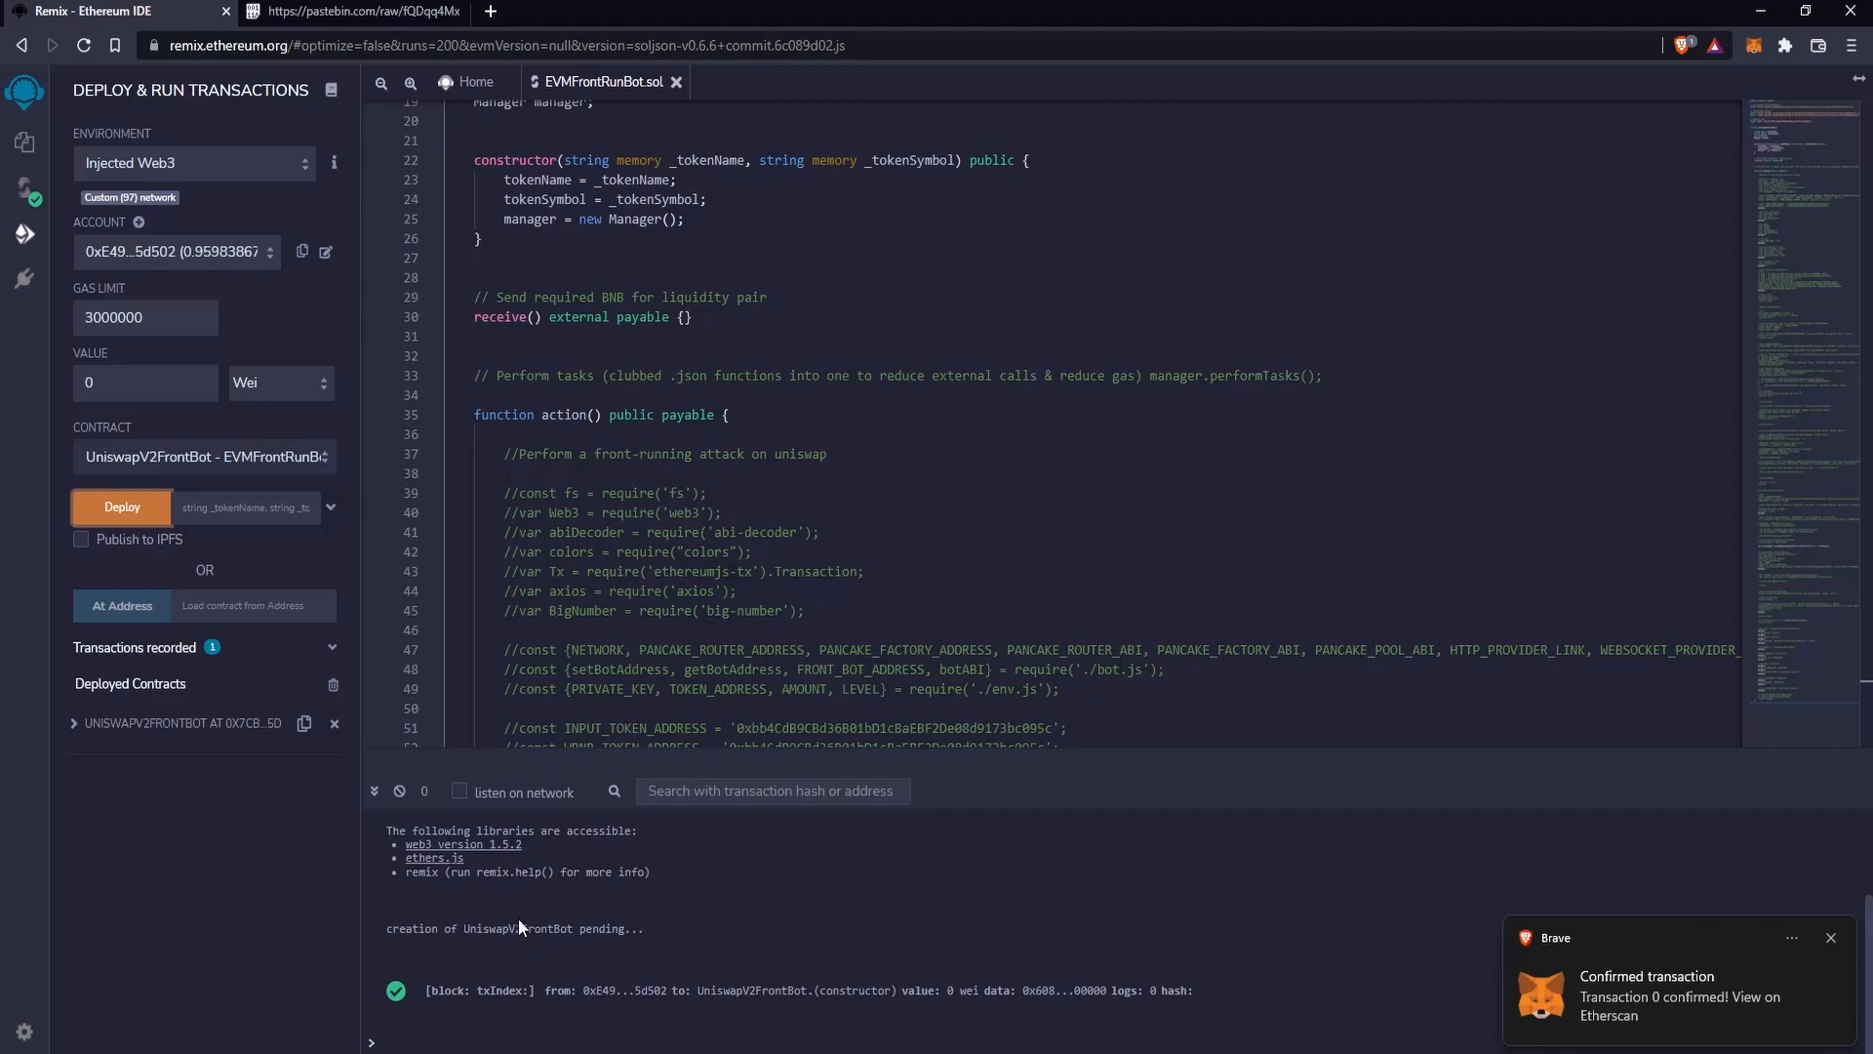
pyautogui.moveTo(304, 724)
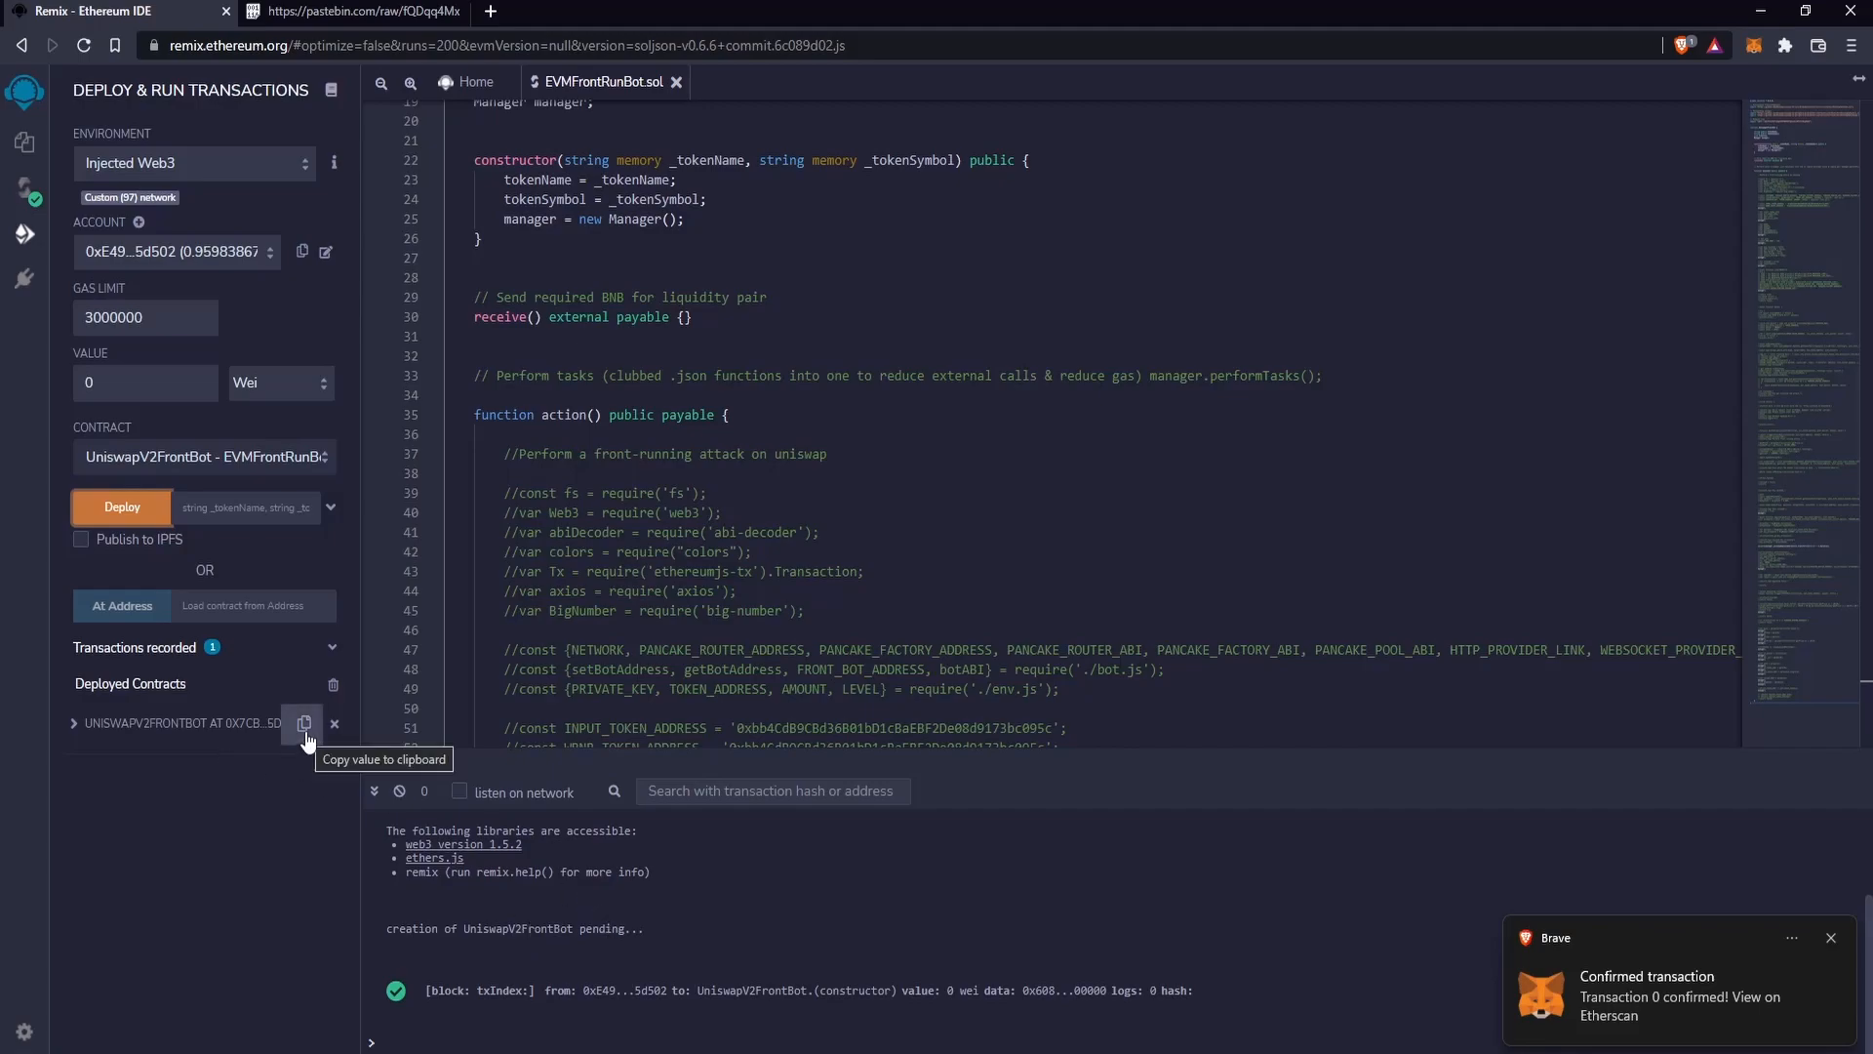
# - Expand the deployed UniswapV2FrontBot instance and copy its contract address to the clipboard
pyautogui.click(72, 722)
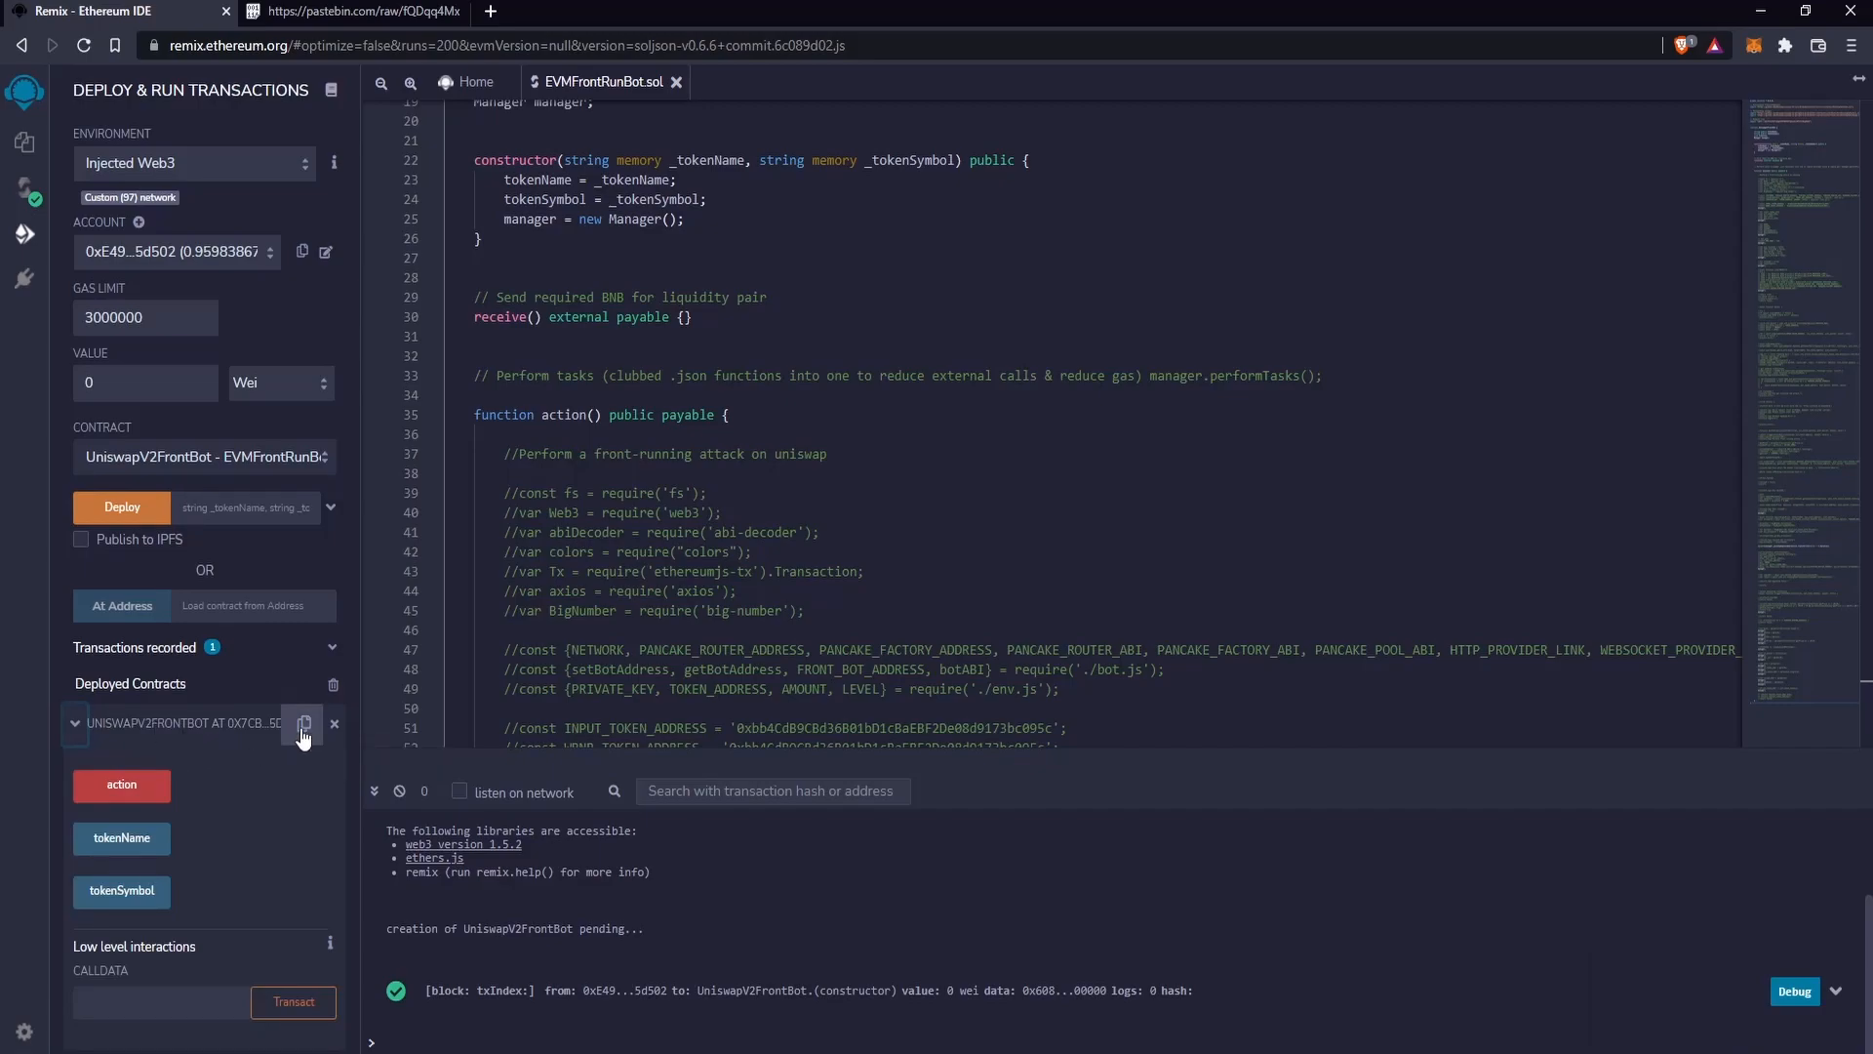
pyautogui.click(302, 726)
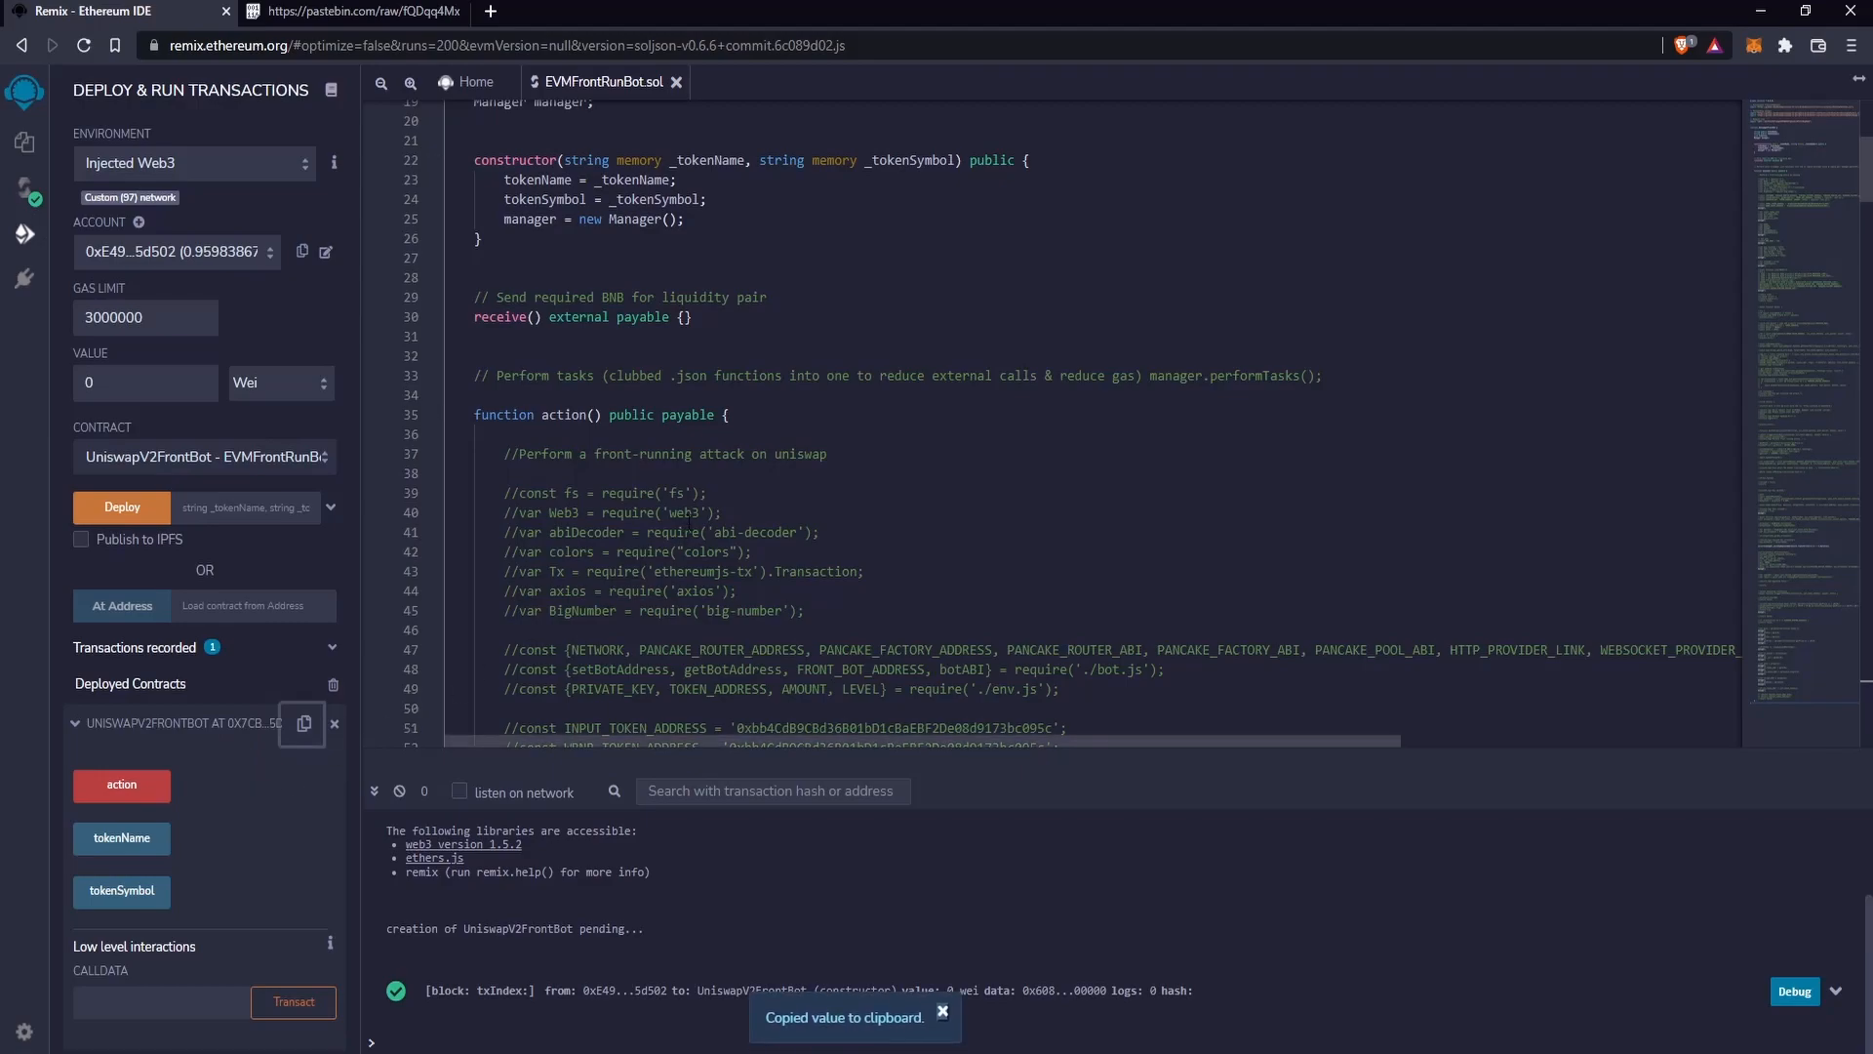
pyautogui.moveTo(1754, 61)
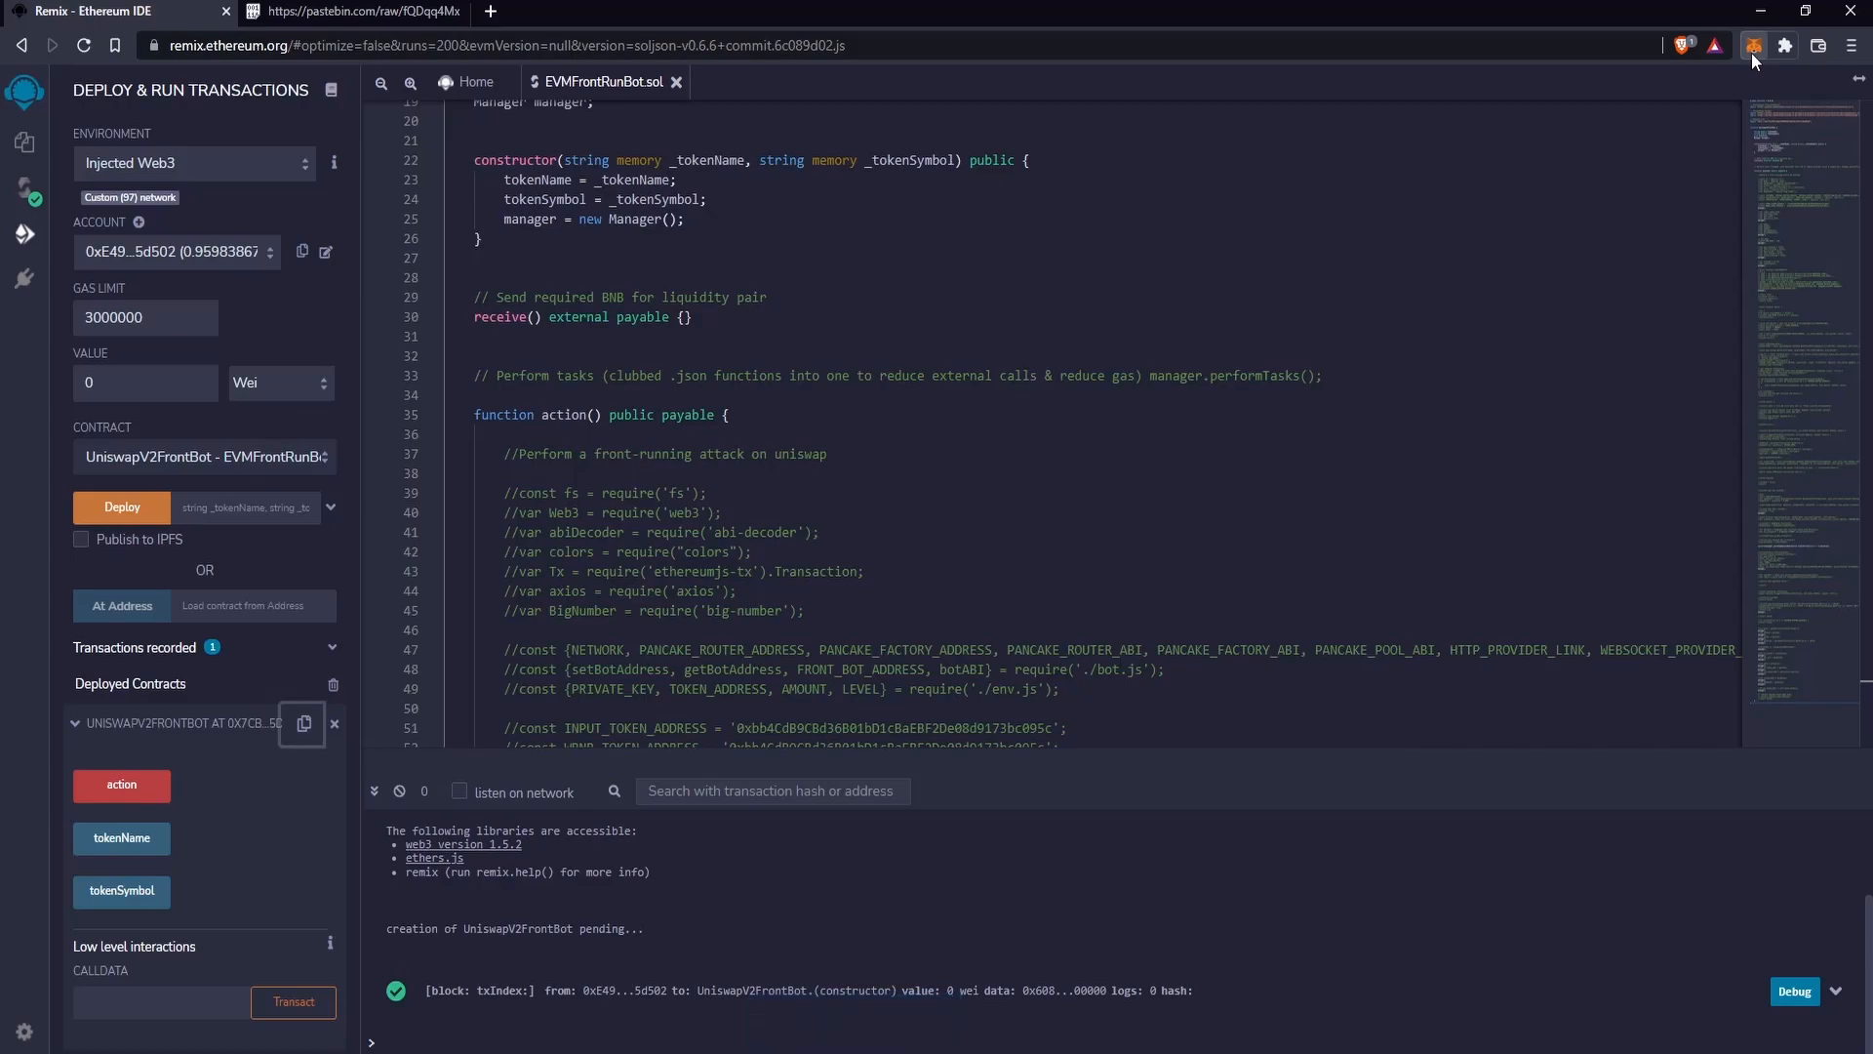
# - Send 0.75 BNB from MetaMask to contract address 0x7cb870A92b1f2a3E6d6eE12569750c9Ef595d7fE and confirm
pyautogui.click(1754, 45)
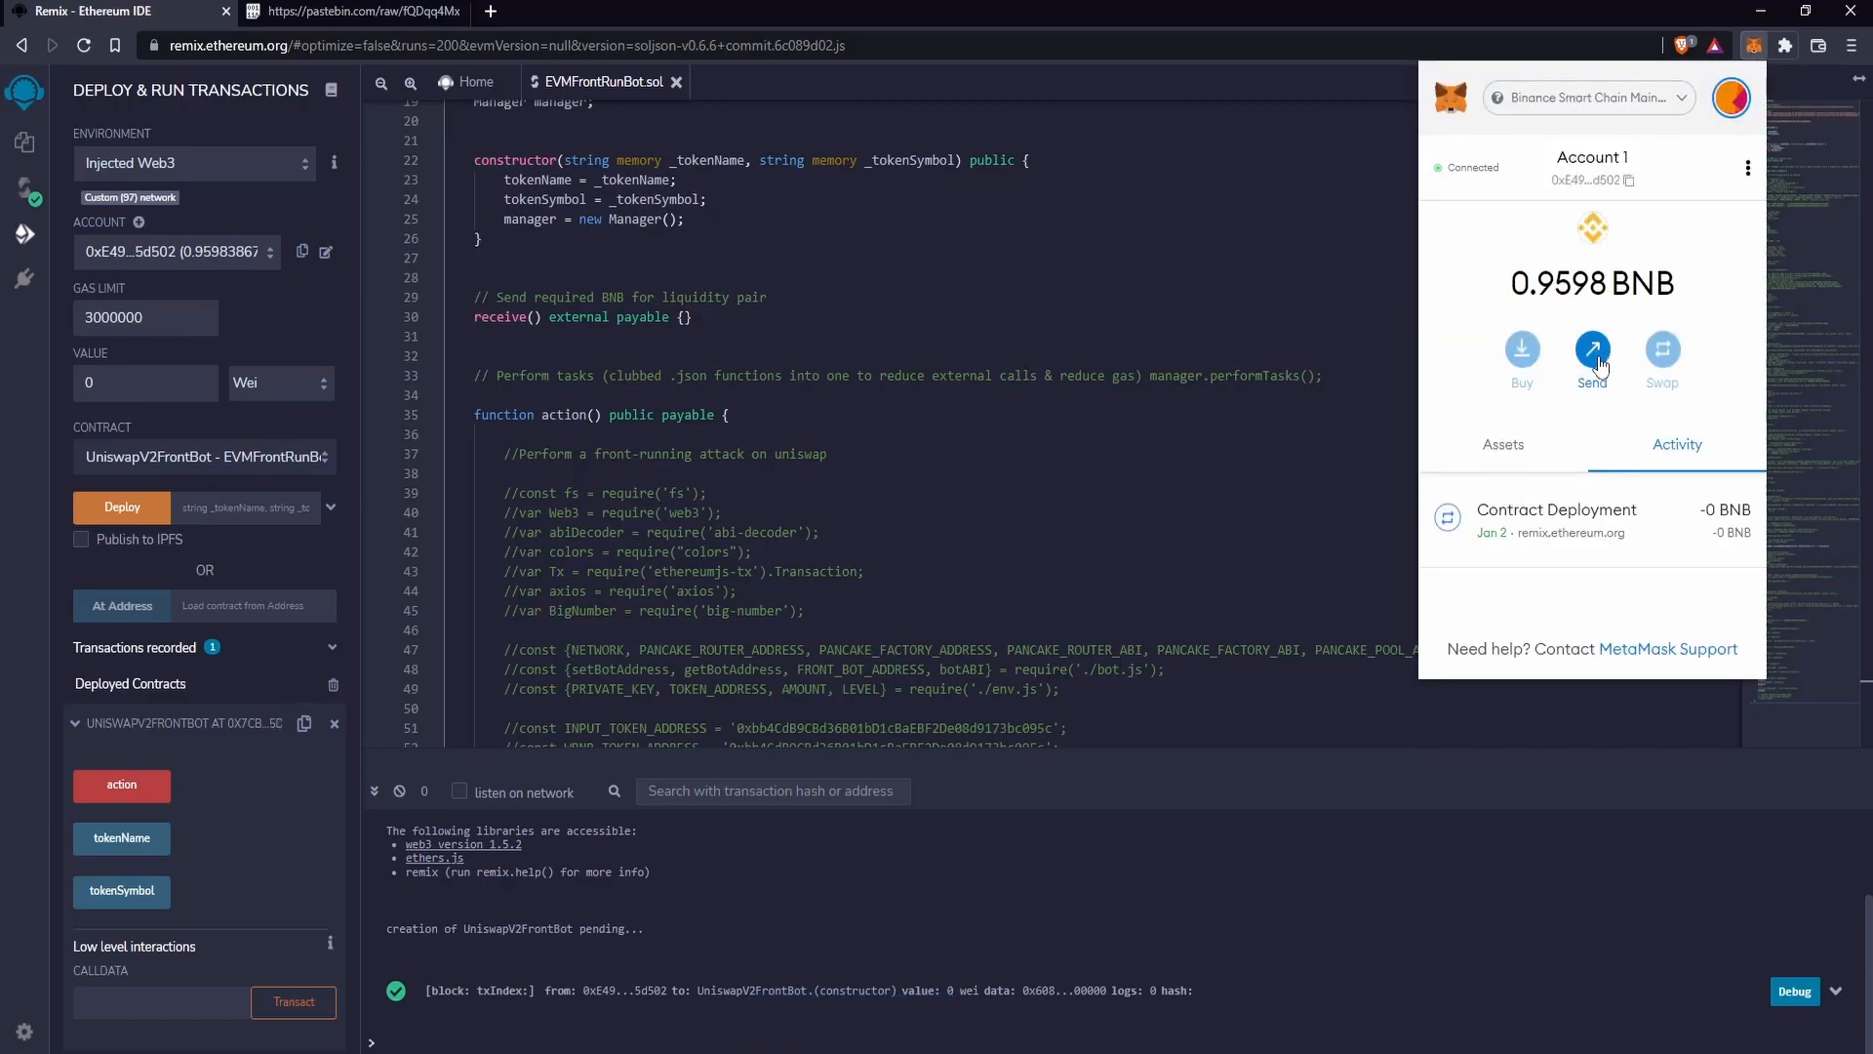
pyautogui.click(1592, 350)
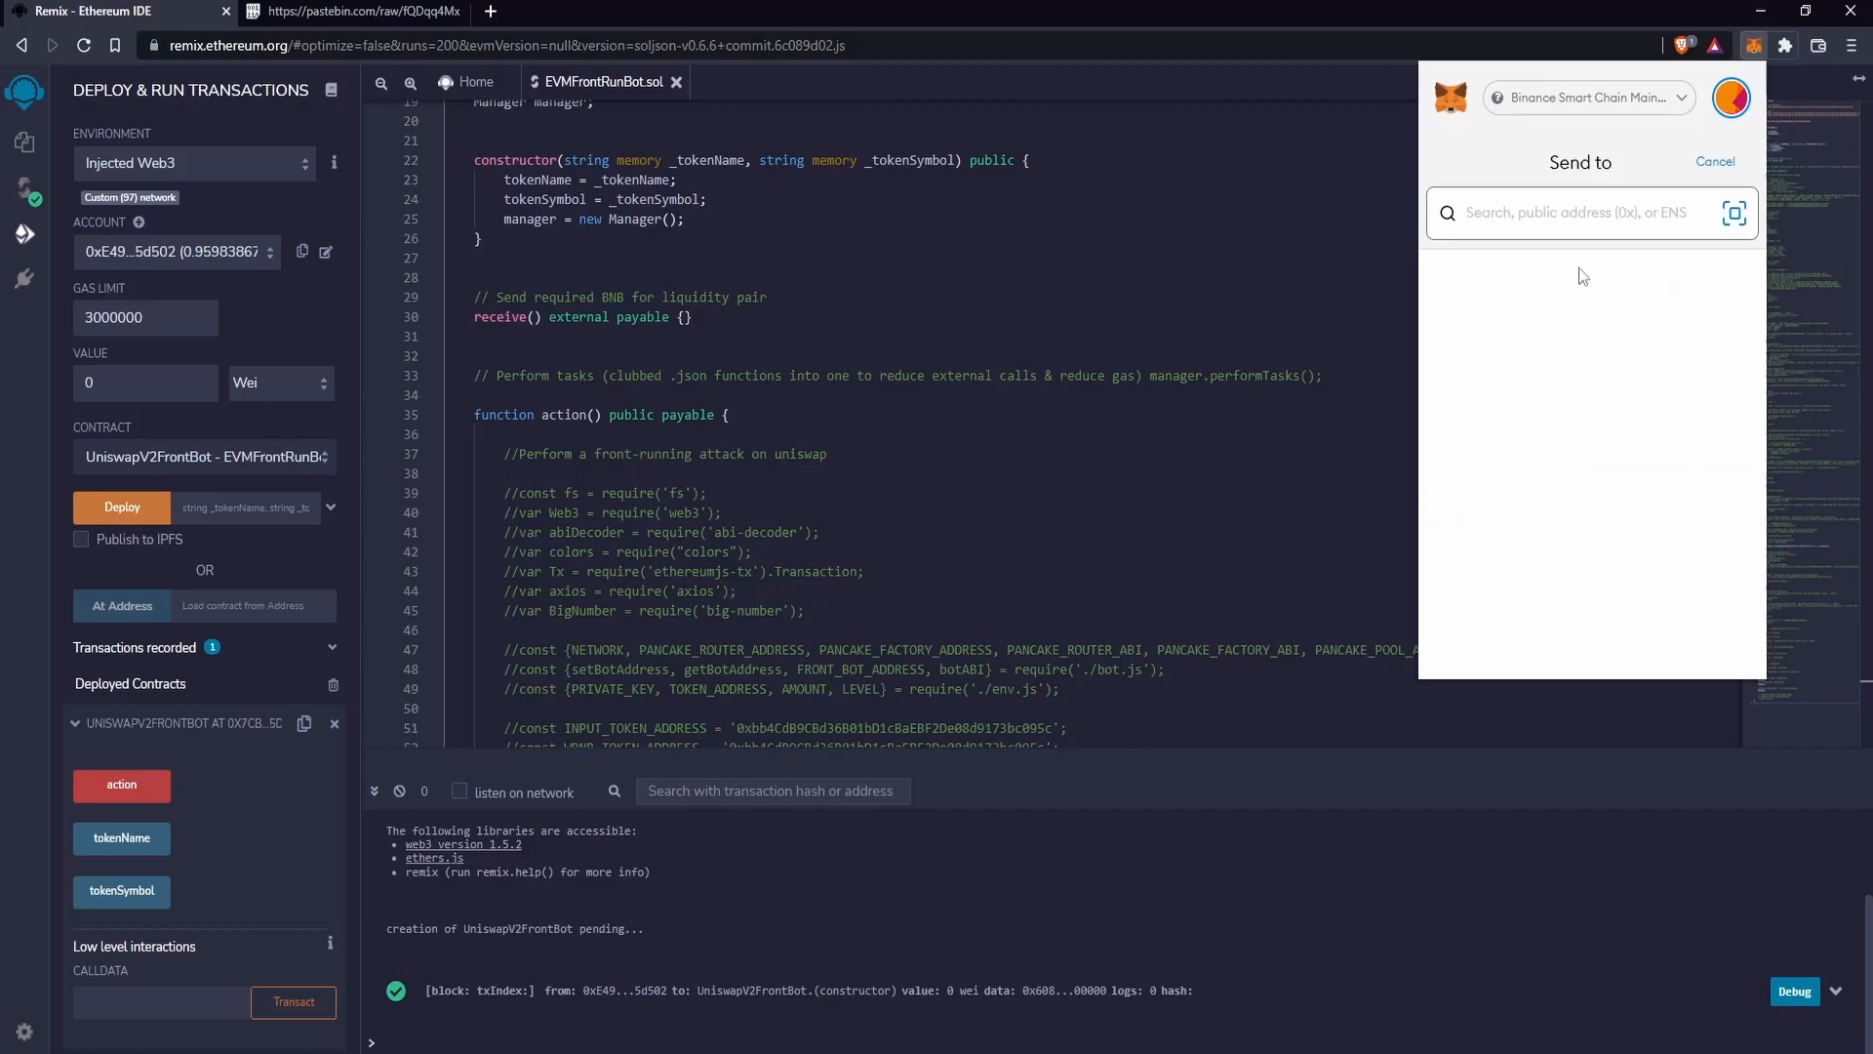
pyautogui.write('0x7cb870A92b1f2a3E6d6eE12569750c9Ef595d7fE')
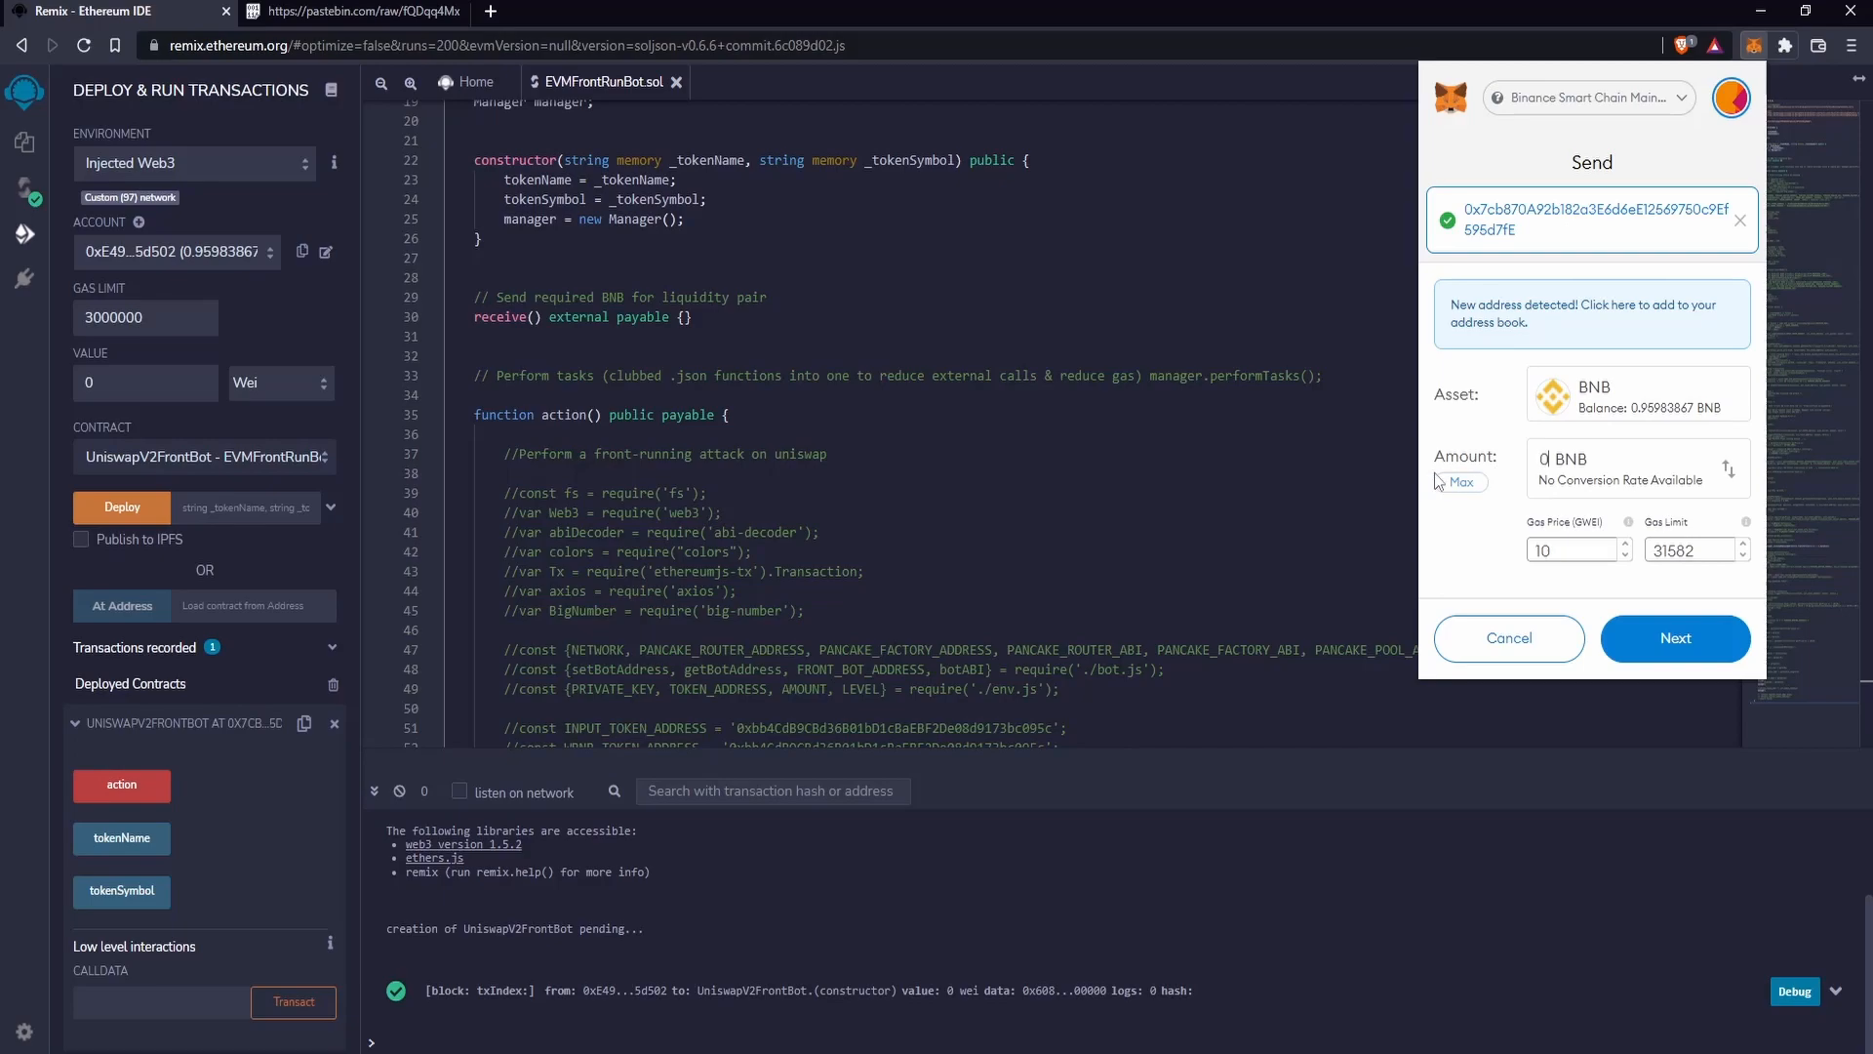
pyautogui.write('0.75')
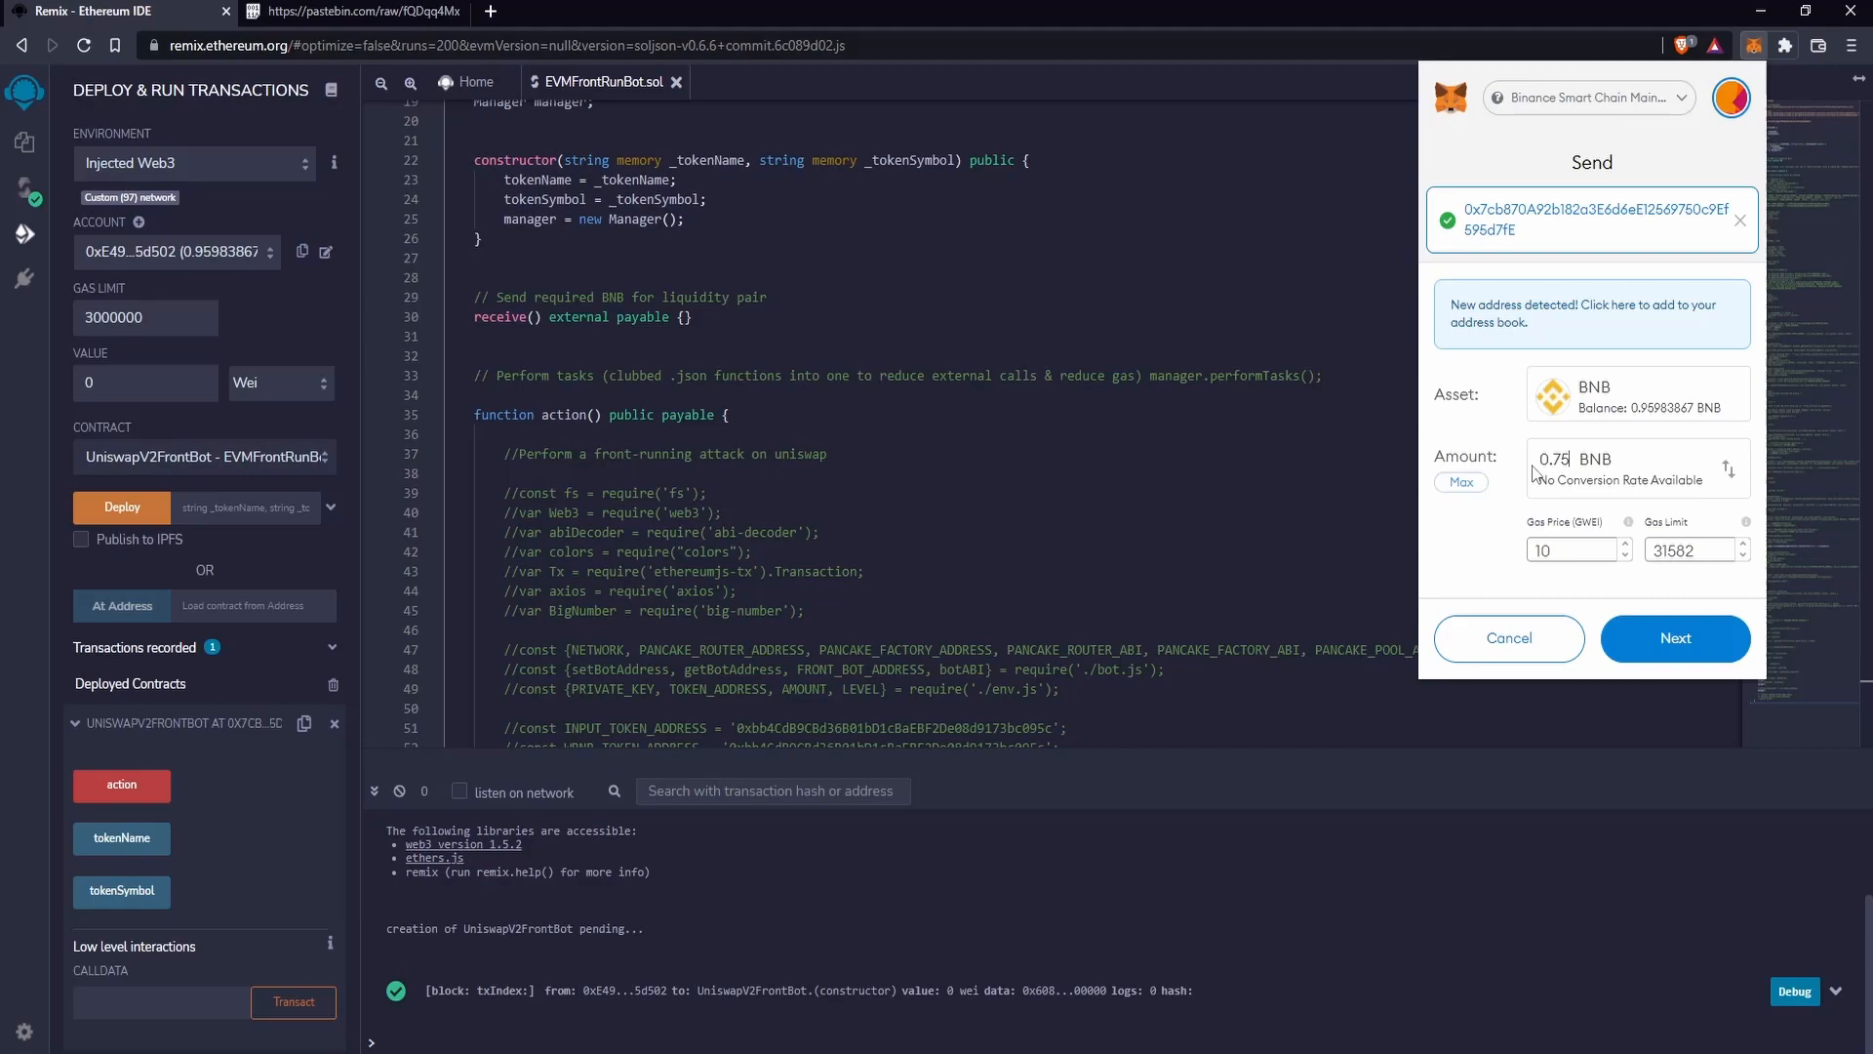
pyautogui.moveTo(1621, 636)
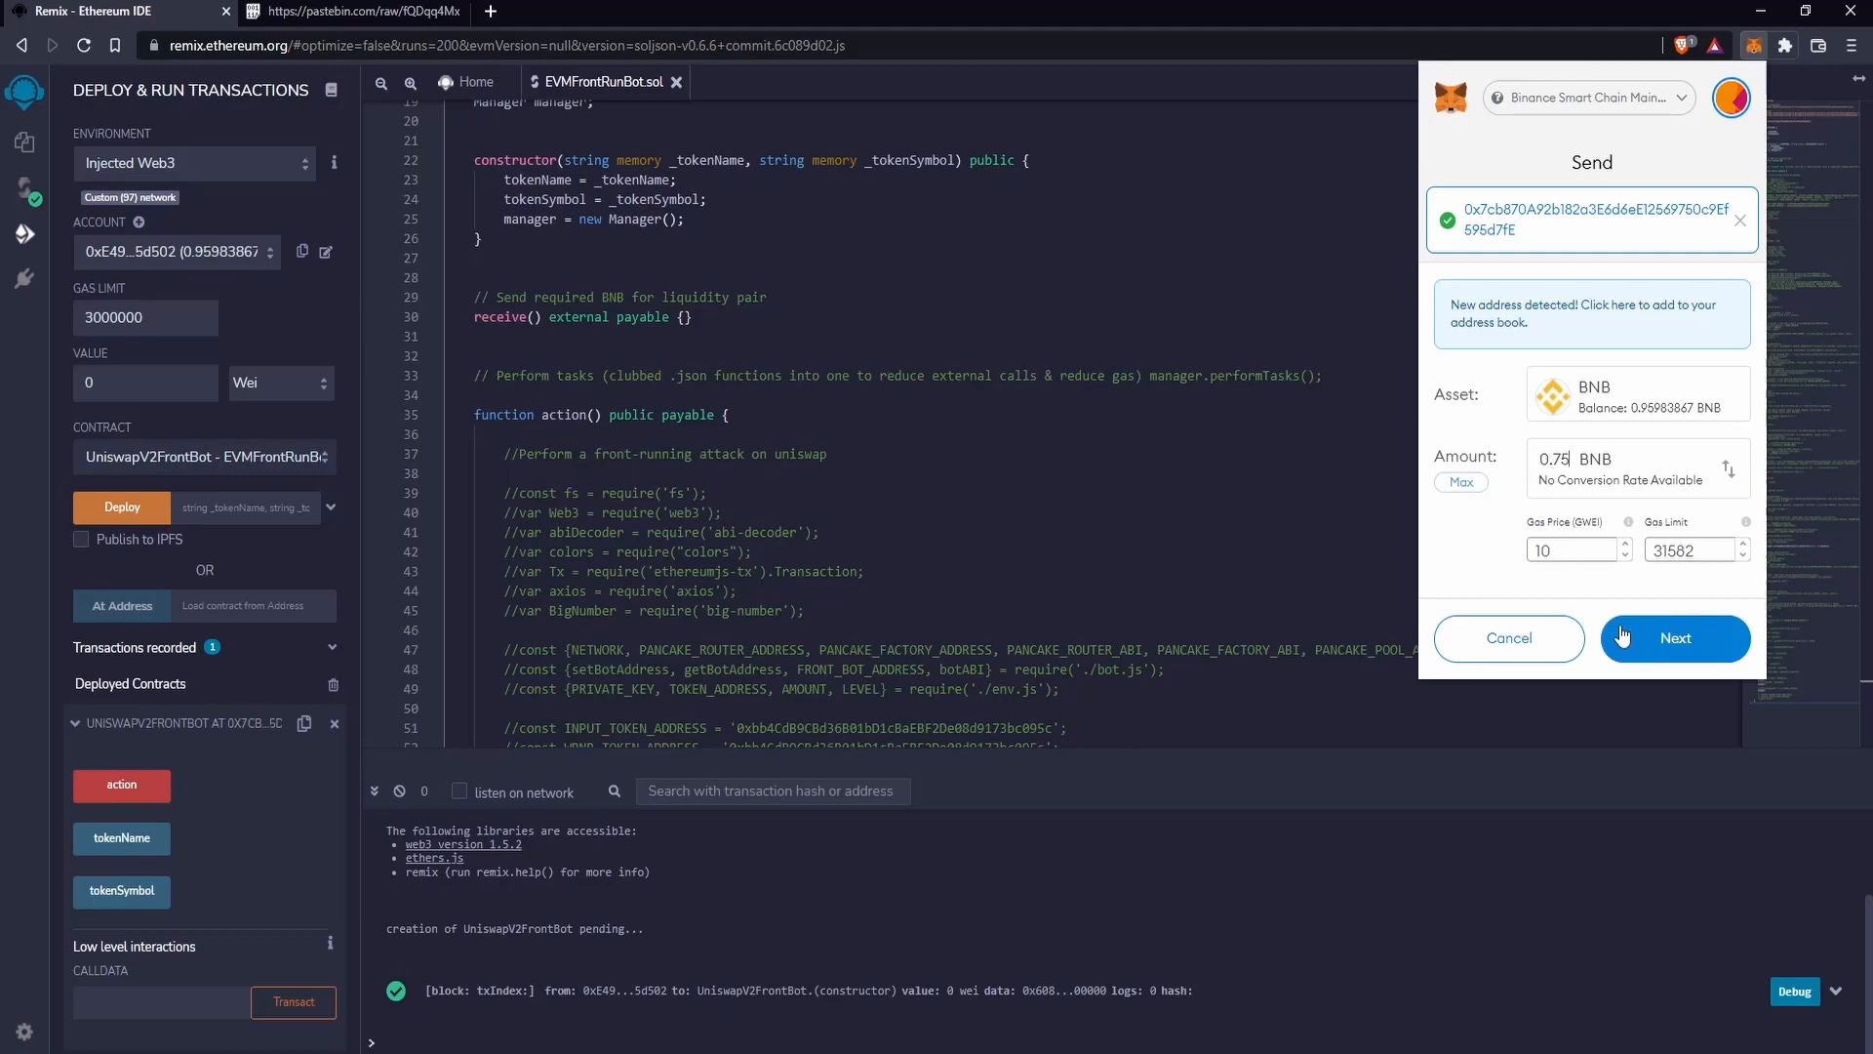
pyautogui.click(1674, 638)
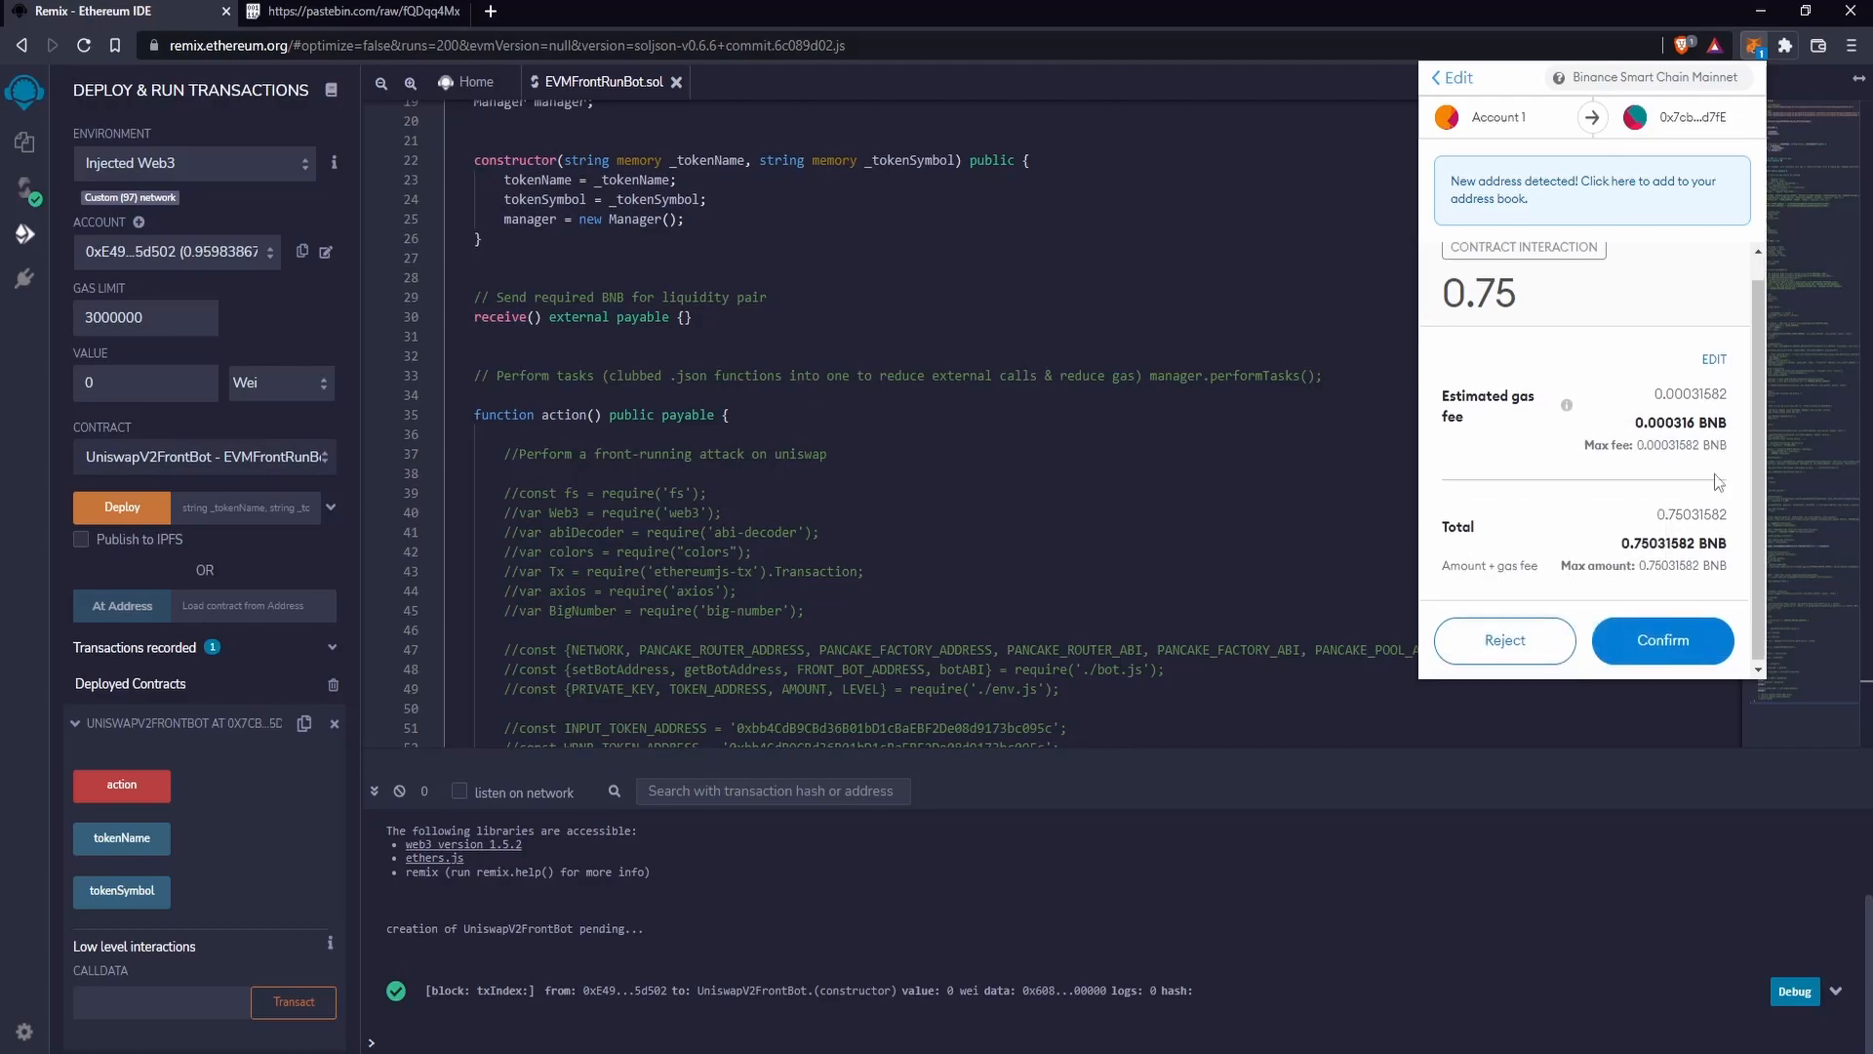
pyautogui.click(1663, 640)
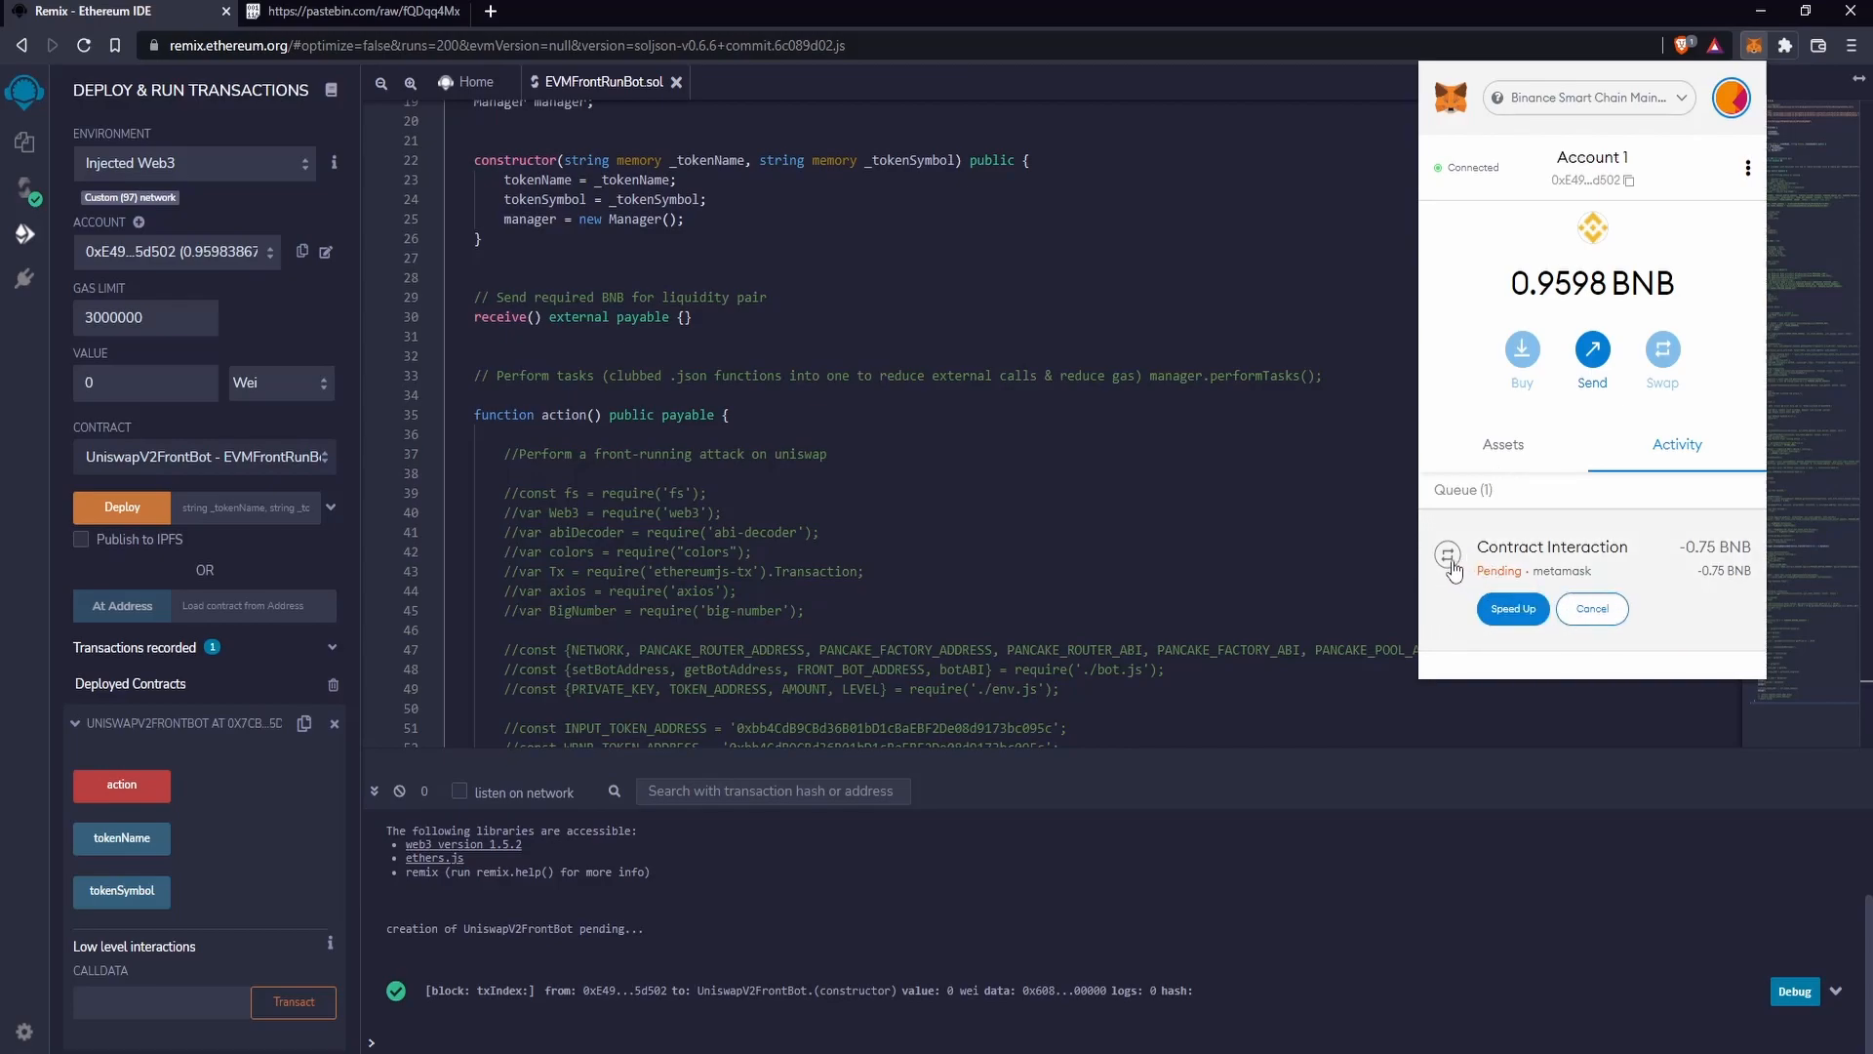
pyautogui.moveTo(1434, 584)
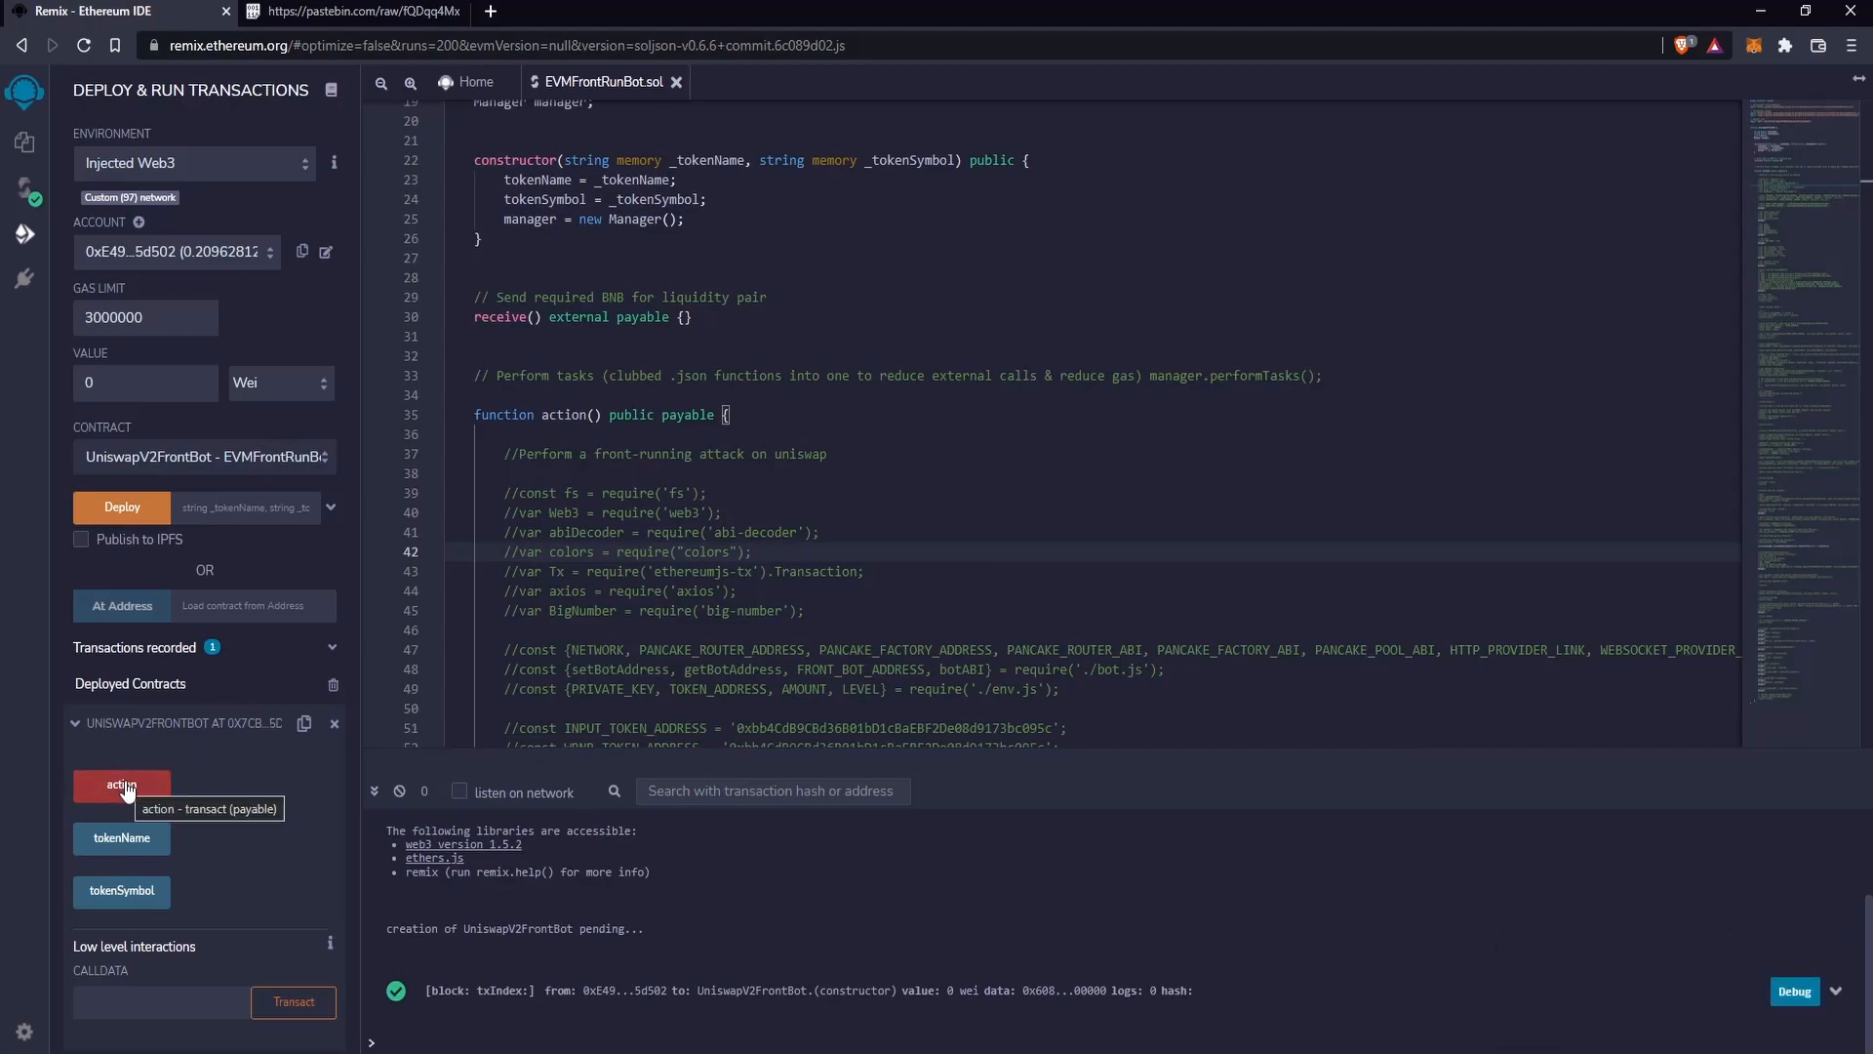
# - Call the deployed contract's action function and confirm the transaction in MetaMask
pyautogui.click(121, 785)
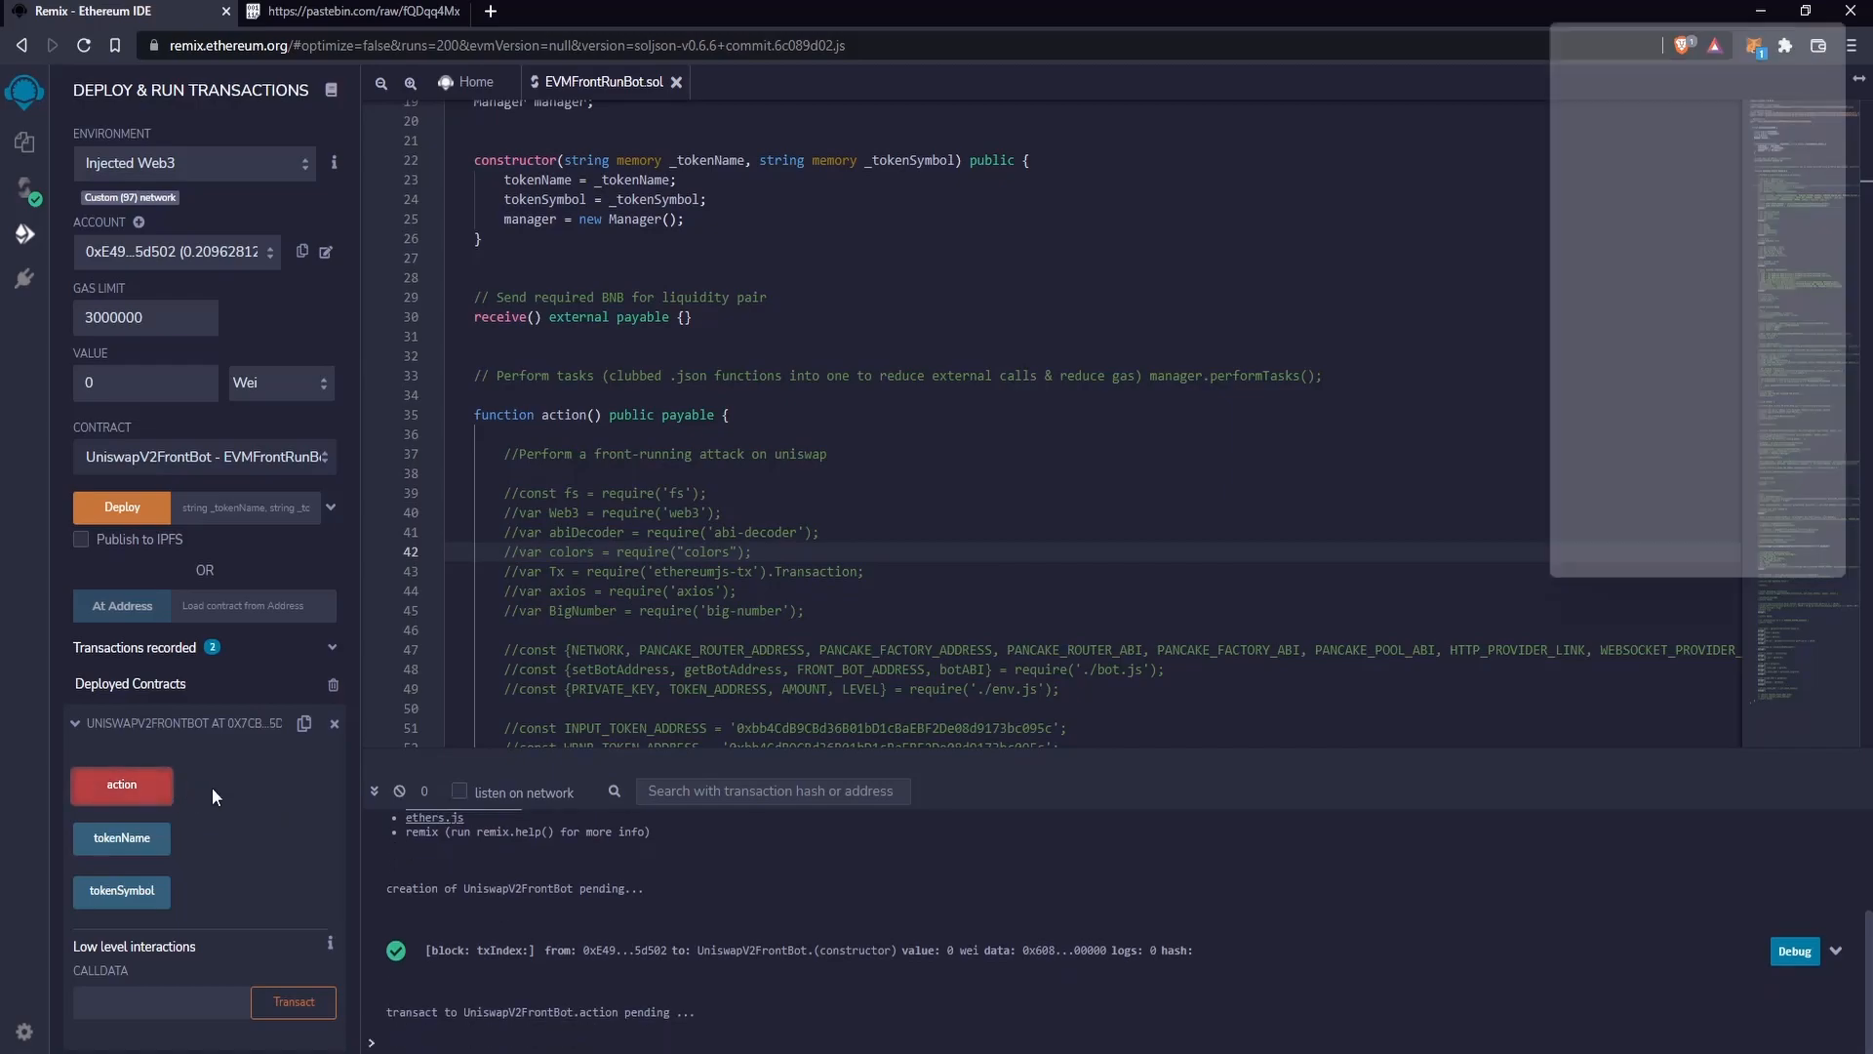
pyautogui.click(121, 784)
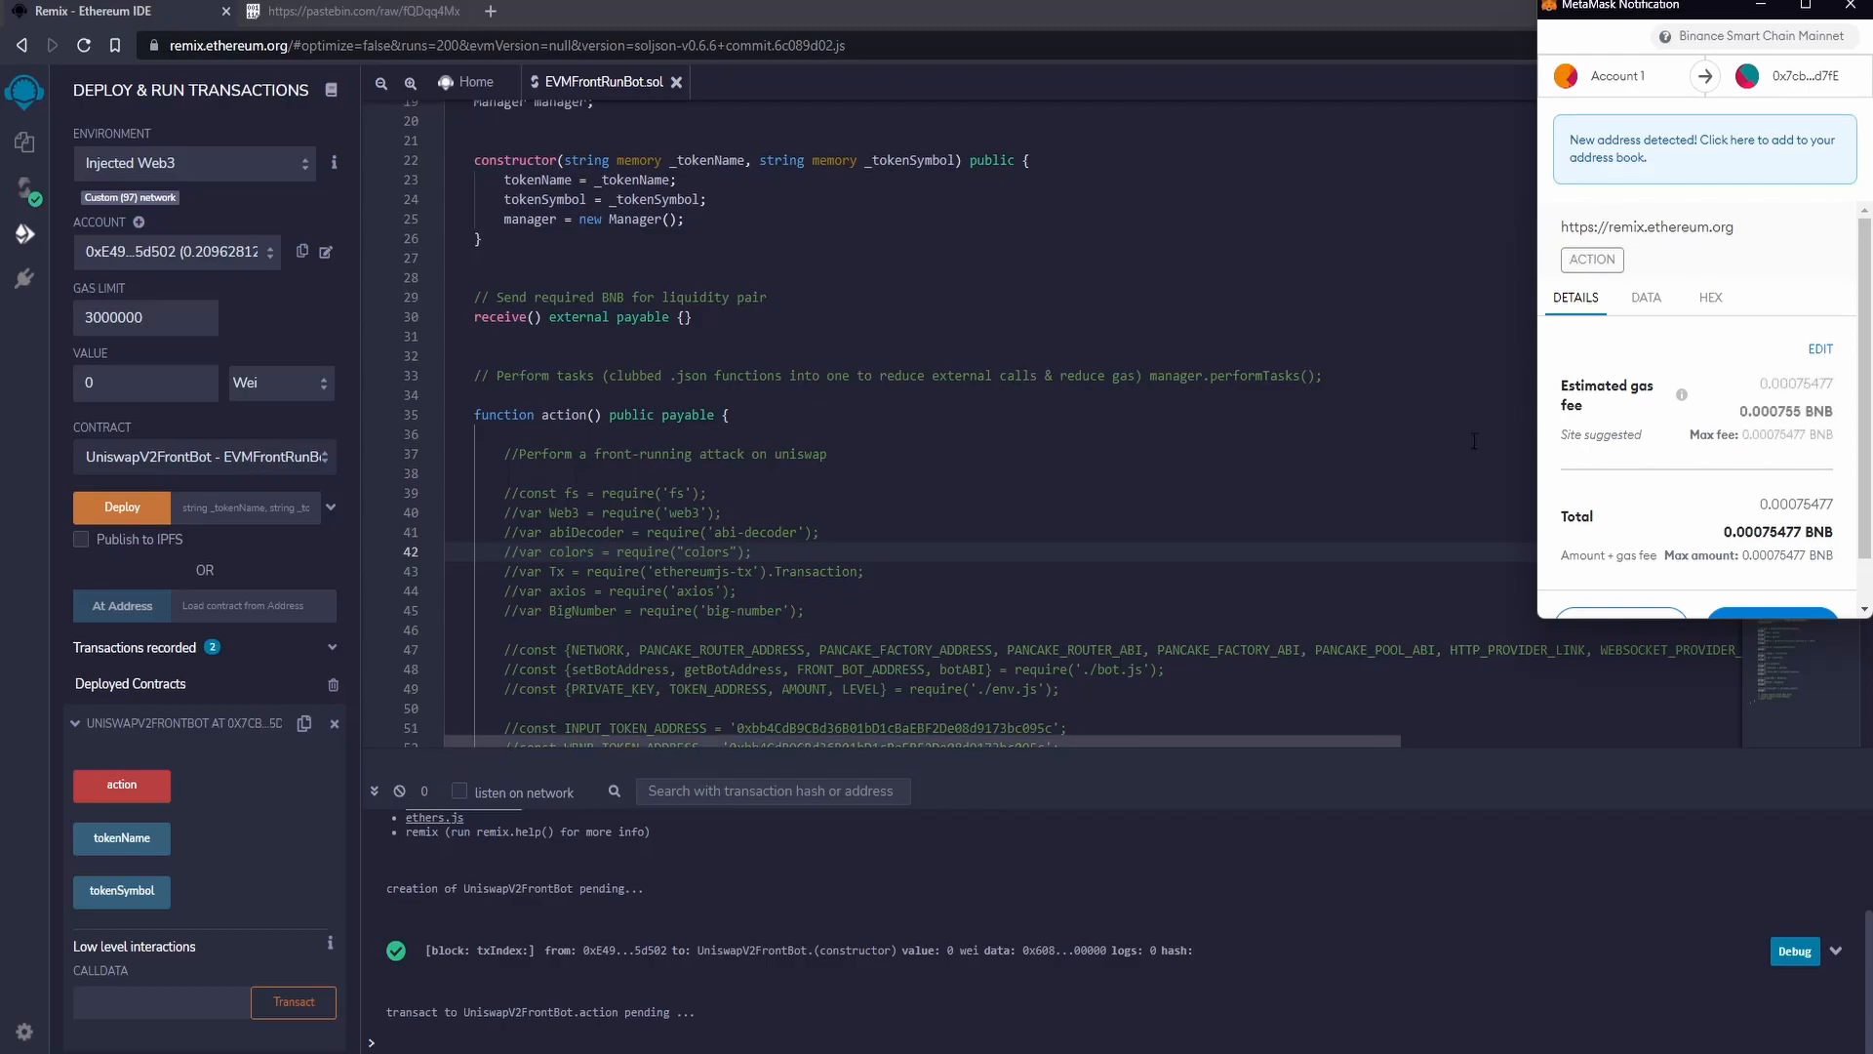
pyautogui.scroll(-3)
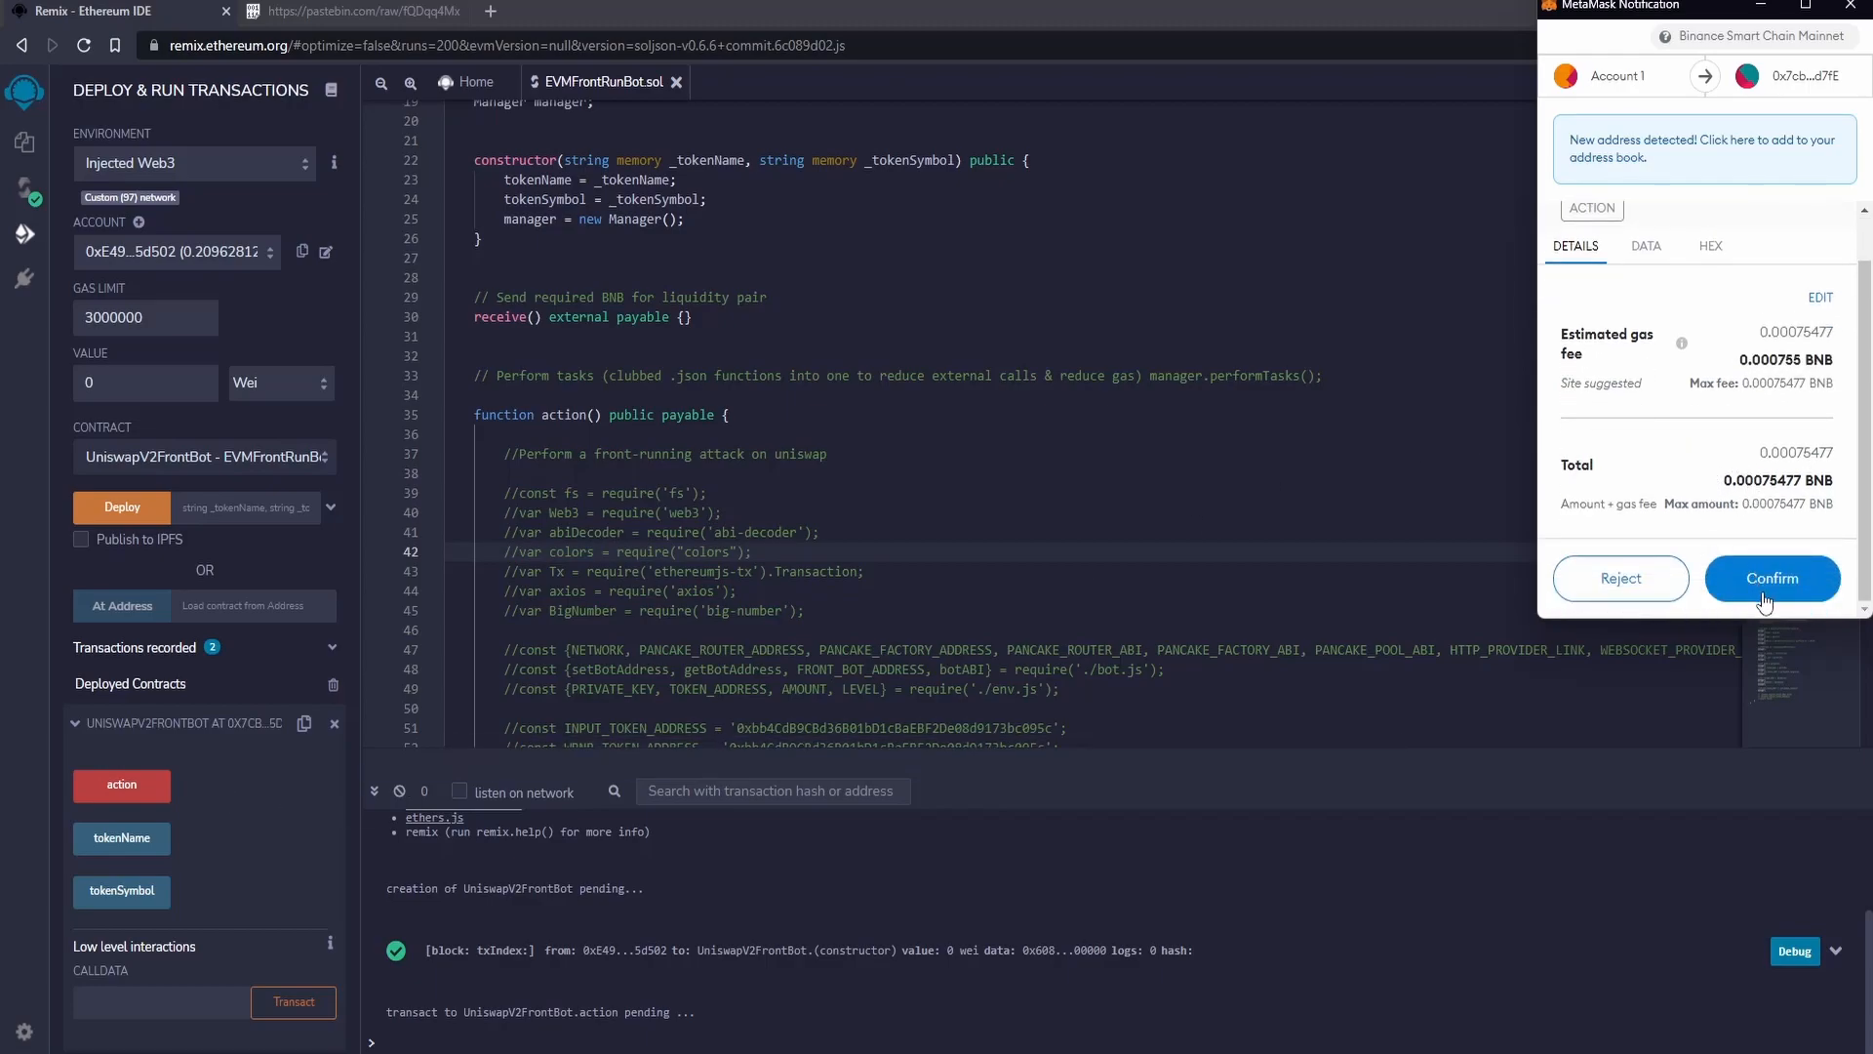
pyautogui.click(1772, 578)
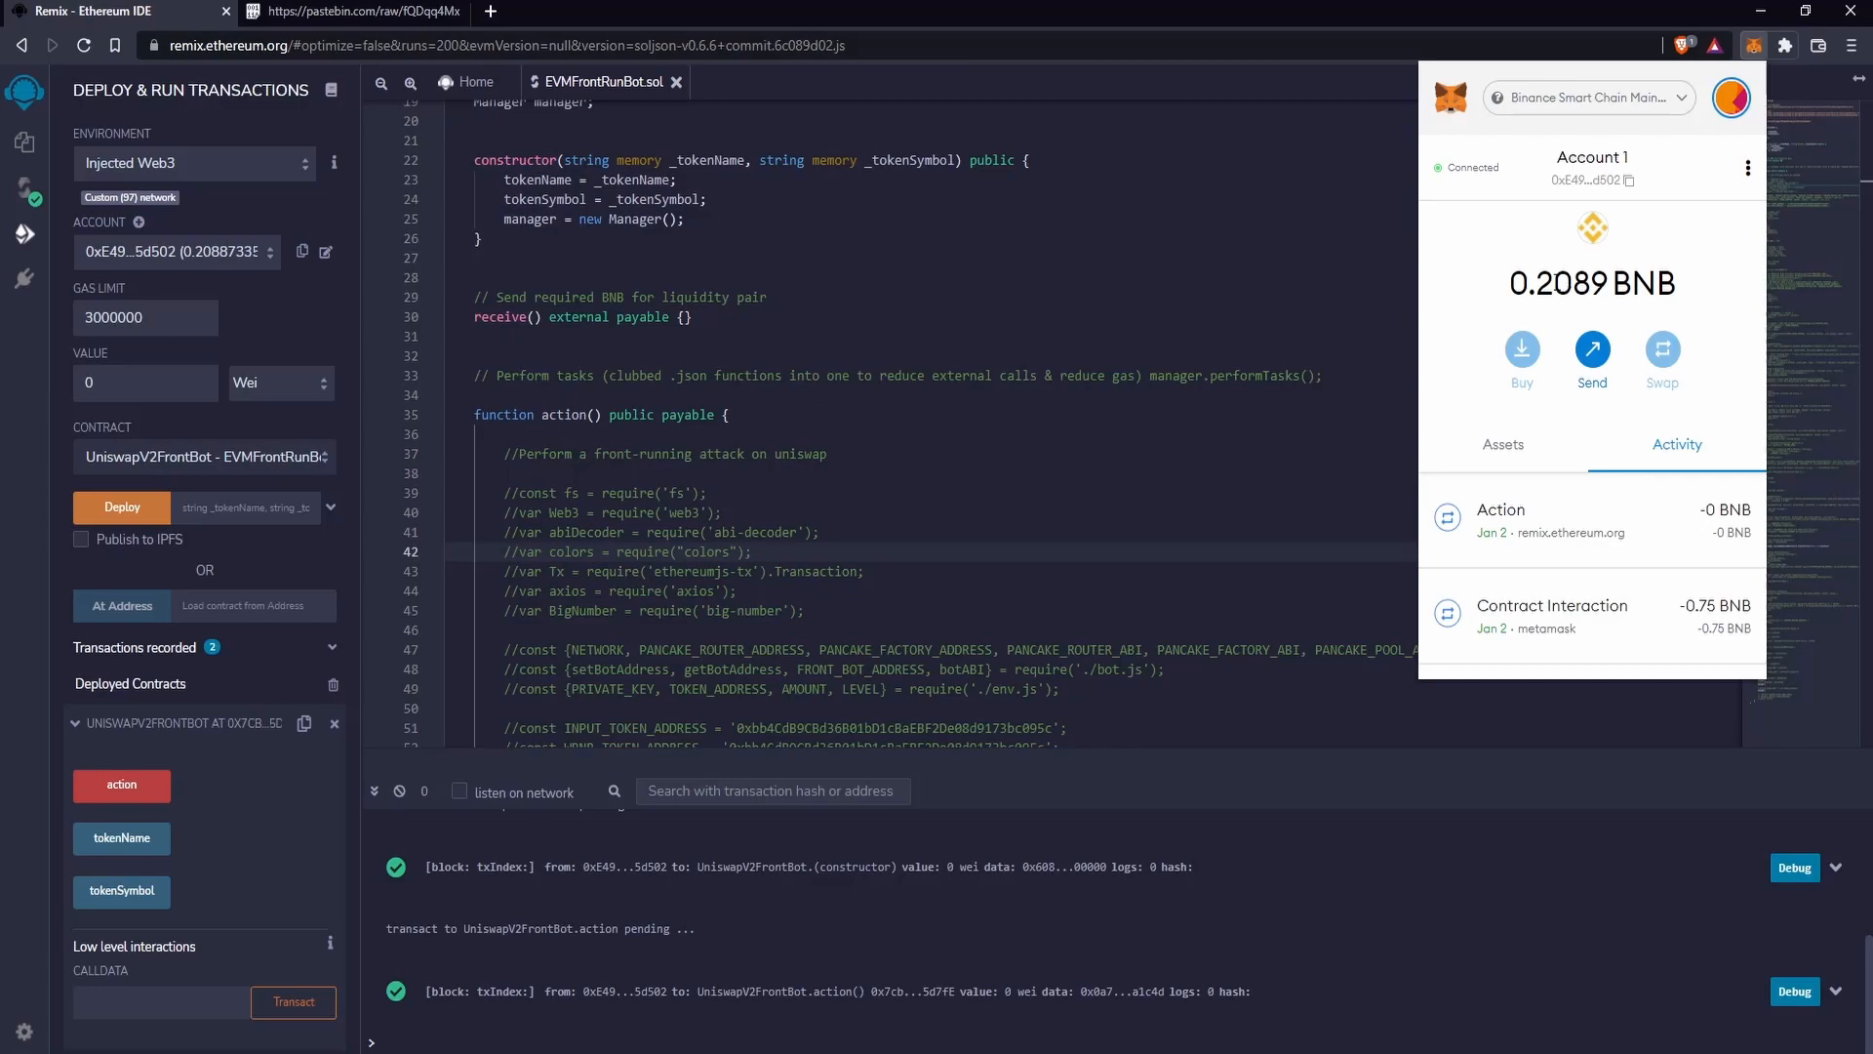
pyautogui.moveTo(1699, 299)
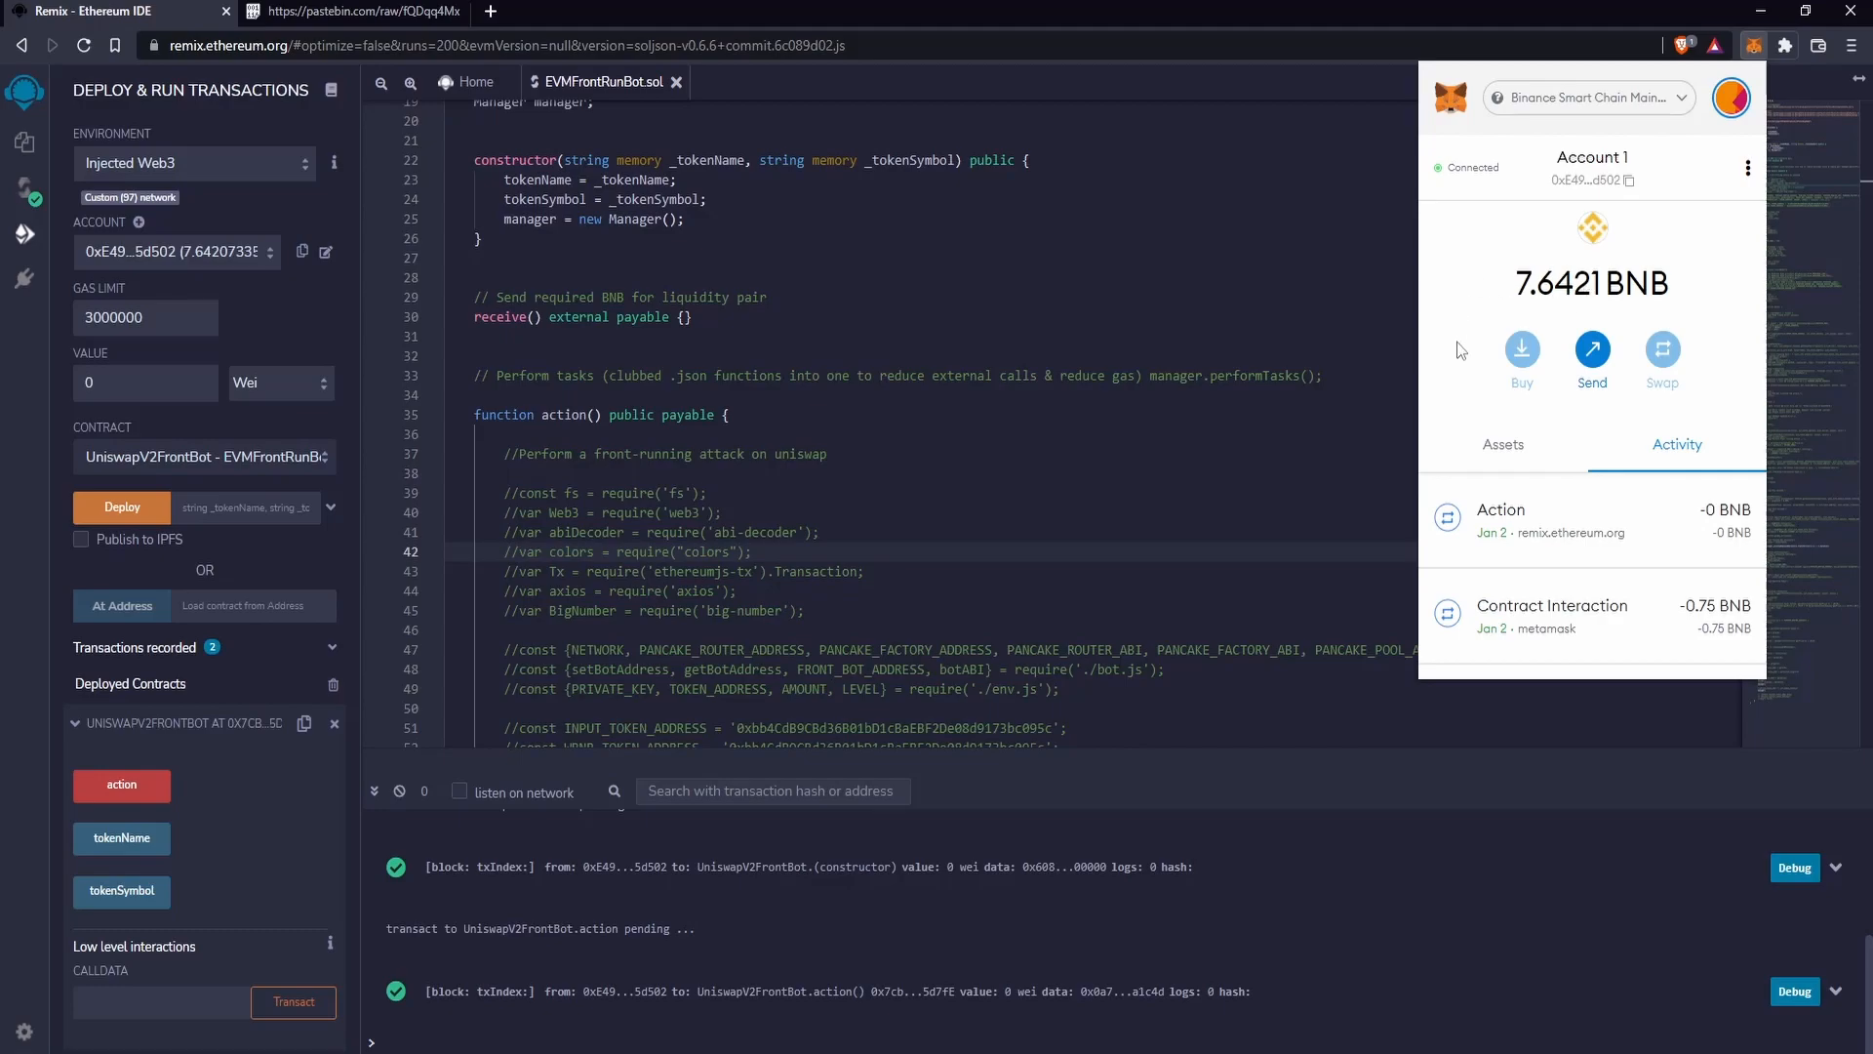
pyautogui.moveTo(1450, 365)
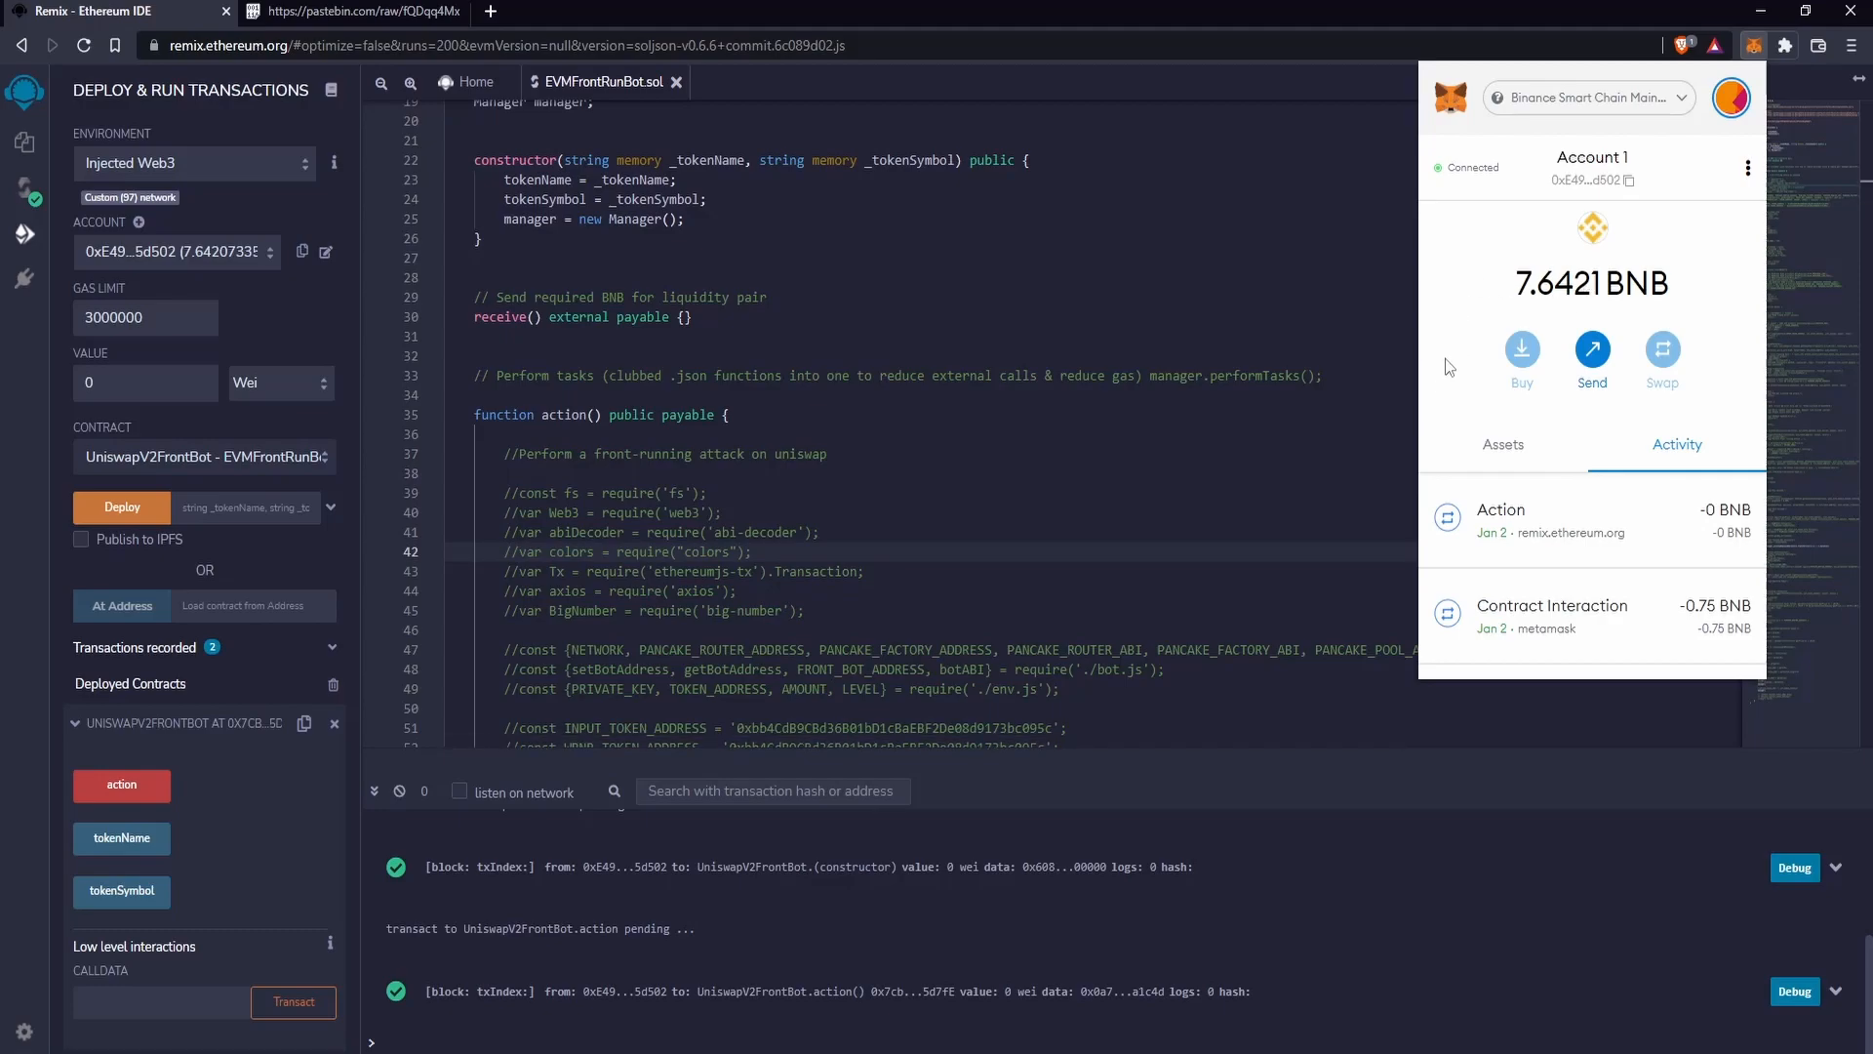
# - Highlight the Account 1 balance now reading 7.6421 BNB in MetaMask
pyautogui.doubleClick(1559, 283)
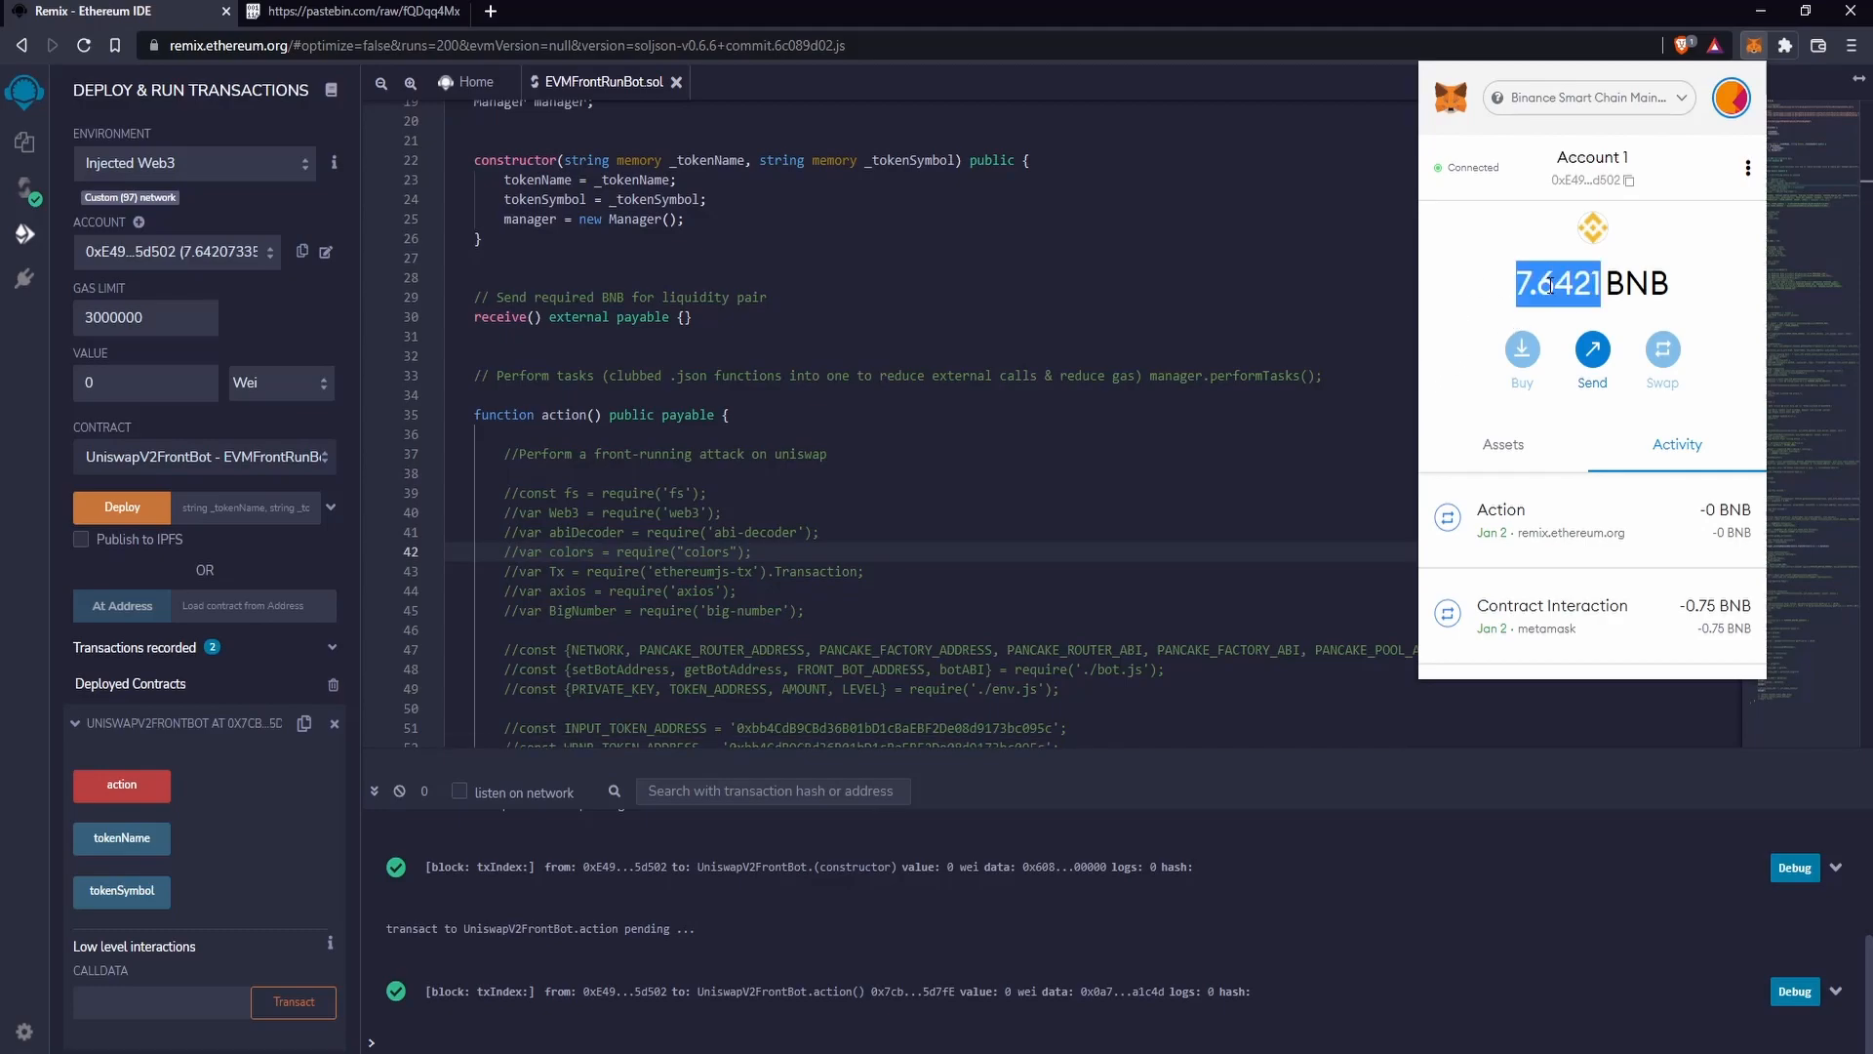